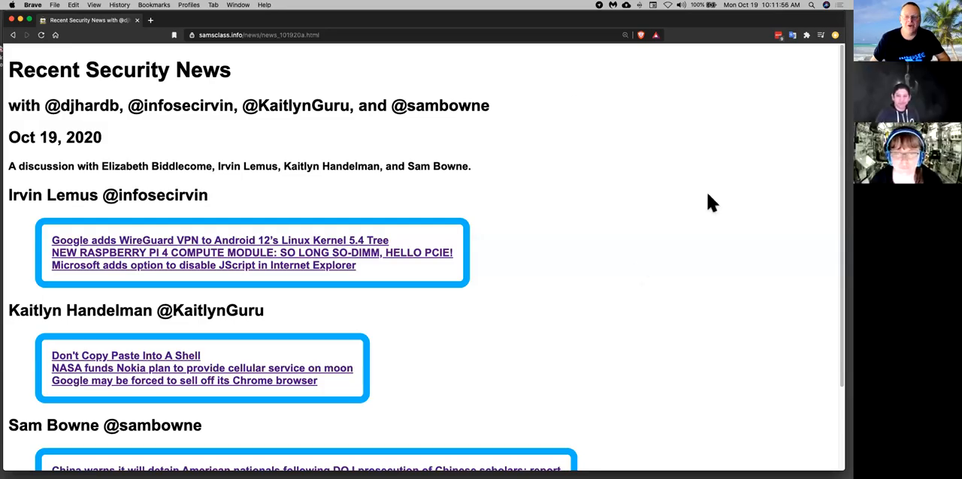
{"action": "mouse_move", "coordinate": [599, 272]}
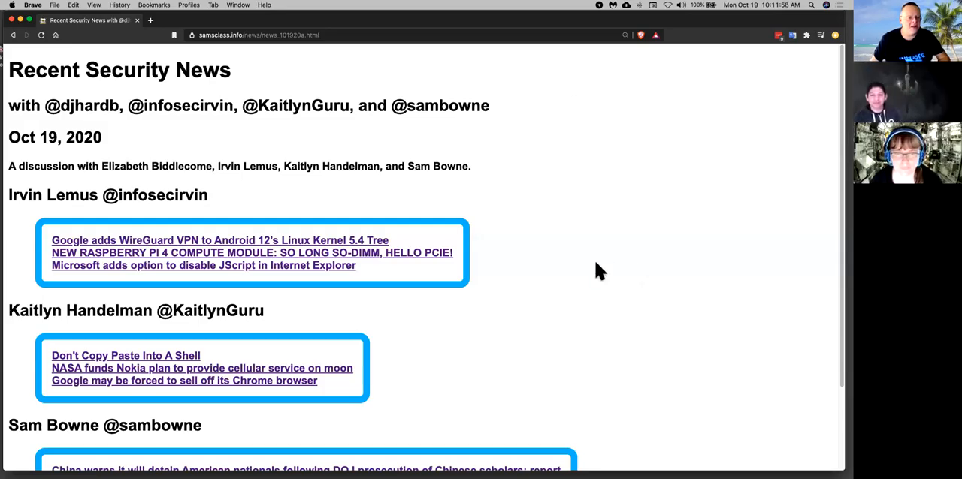
Open the 'Google adds WireGuard VPN to Android 12's Linux Kernel 5.4 Tree' story in a new tab
{"action": "scroll", "scroll_direction": "down", "scroll_amount": 3}
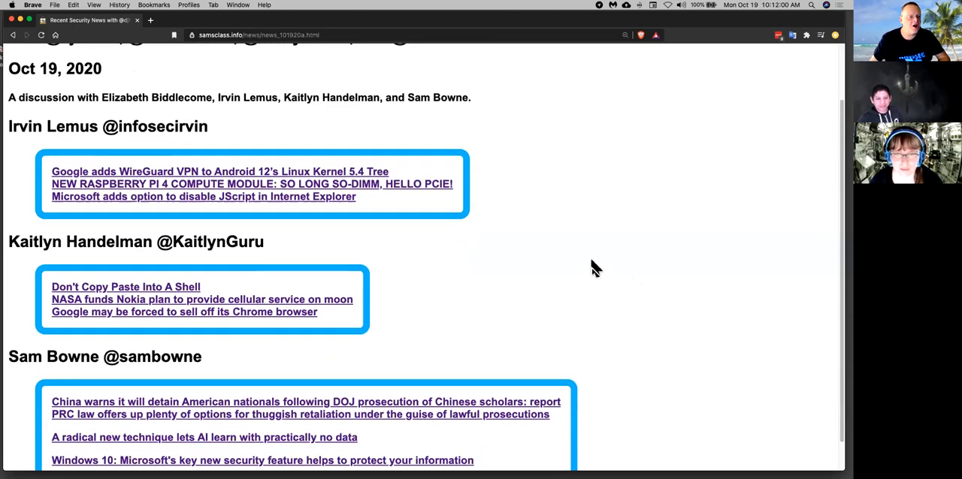
{"action": "mouse_move", "coordinate": [263, 177]}
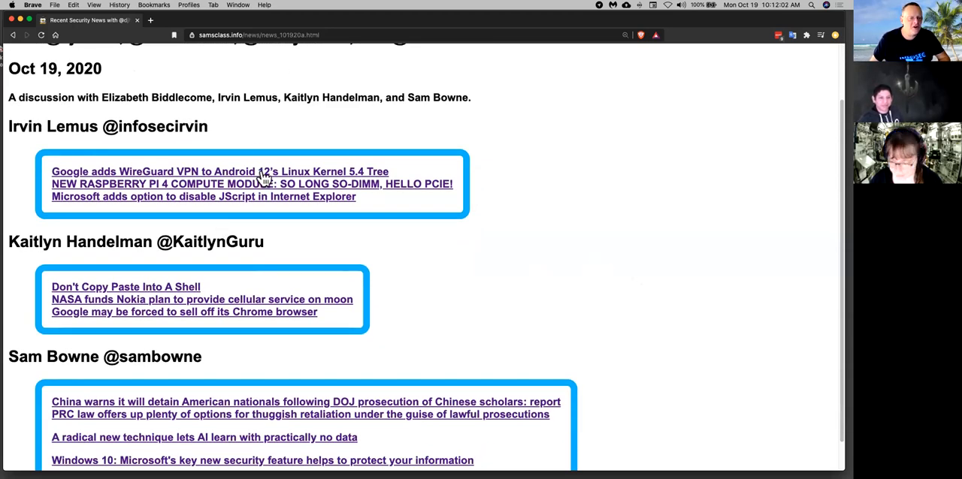
{"action": "left_click", "coordinate": [220, 171]}
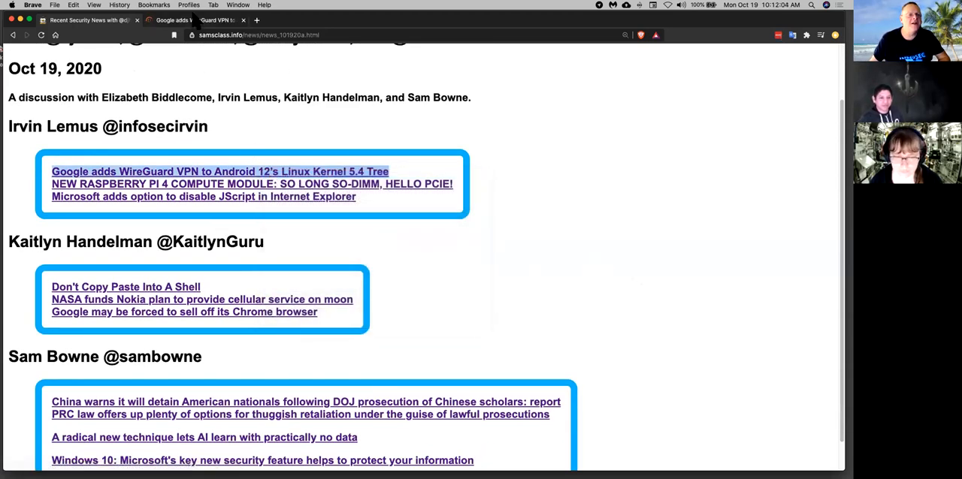
Switch to the WireGuard article, zoom in, and read into its opening paragraphs on Android 12's kernel
{"action": "left_click", "coordinate": [219, 171]}
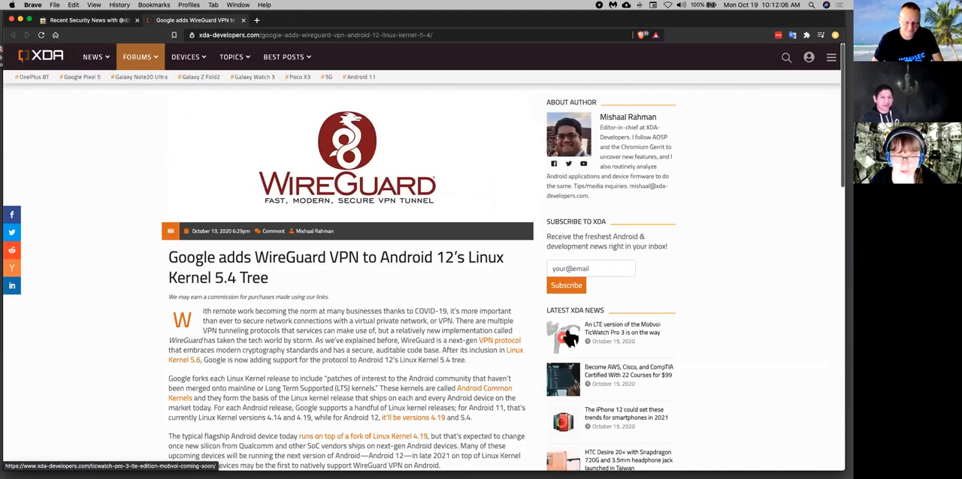
{"action": "key", "text": "cmd+plus"}
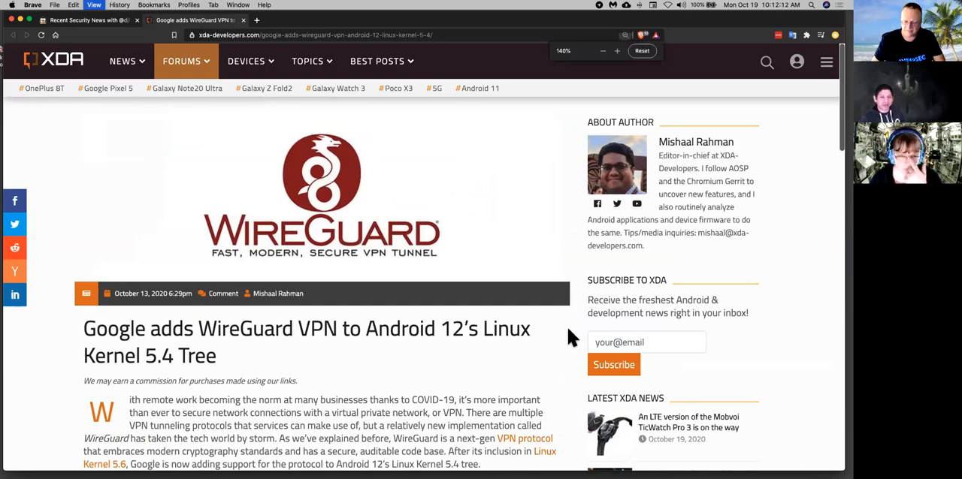
{"action": "scroll", "scroll_direction": "down", "scroll_amount": 3}
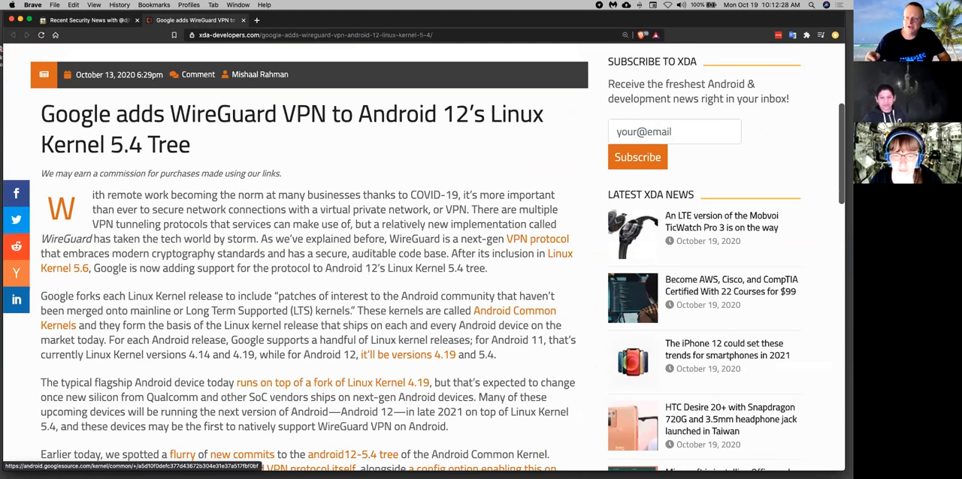
{"action": "mouse_move", "coordinate": [373, 445]}
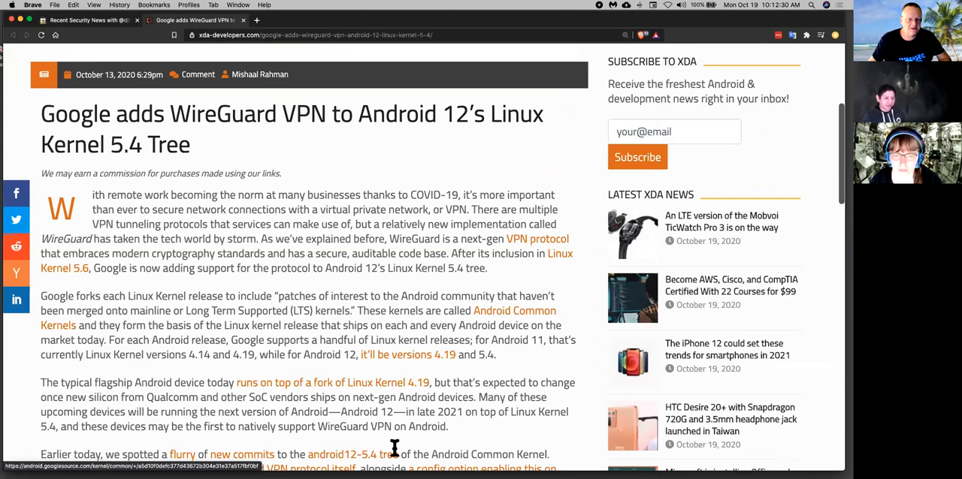
{"action": "scroll", "scroll_direction": "down", "scroll_amount": 3}
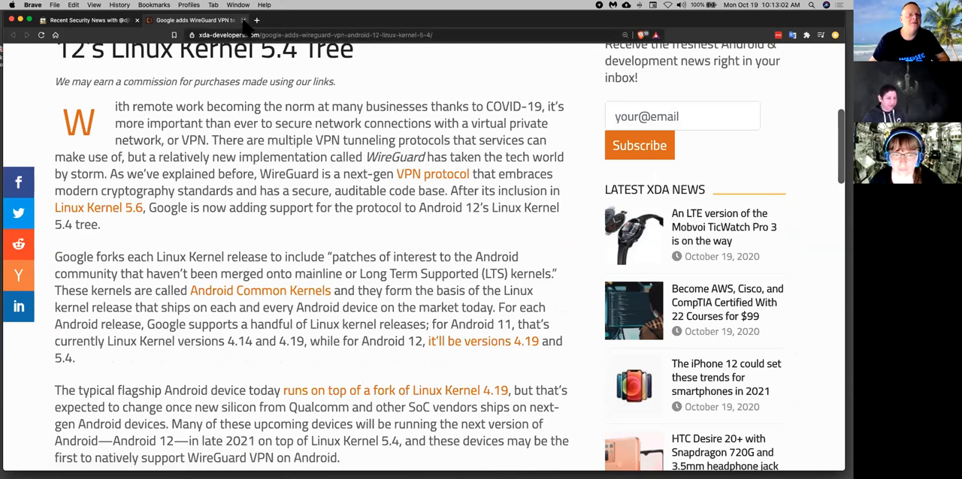
{"action": "mouse_move", "coordinate": [307, 227]}
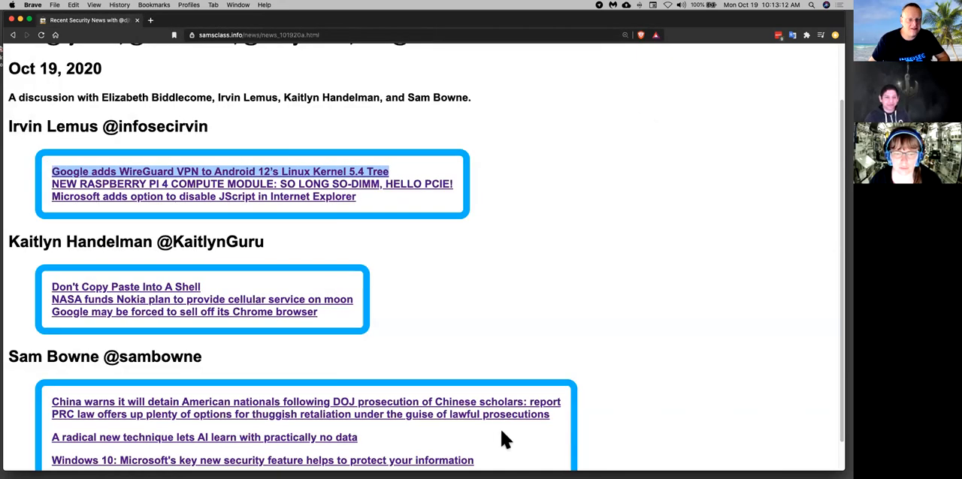
{"action": "mouse_move", "coordinate": [545, 333]}
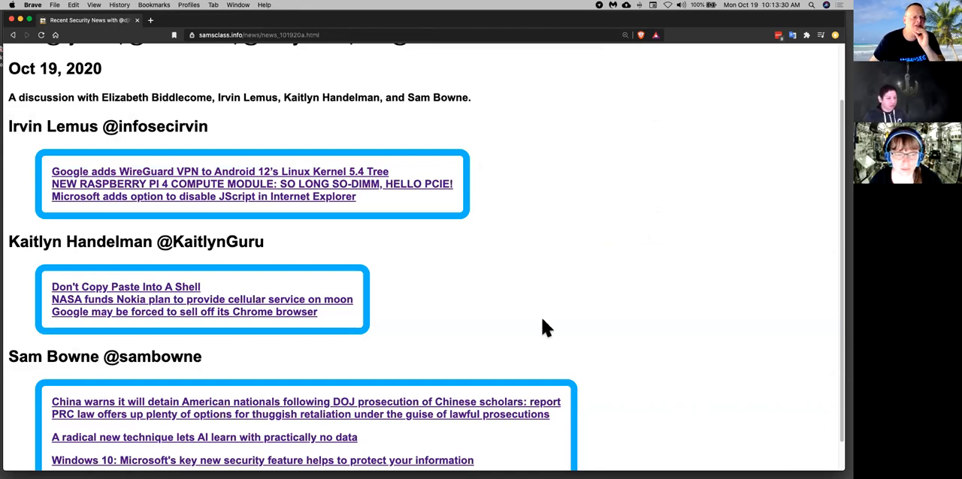
Bring up the context menu for the 'Don't Copy Paste Into A Shell' link
{"action": "scroll", "scroll_direction": "down", "scroll_amount": 3}
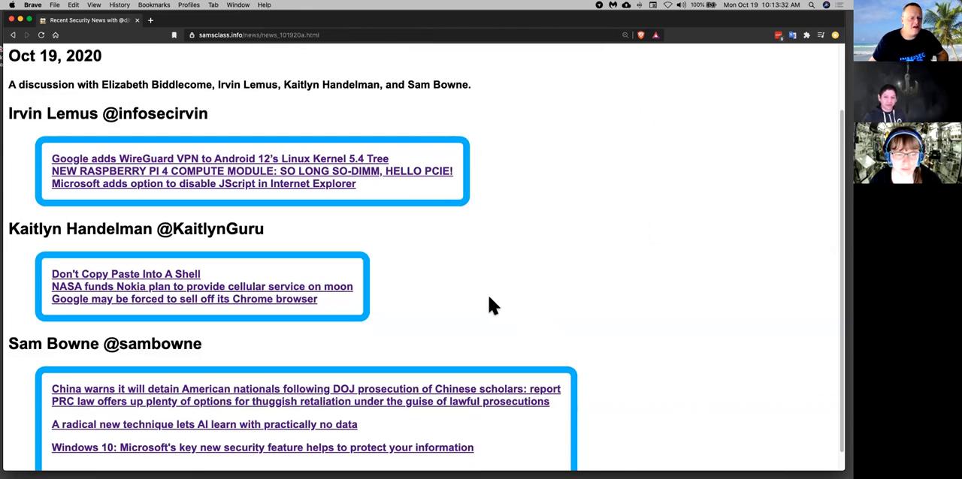
{"action": "right_click", "coordinate": [125, 274]}
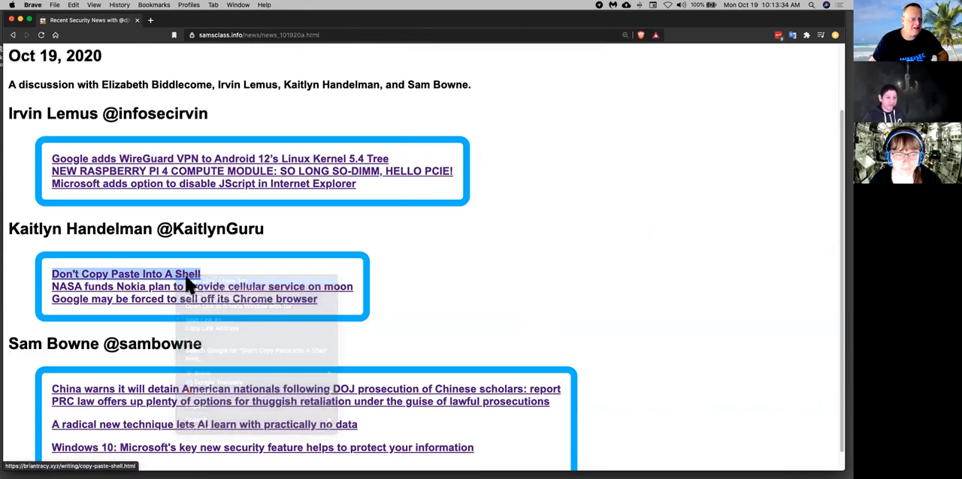
Open 'Don't Copy Paste Into A Shell' enlarged in a new tab and copy its red sample command
{"action": "left_click", "coordinate": [125, 274]}
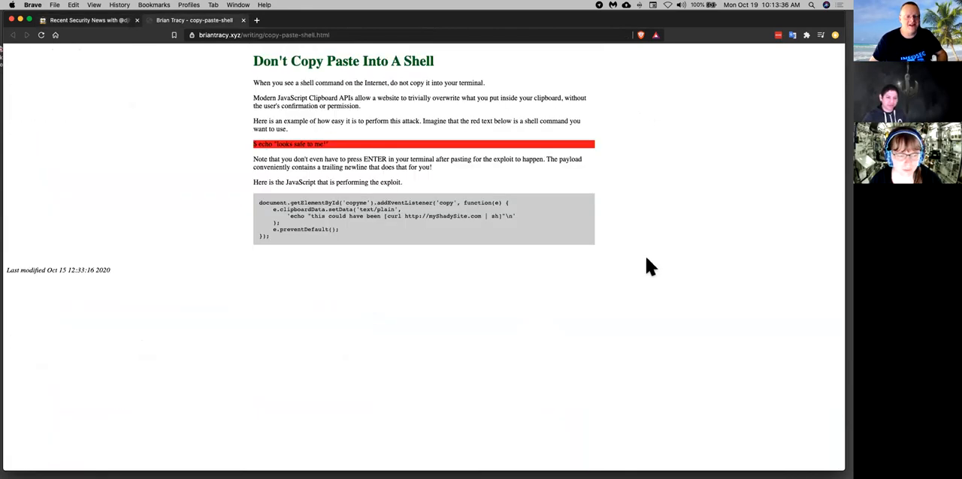
{"action": "key", "text": "cmd+plus"}
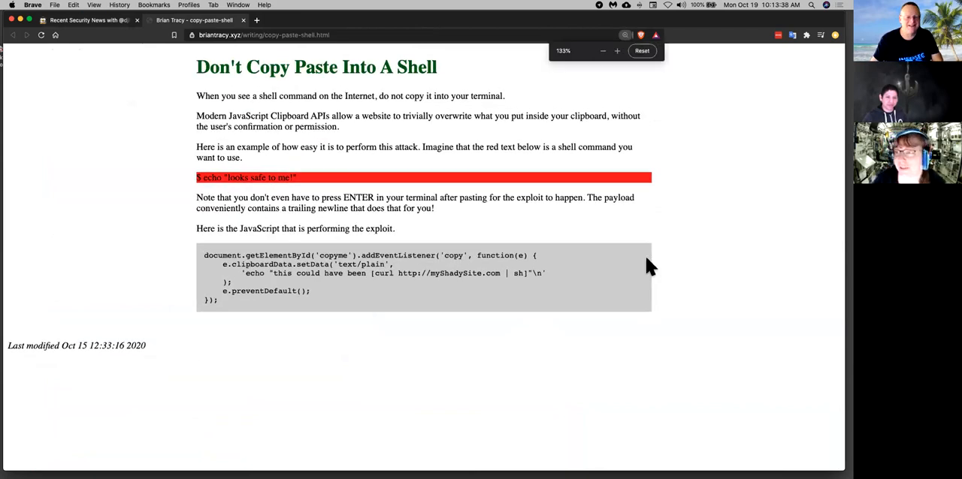
{"action": "left_click", "coordinate": [616, 51]}
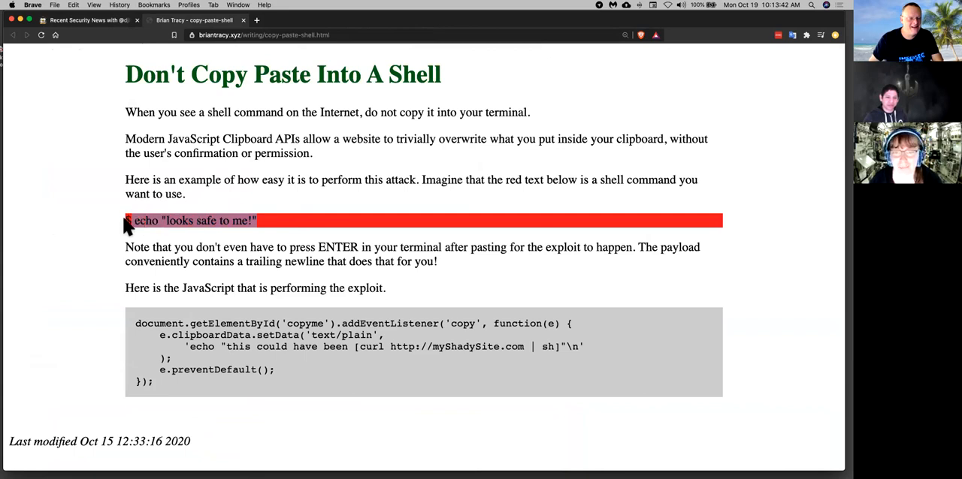
{"action": "right_click", "coordinate": [191, 220]}
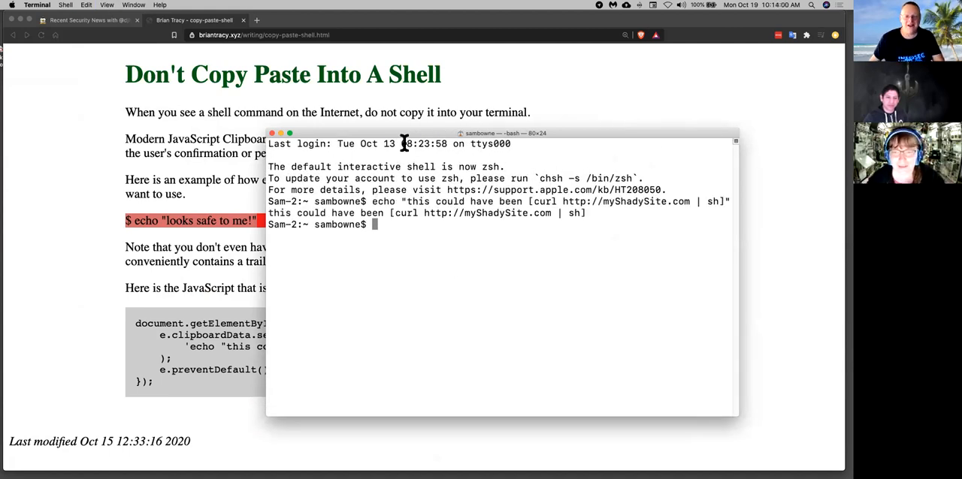
{"action": "left_click_drag", "start_coordinate": [502, 133], "coordinate": [355, 243]}
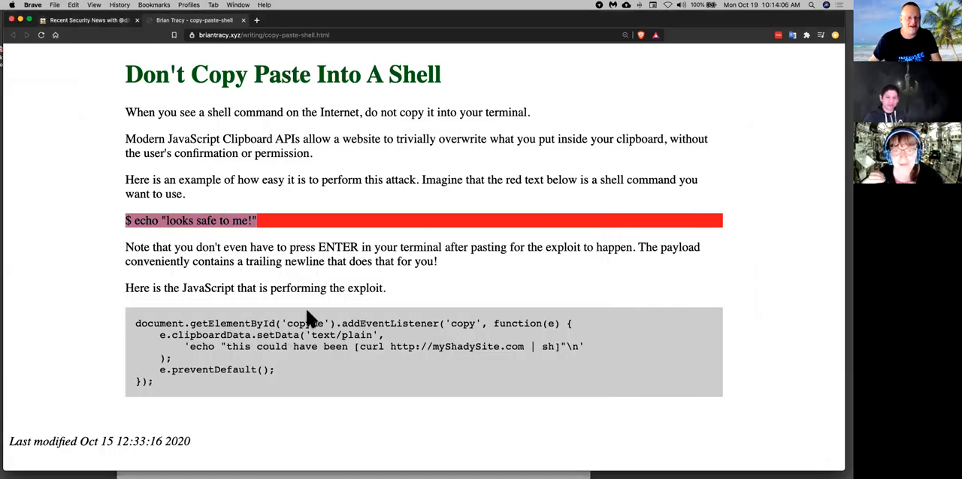
{"action": "mouse_move", "coordinate": [409, 413]}
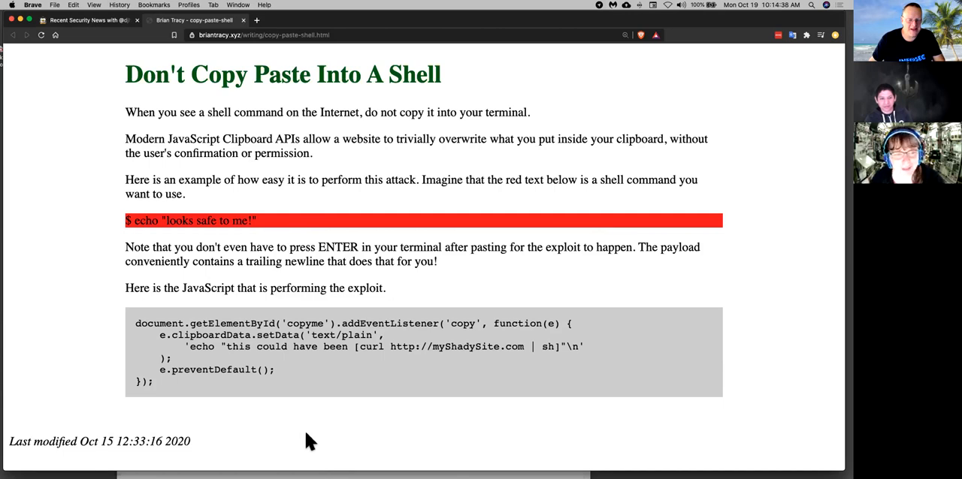
{"action": "mouse_move", "coordinate": [323, 389]}
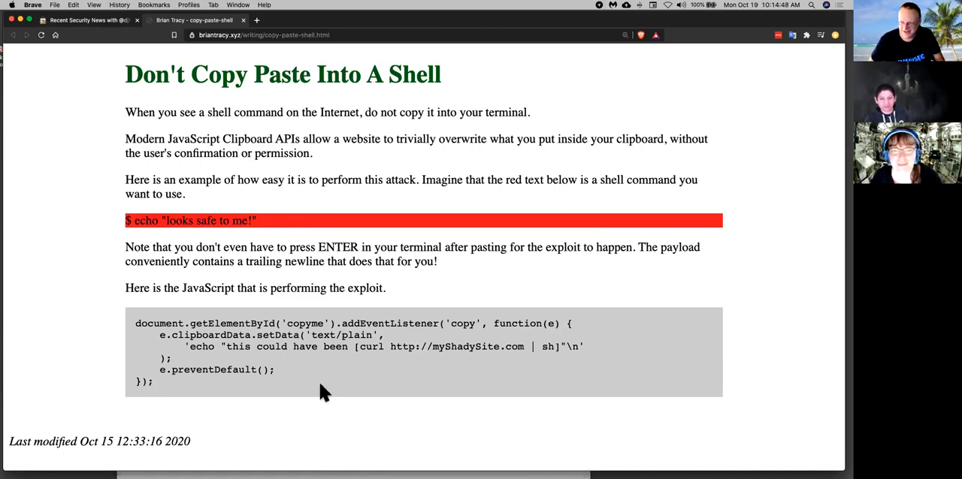
{"action": "mouse_move", "coordinate": [279, 131]}
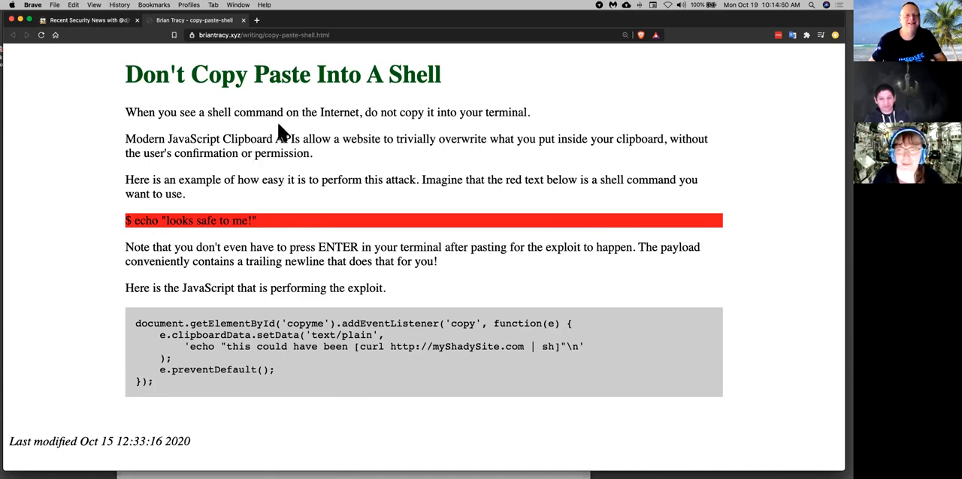
{"action": "mouse_move", "coordinate": [238, 66]}
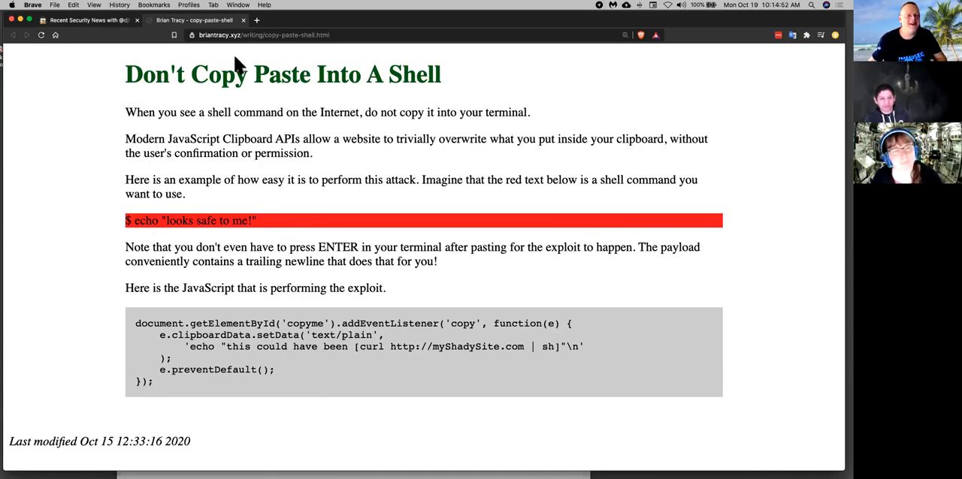
{"action": "mouse_move", "coordinate": [405, 324]}
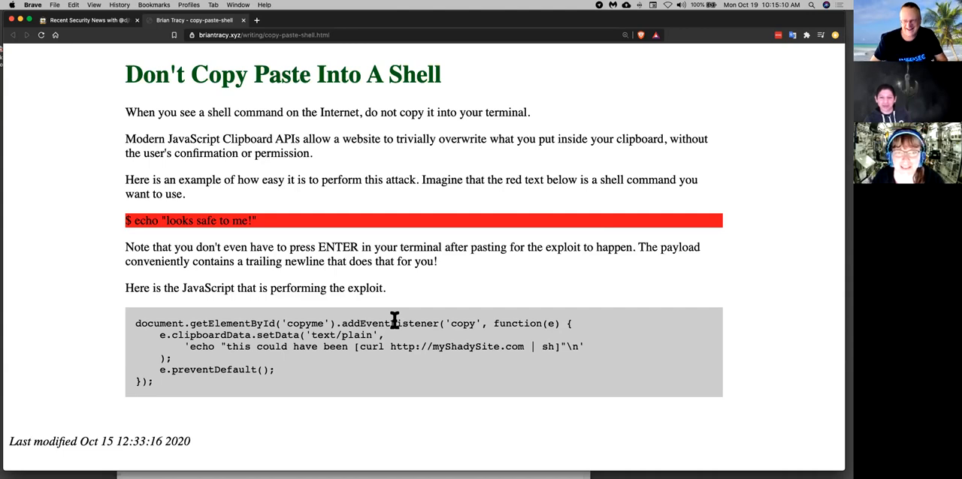
{"action": "mouse_move", "coordinate": [417, 300]}
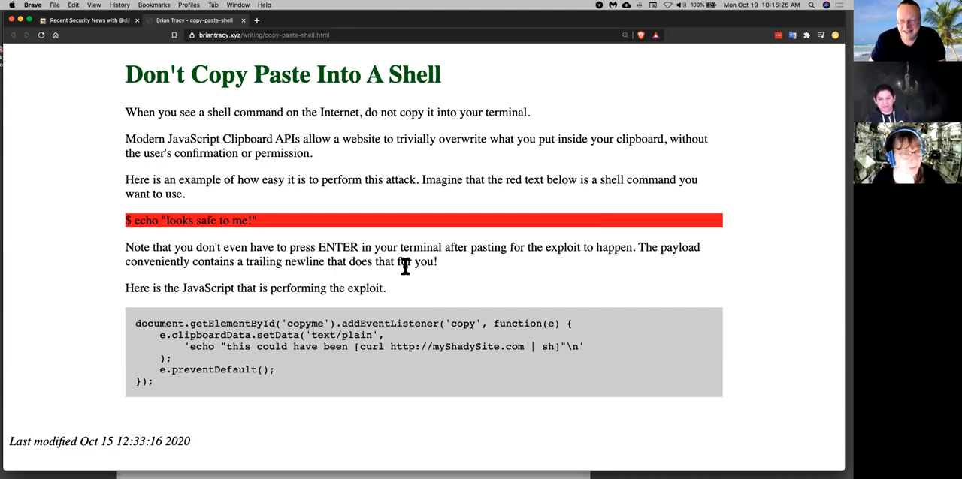
{"action": "mouse_move", "coordinate": [291, 241]}
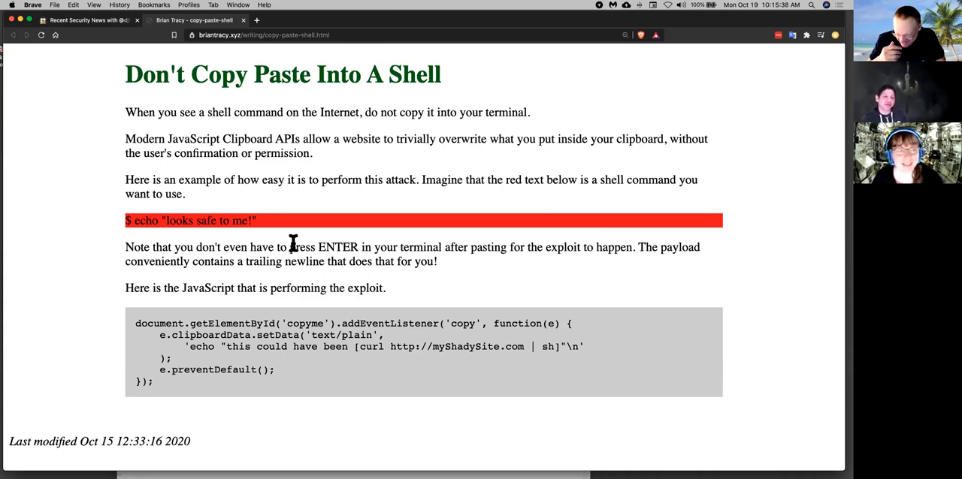
{"action": "mouse_move", "coordinate": [224, 138]}
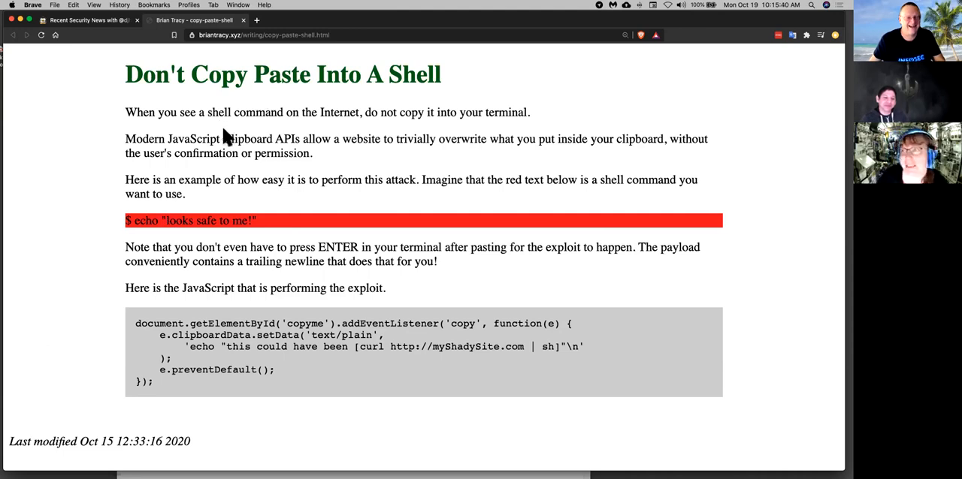
{"action": "mouse_move", "coordinate": [216, 72]}
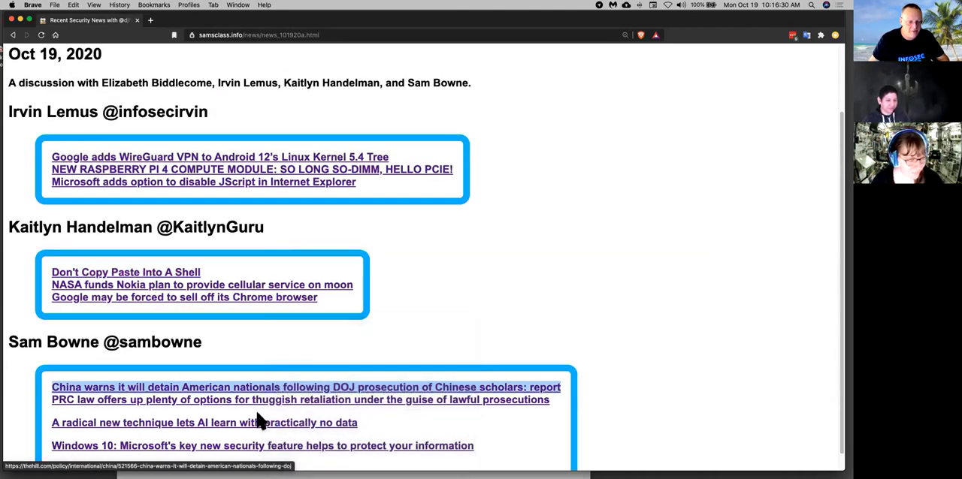
Open the China detention article and PRC law Twitter thread, scrolling through them
{"action": "right_click", "coordinate": [260, 386]}
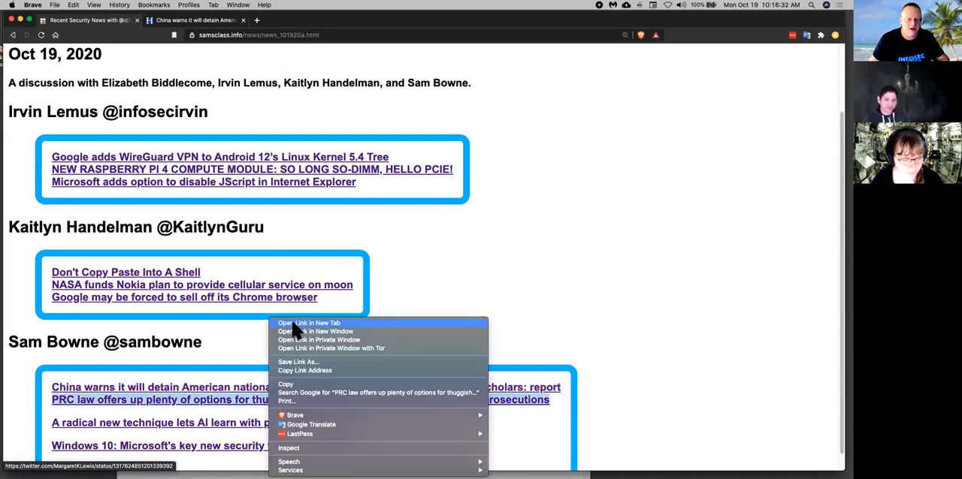
{"action": "left_click", "coordinate": [308, 323]}
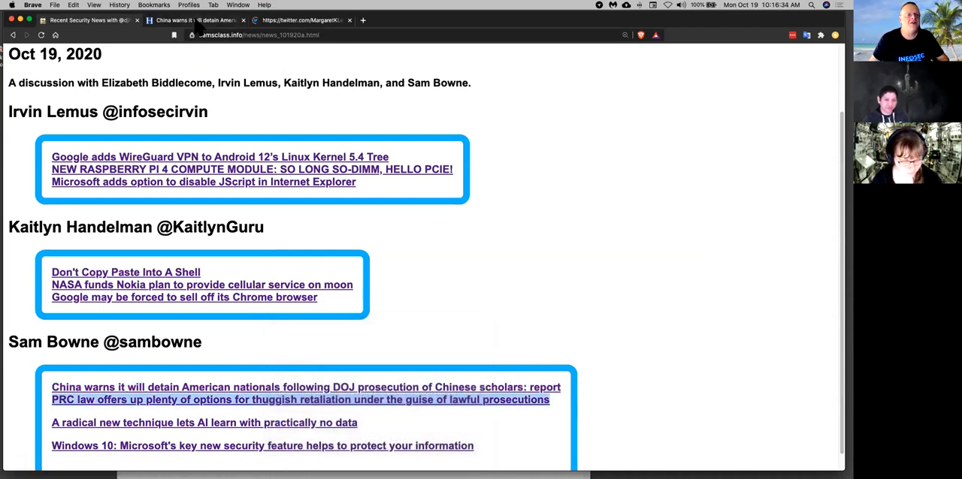
{"action": "left_click", "coordinate": [309, 387]}
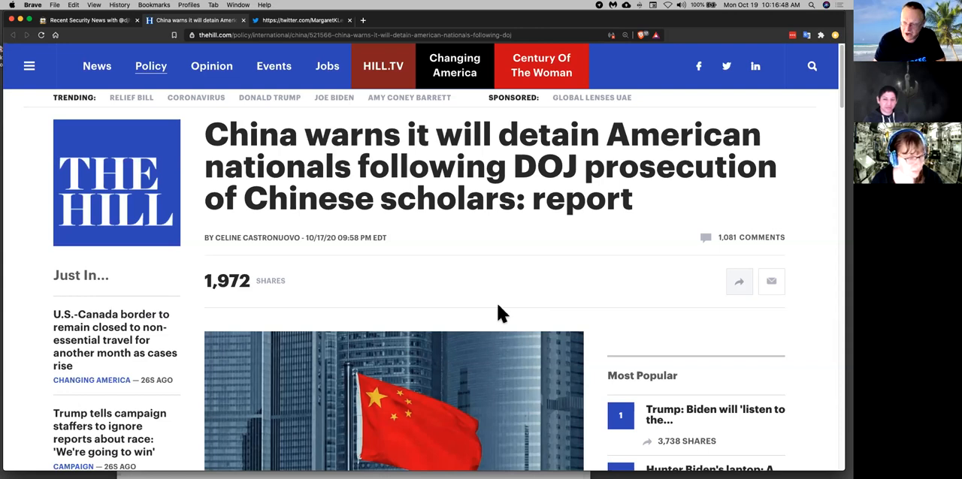
{"action": "mouse_move", "coordinate": [496, 278]}
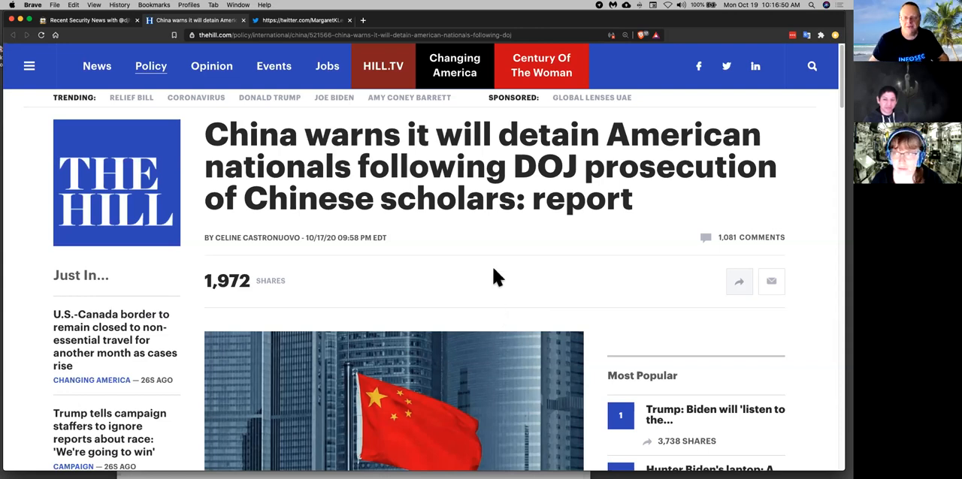
{"action": "scroll", "scroll_direction": "down", "scroll_amount": 3}
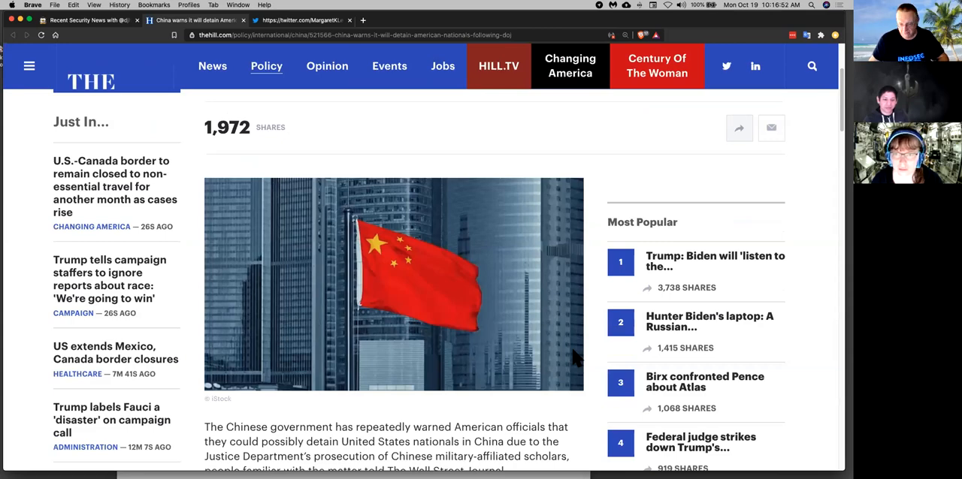
{"action": "scroll", "scroll_direction": "down", "scroll_amount": 3}
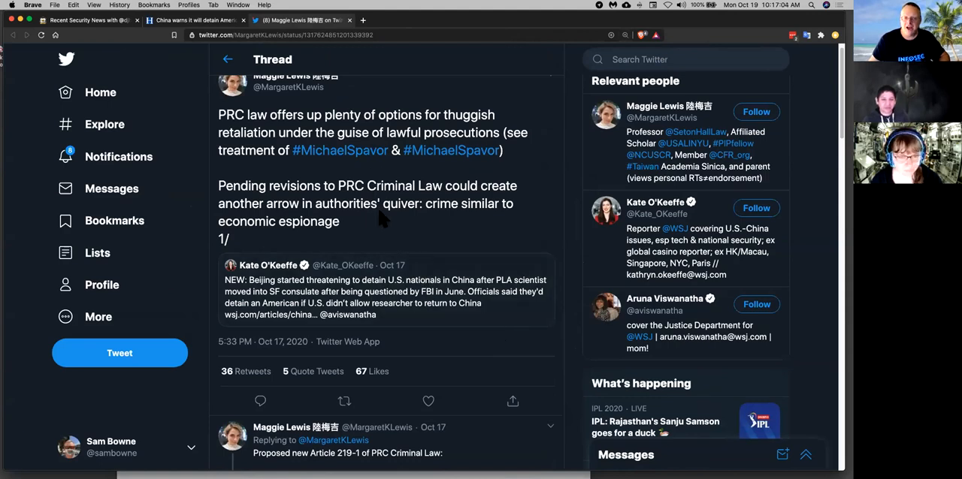
Scroll through the PRC law Twitter thread
{"action": "scroll", "scroll_direction": "down", "scroll_amount": 3}
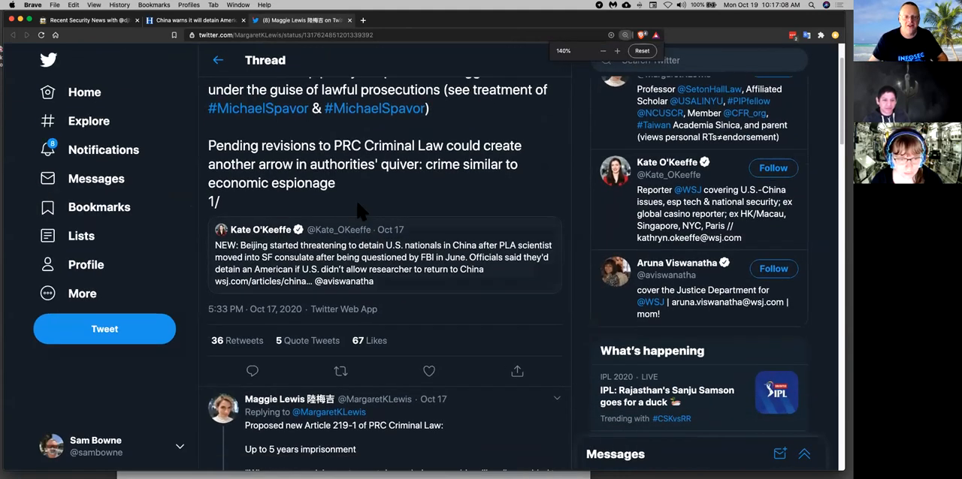
{"action": "scroll", "scroll_direction": "down", "scroll_amount": 3}
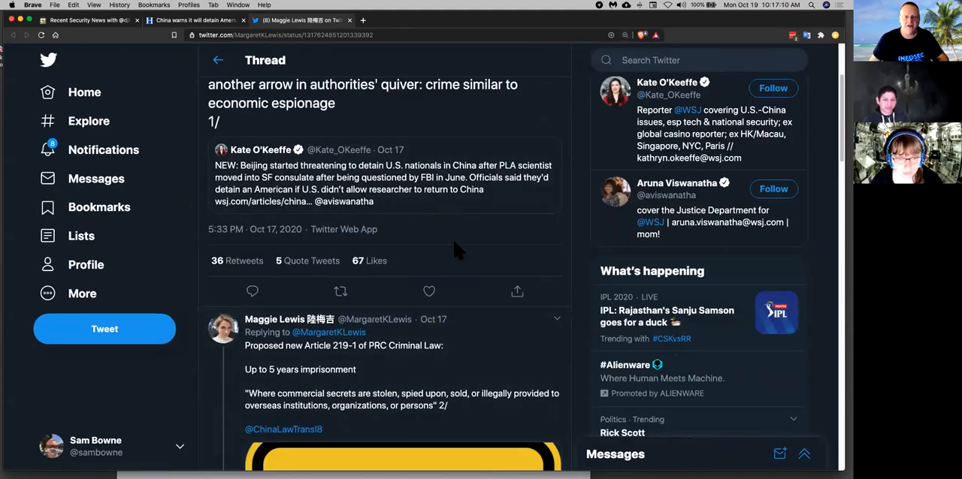
{"action": "scroll", "scroll_direction": "down", "scroll_amount": 3}
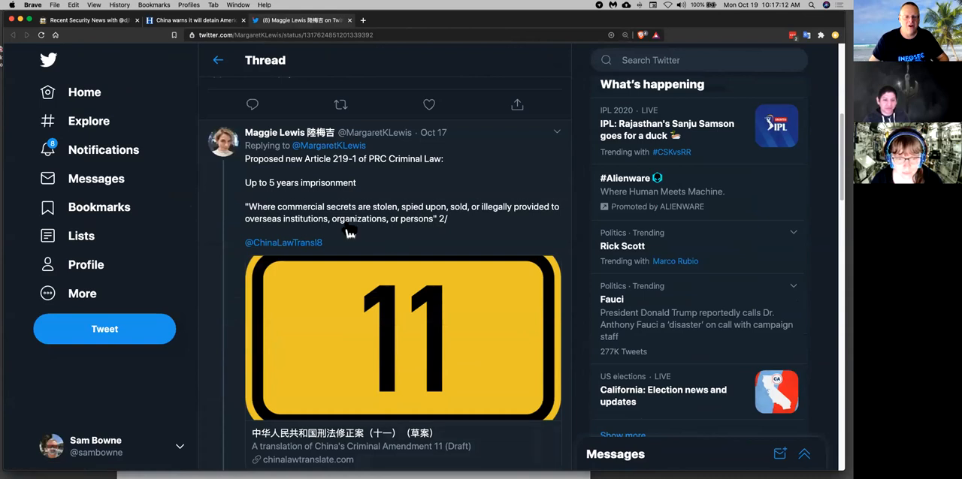
{"action": "mouse_move", "coordinate": [416, 228]}
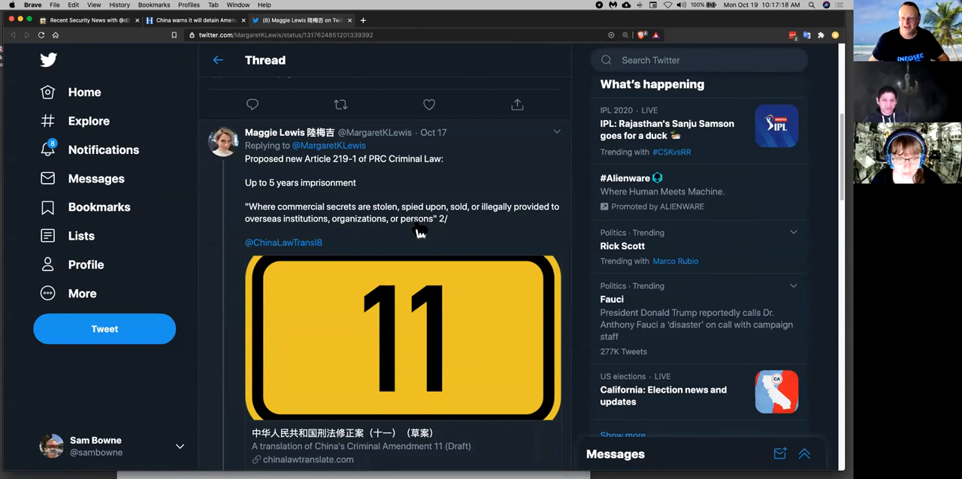
{"action": "scroll", "scroll_direction": "down", "scroll_amount": 3}
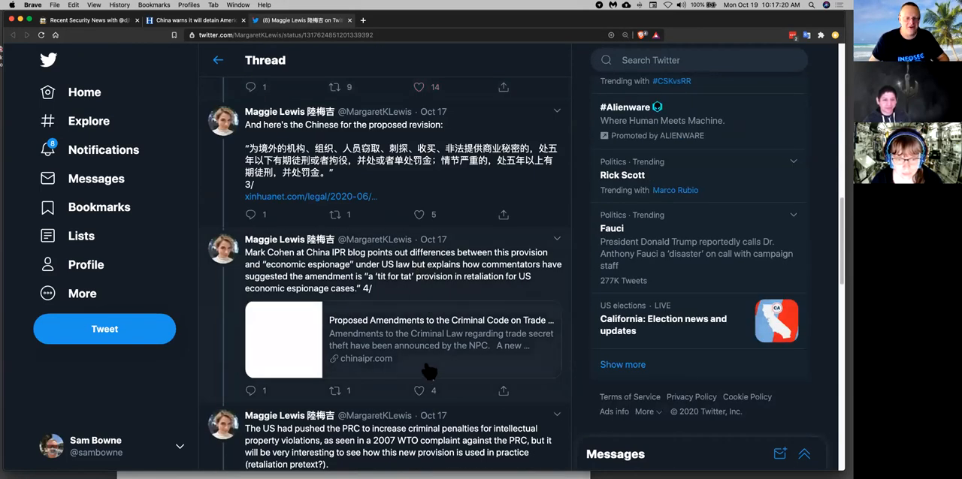
{"action": "mouse_move", "coordinate": [428, 373]}
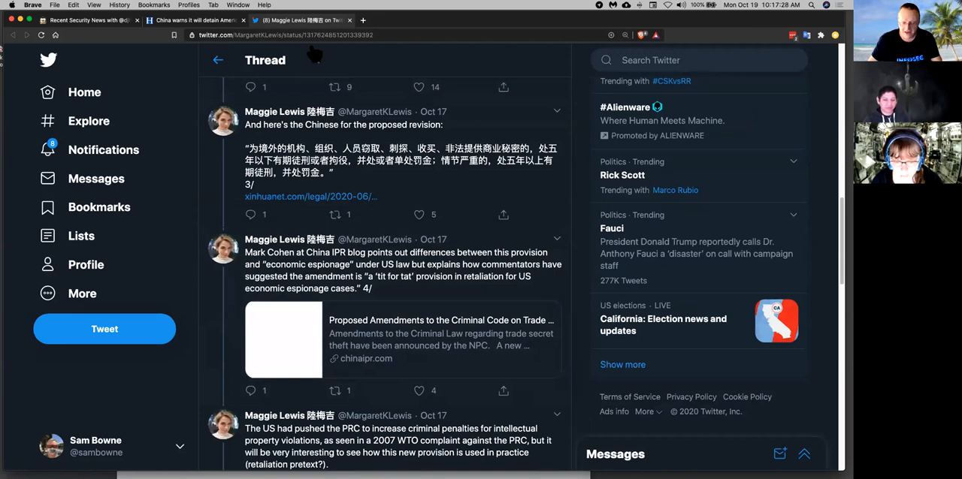
Close the Twitter and Hill tabs and open the Raspberry Pi 4 Compute Module story in a new tab
{"action": "left_click", "coordinate": [210, 22]}
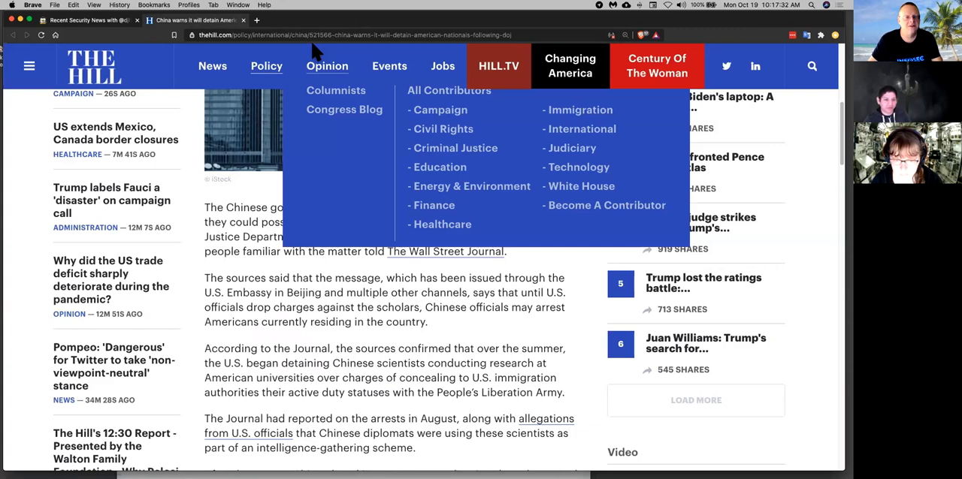
{"action": "left_click", "coordinate": [83, 20]}
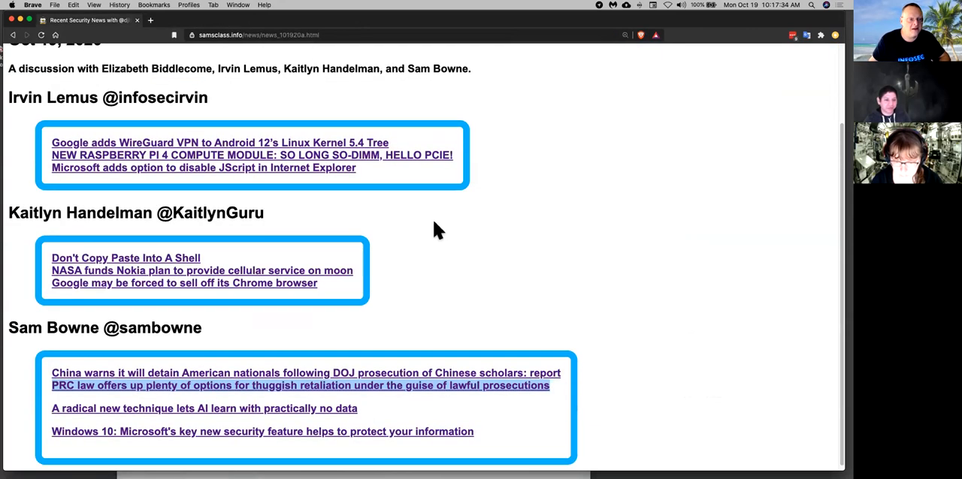
{"action": "right_click", "coordinate": [218, 155]}
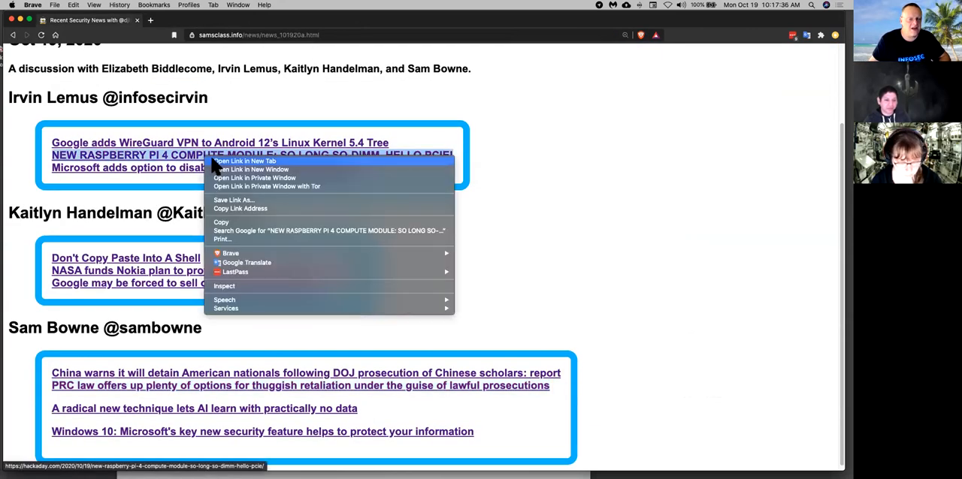
{"action": "left_click", "coordinate": [242, 161]}
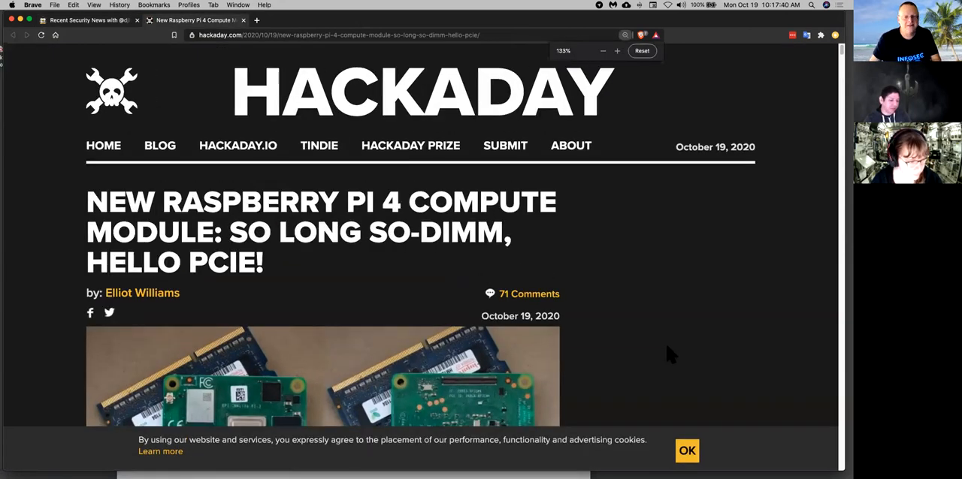
{"action": "scroll", "scroll_direction": "down", "scroll_amount": 3}
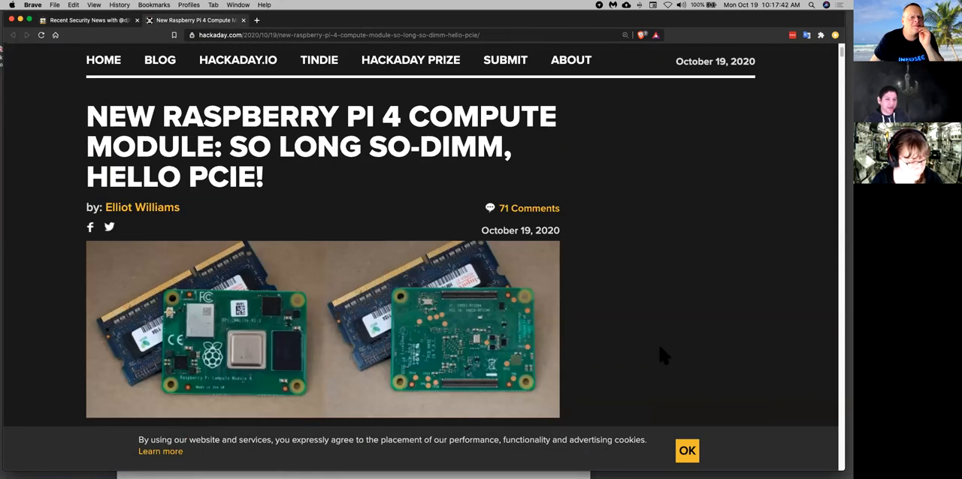
{"action": "scroll", "scroll_direction": "down", "scroll_amount": 3}
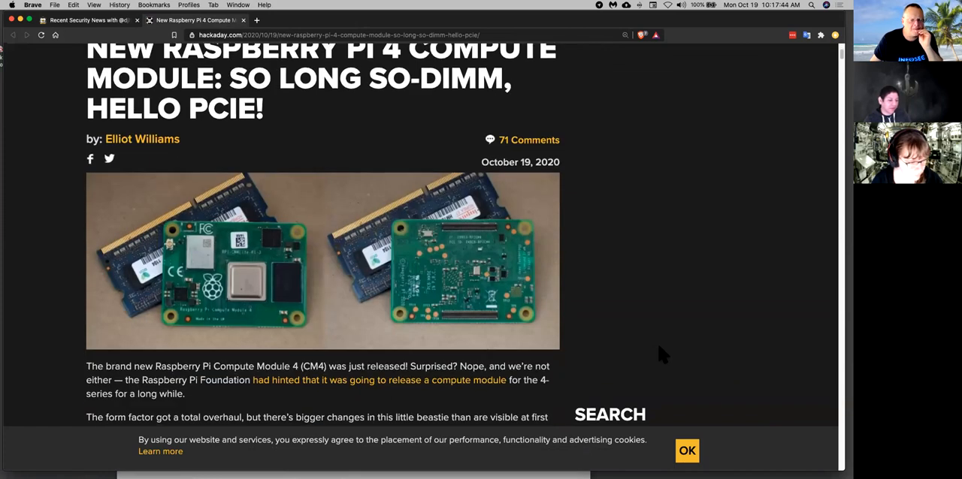
{"action": "scroll", "scroll_direction": "down", "scroll_amount": 3}
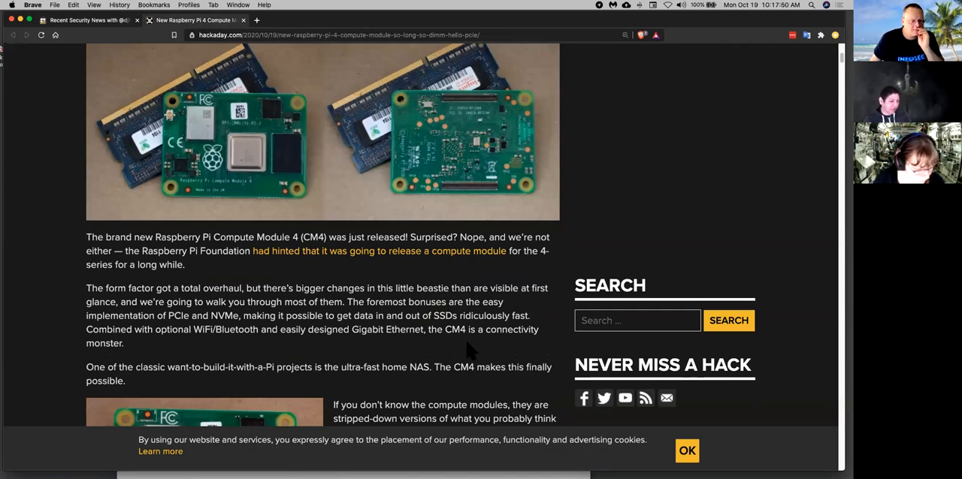
{"action": "scroll", "scroll_direction": "down", "scroll_amount": 3}
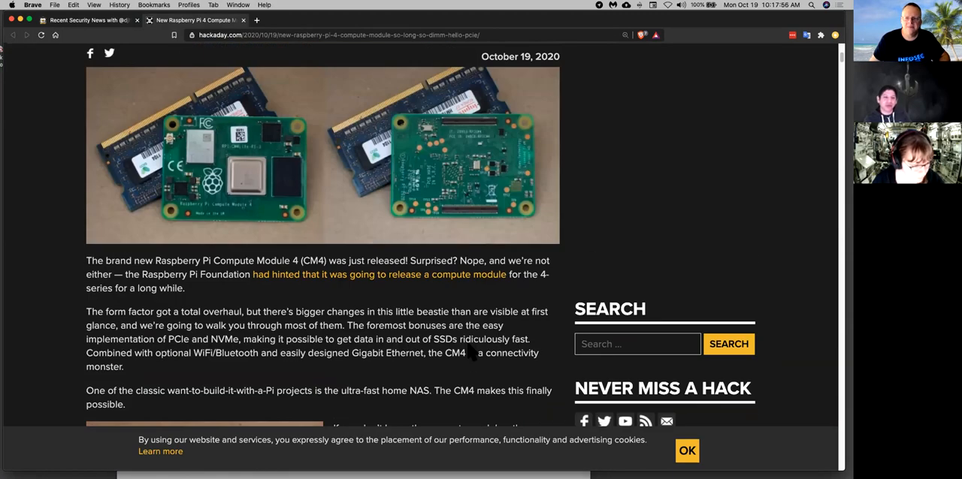
{"action": "scroll", "scroll_direction": "down", "scroll_amount": 3}
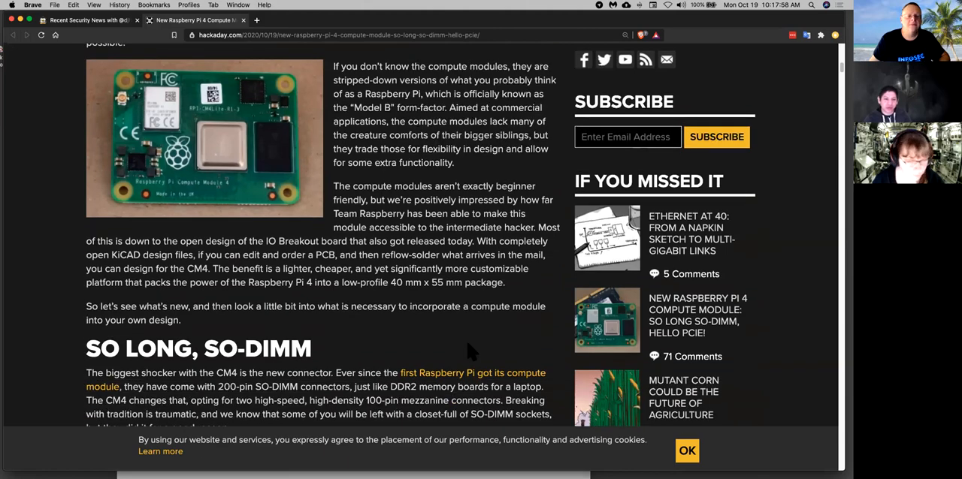
{"action": "scroll", "scroll_direction": "down", "scroll_amount": 3}
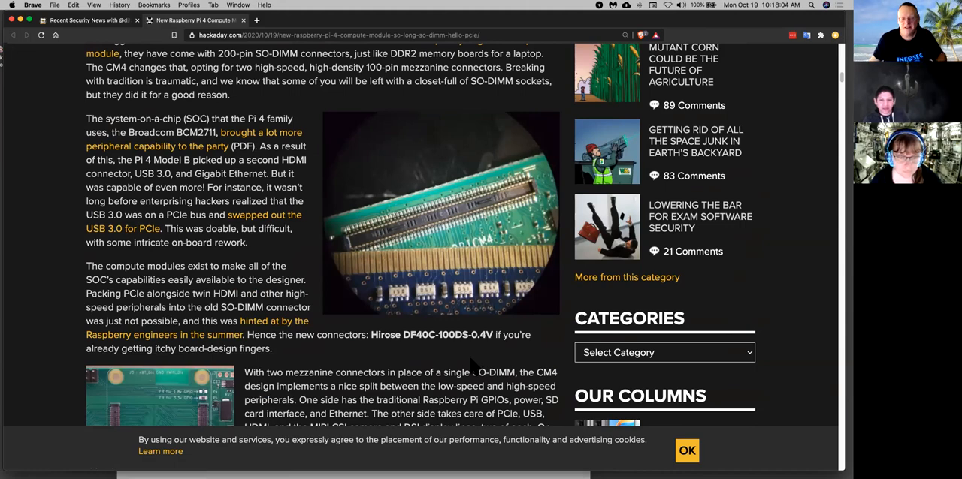
{"action": "scroll", "scroll_direction": "down", "scroll_amount": 3}
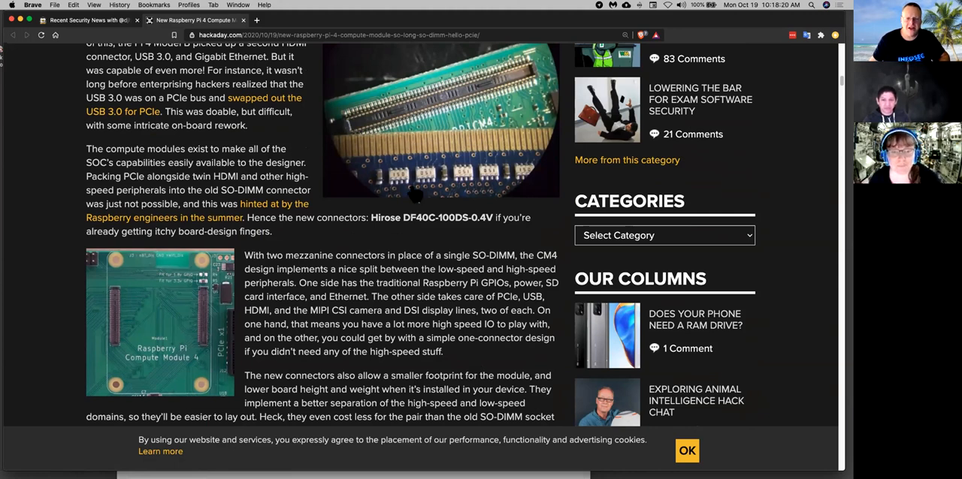
{"action": "mouse_move", "coordinate": [449, 359]}
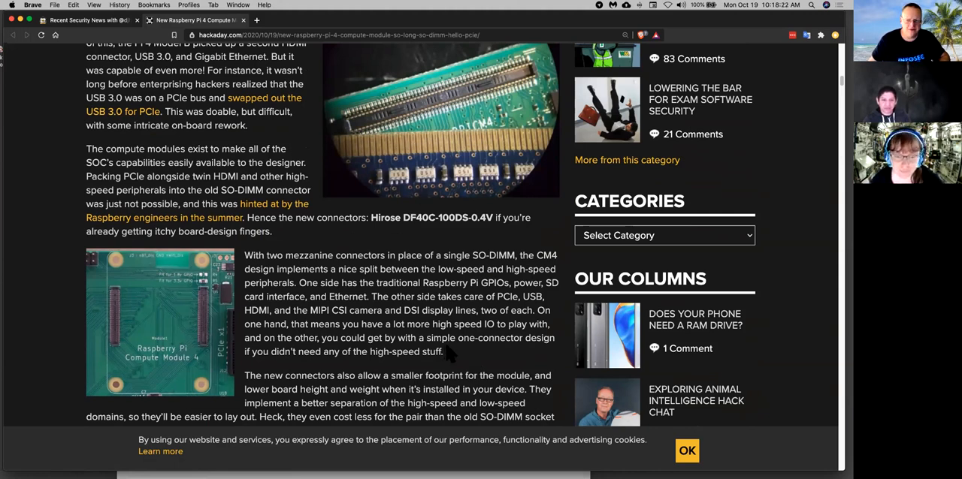
{"action": "scroll", "scroll_direction": "up", "scroll_amount": 3}
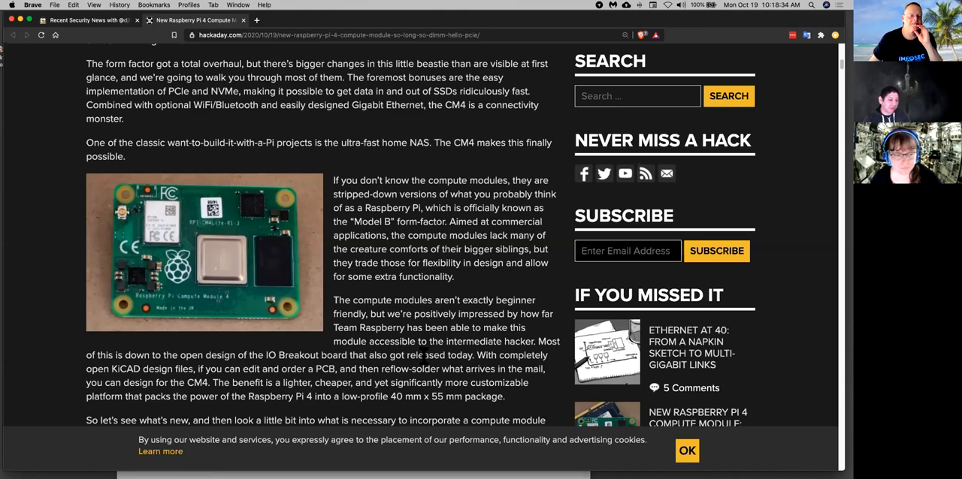
Read down through the Hackaday Raspberry Pi 4 Compute Module article
{"action": "scroll", "scroll_direction": "down", "scroll_amount": 3}
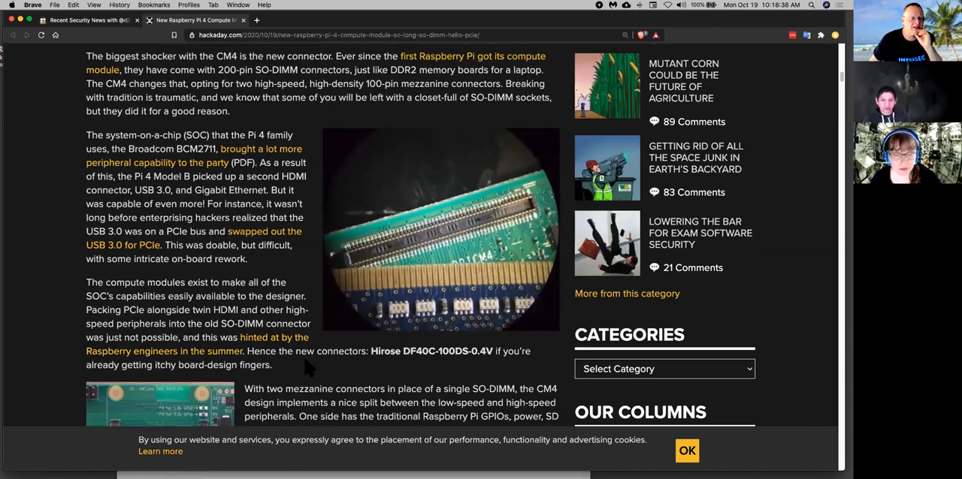
{"action": "scroll", "scroll_direction": "down", "scroll_amount": 3}
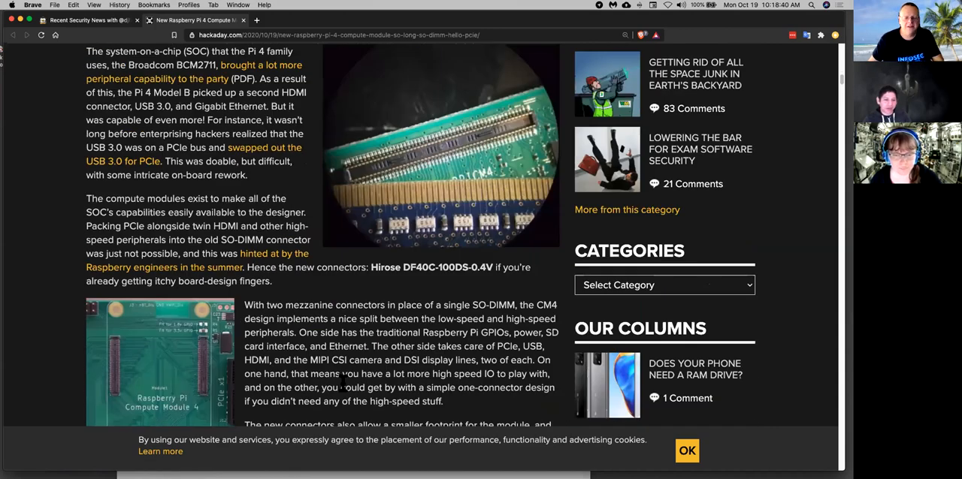
{"action": "scroll", "scroll_direction": "down", "scroll_amount": 3}
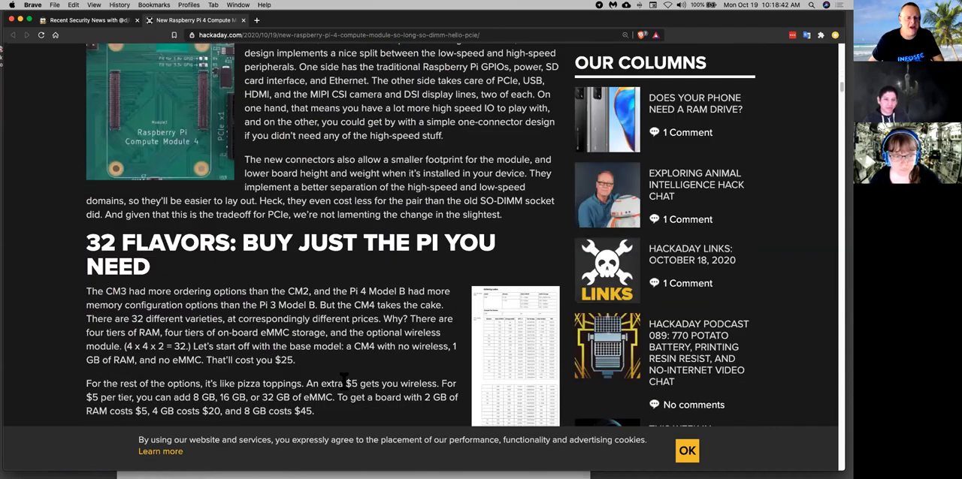
{"action": "scroll", "scroll_direction": "down", "scroll_amount": 3}
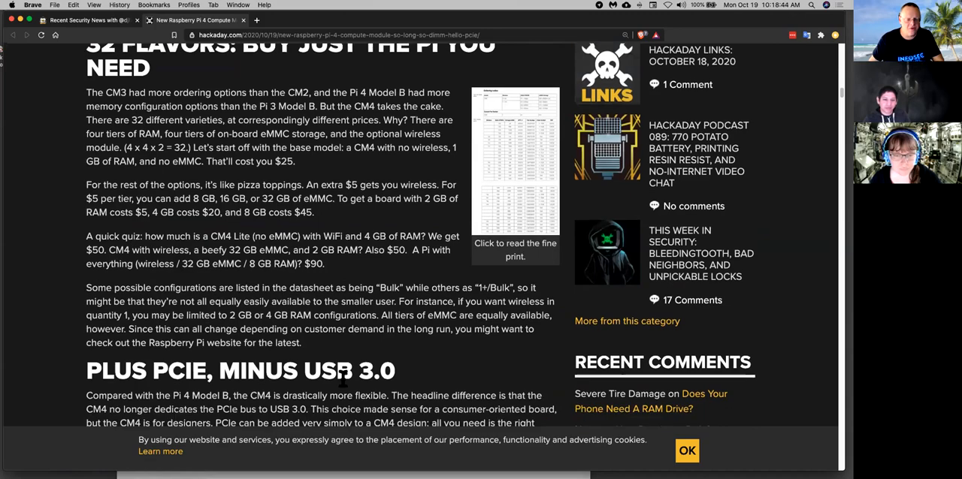
{"action": "scroll", "scroll_direction": "down", "scroll_amount": 3}
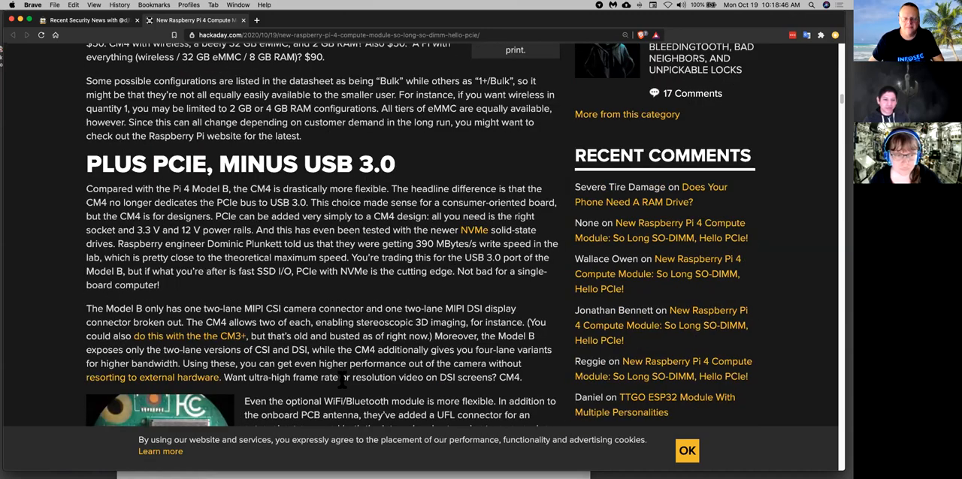
{"action": "scroll", "scroll_direction": "down", "scroll_amount": 3}
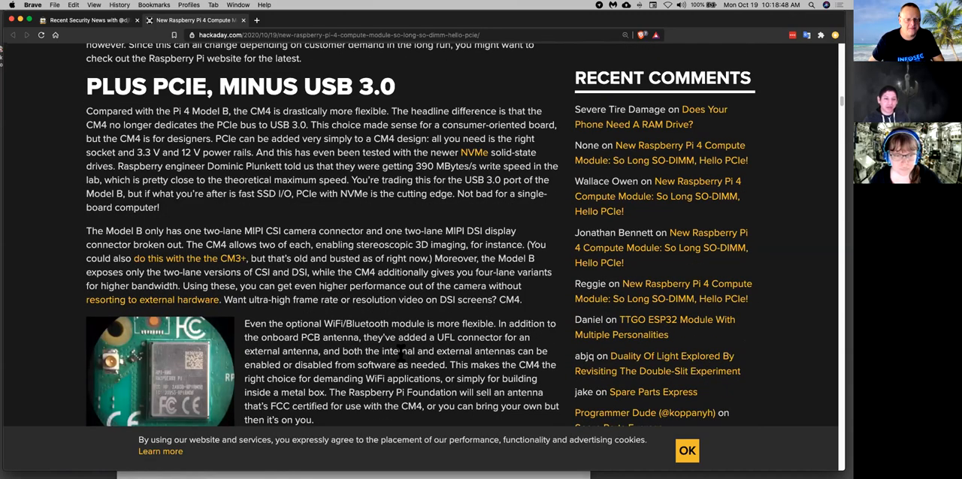
{"action": "scroll", "scroll_direction": "down", "scroll_amount": 3}
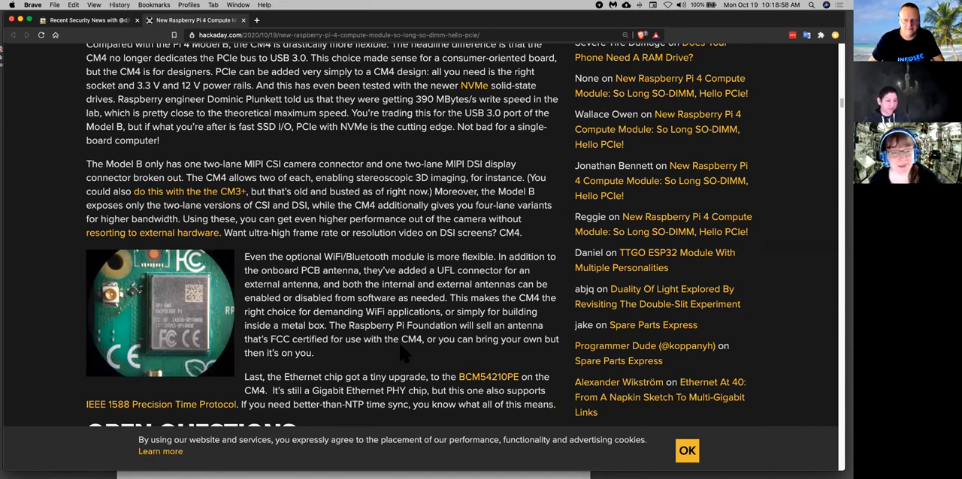
{"action": "scroll", "scroll_direction": "down", "scroll_amount": 3}
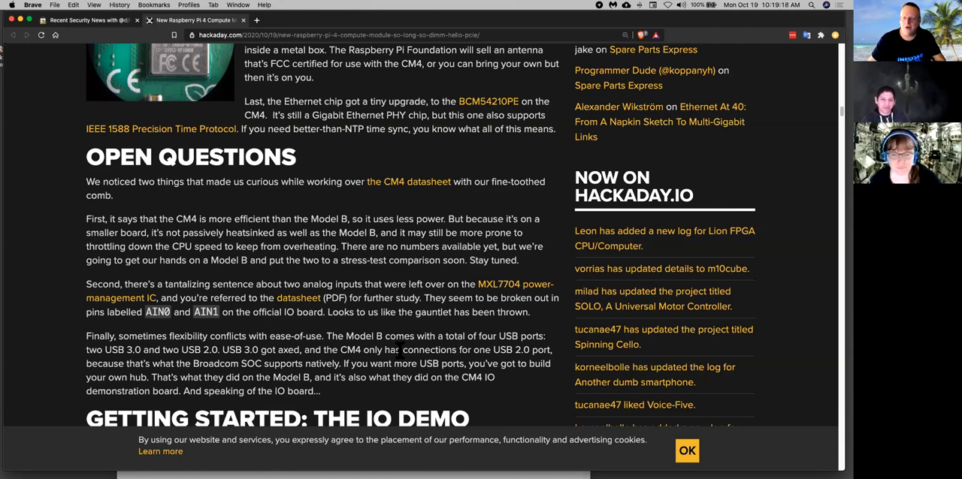
Finish the article through its wrapup and open the NASA–Nokia moon cellular story in a new tab
{"action": "scroll", "scroll_direction": "down", "scroll_amount": 3}
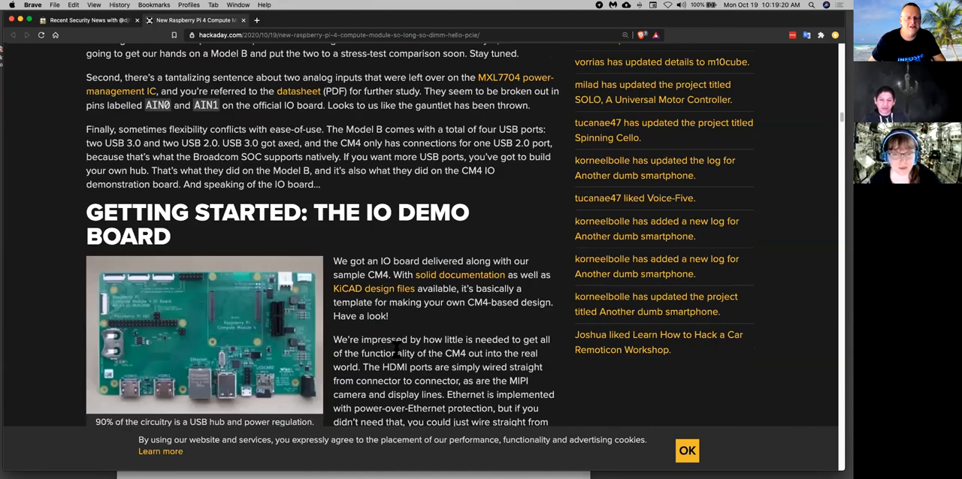
{"action": "scroll", "scroll_direction": "down", "scroll_amount": 3}
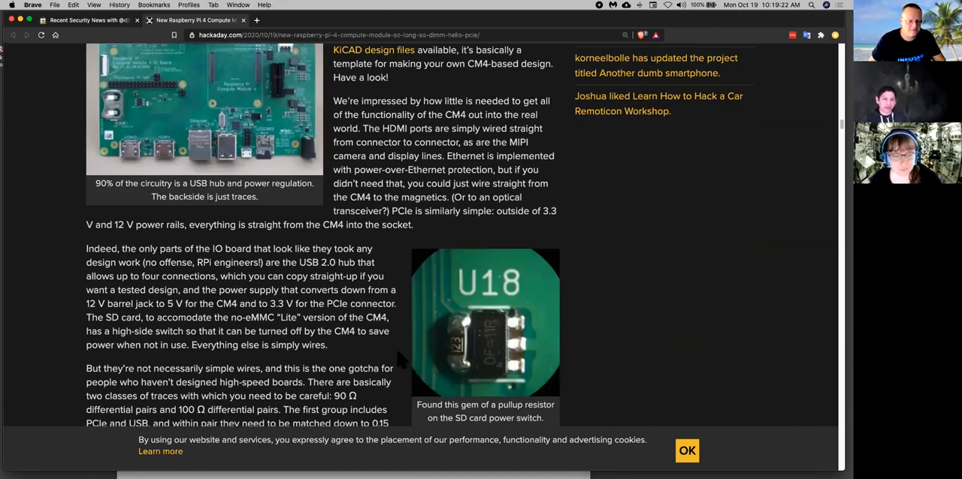
{"action": "scroll", "scroll_direction": "down", "scroll_amount": 3}
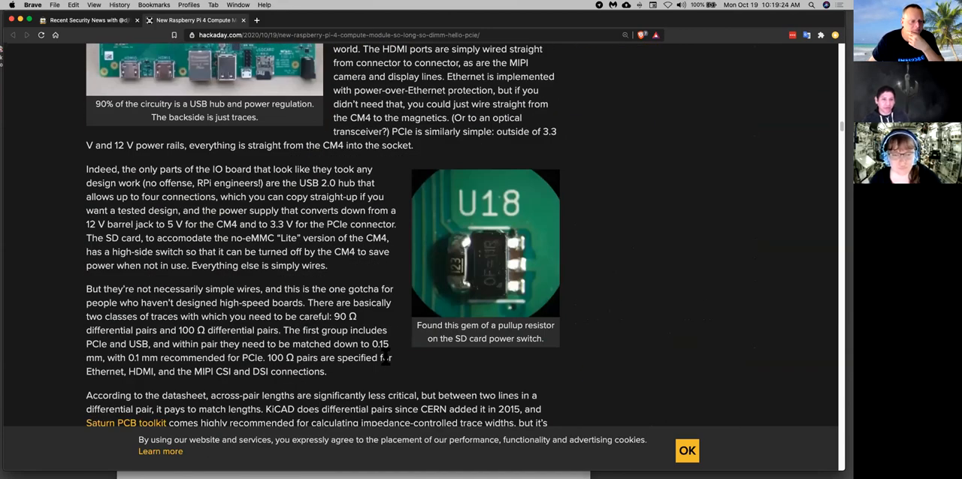
{"action": "scroll", "scroll_direction": "down", "scroll_amount": 3}
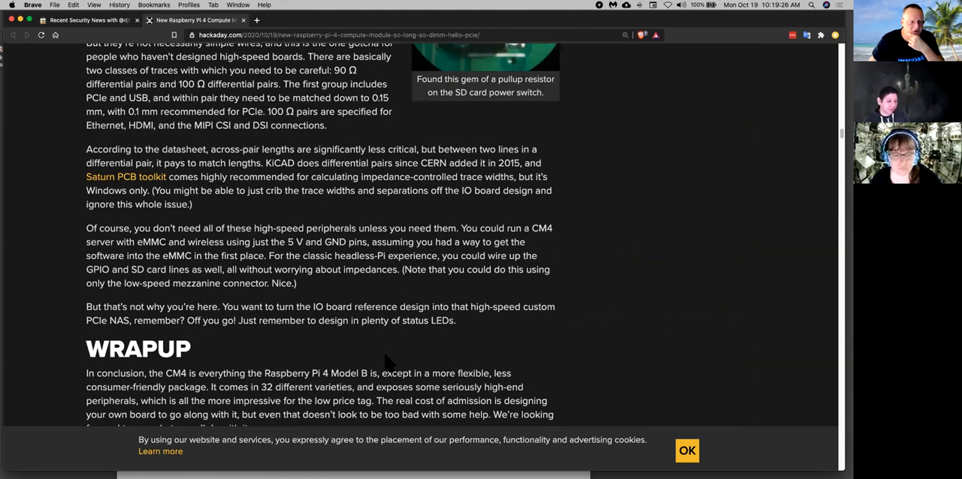
{"action": "mouse_move", "coordinate": [389, 353]}
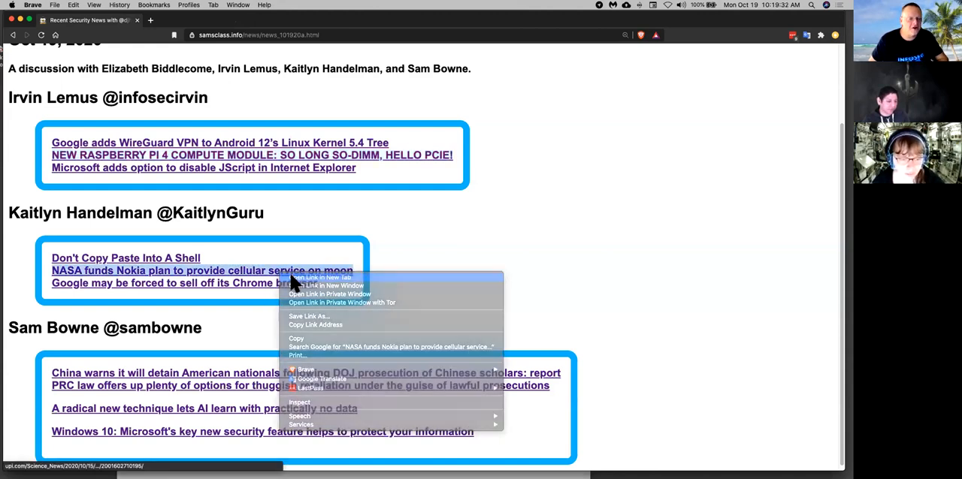
{"action": "left_click", "coordinate": [319, 278]}
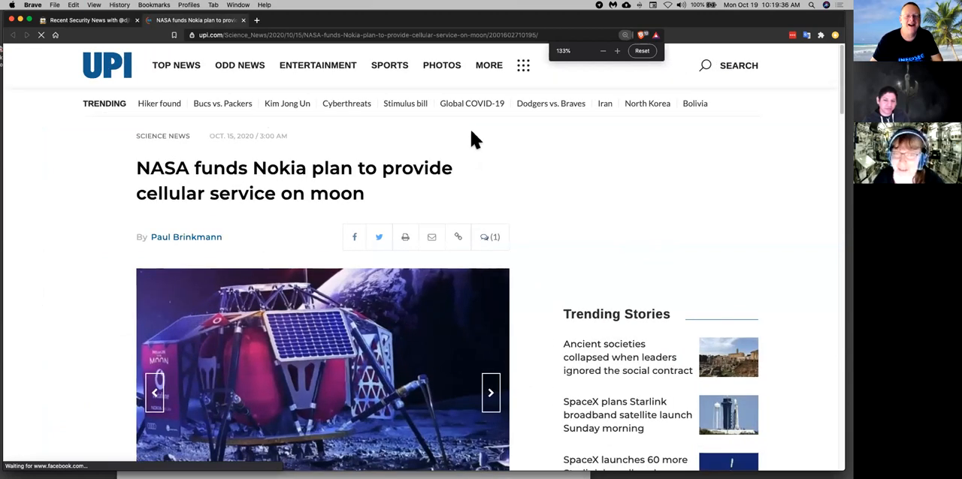
{"action": "left_click", "coordinate": [641, 50]}
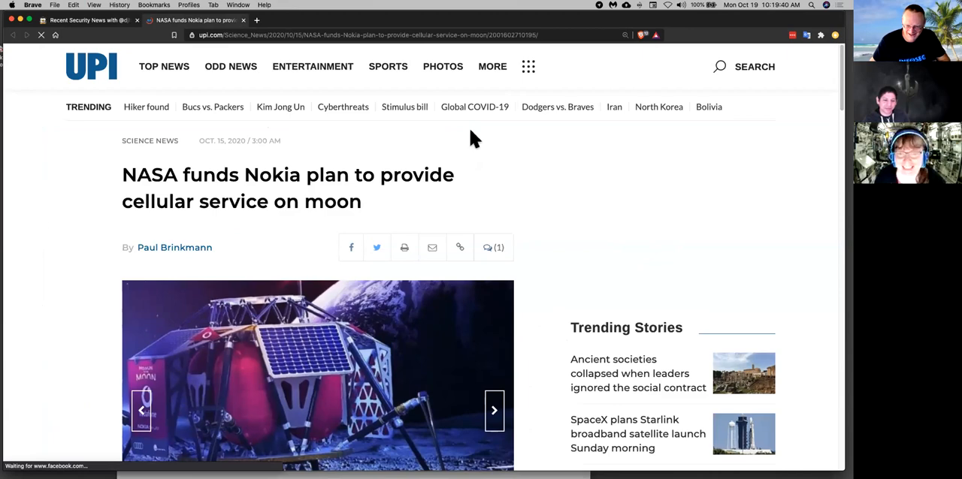
{"action": "scroll", "scroll_direction": "down", "scroll_amount": 3}
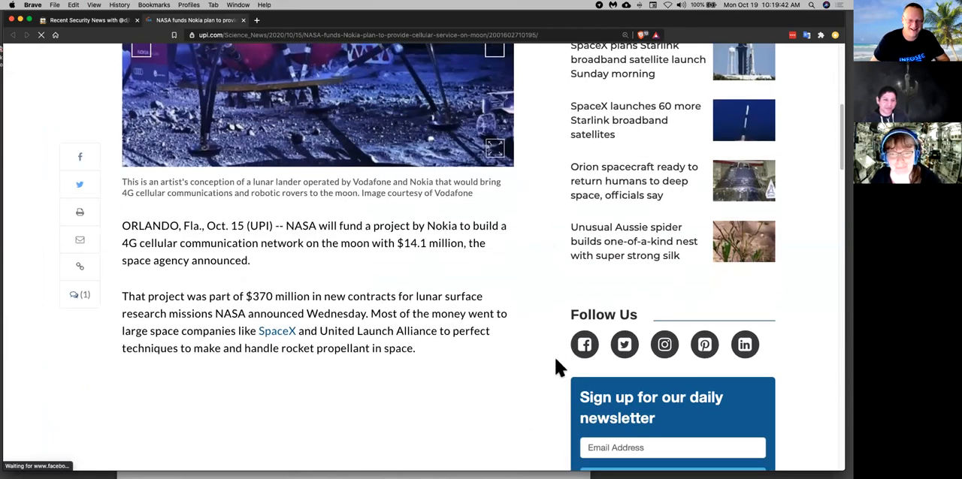
{"action": "scroll", "scroll_direction": "down", "scroll_amount": 3}
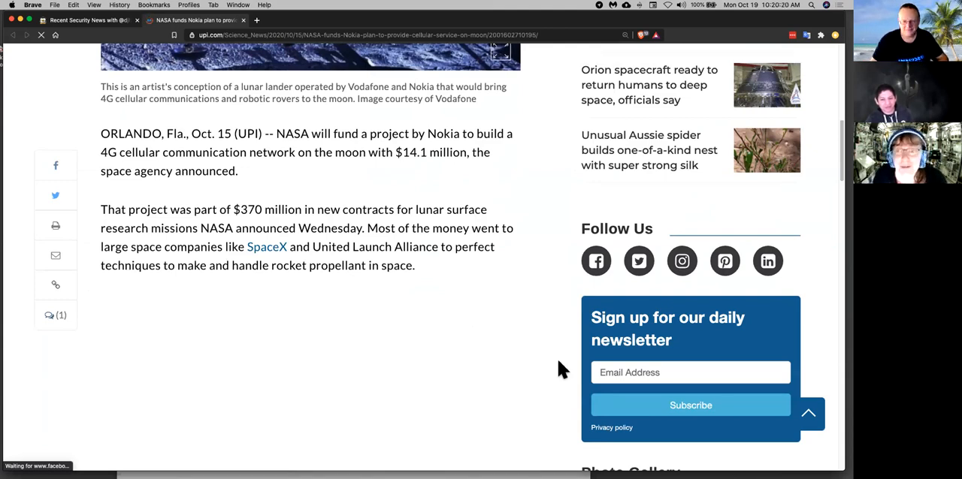
Scroll the UPI moon article through Jim Reuter's quotes on extending lunar cellular to spacecraft
{"action": "scroll", "scroll_direction": "down", "scroll_amount": 3}
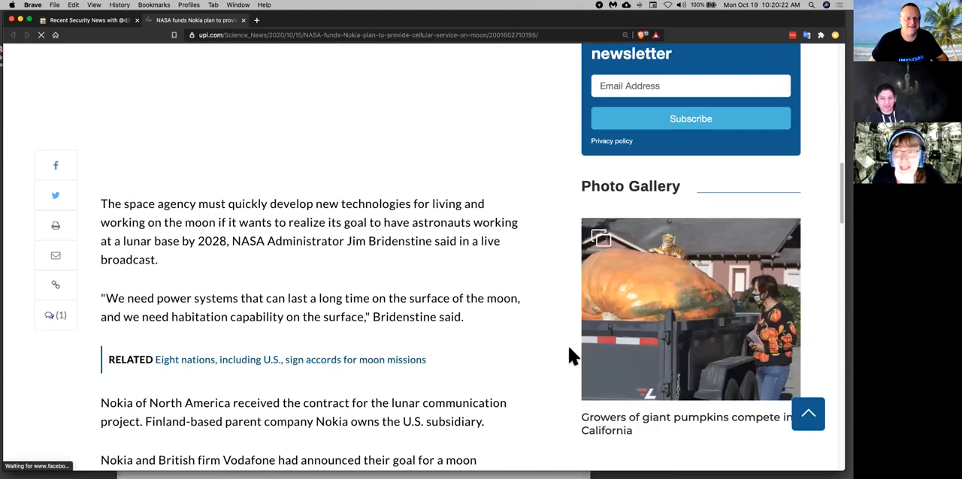
{"action": "scroll", "scroll_direction": "down", "scroll_amount": 3}
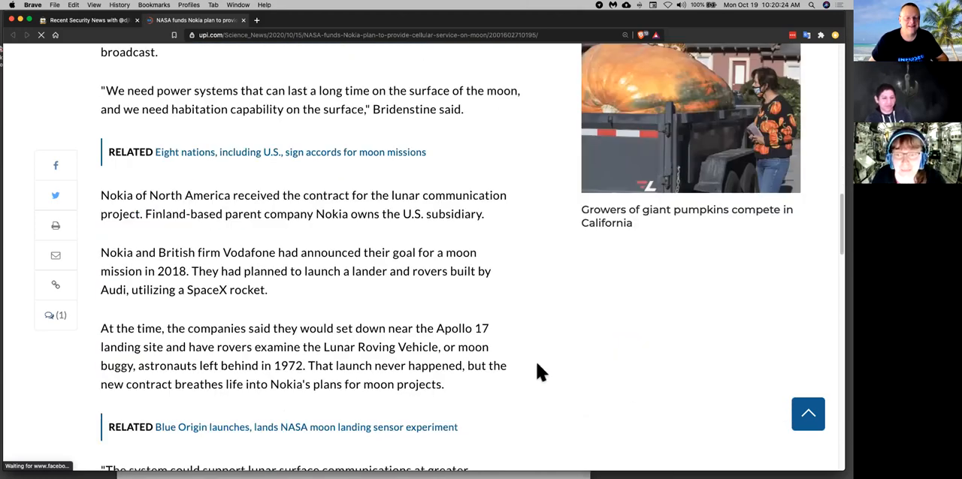
{"action": "scroll", "scroll_direction": "down", "scroll_amount": 3}
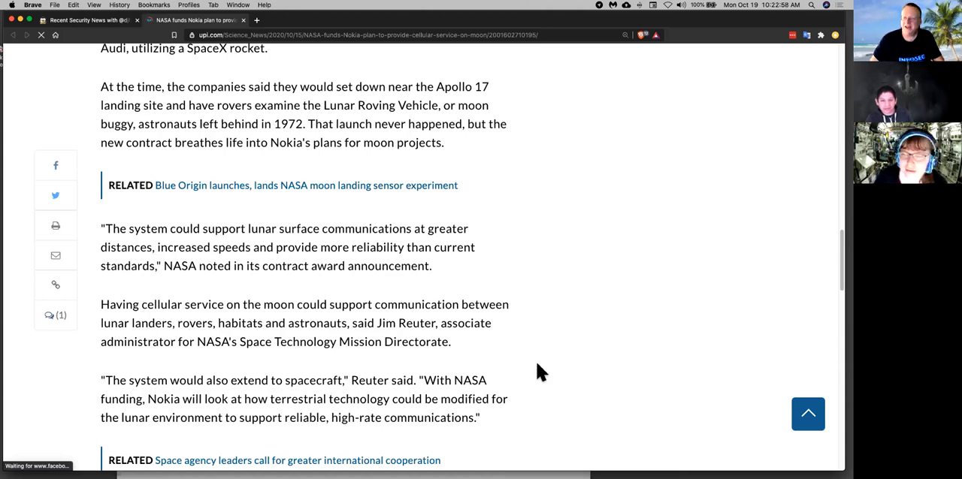
{"action": "mouse_move", "coordinate": [441, 83]}
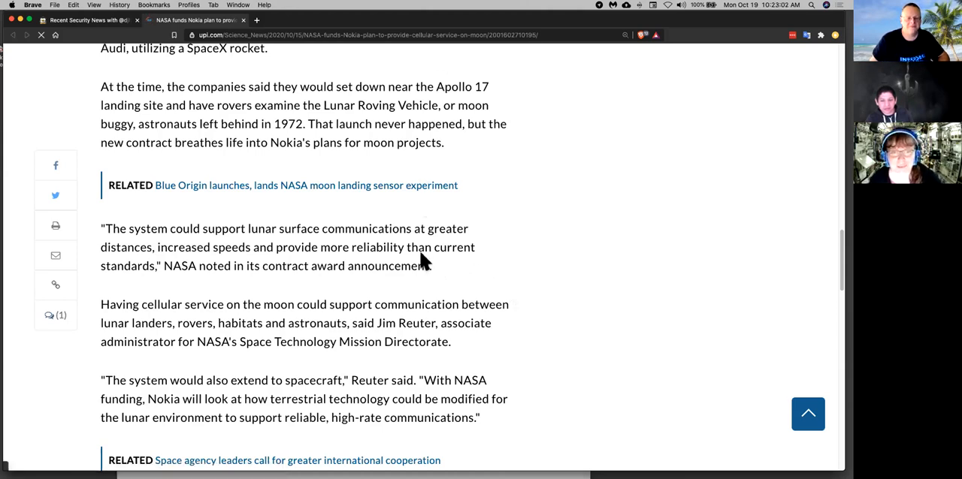
{"action": "mouse_move", "coordinate": [240, 105]}
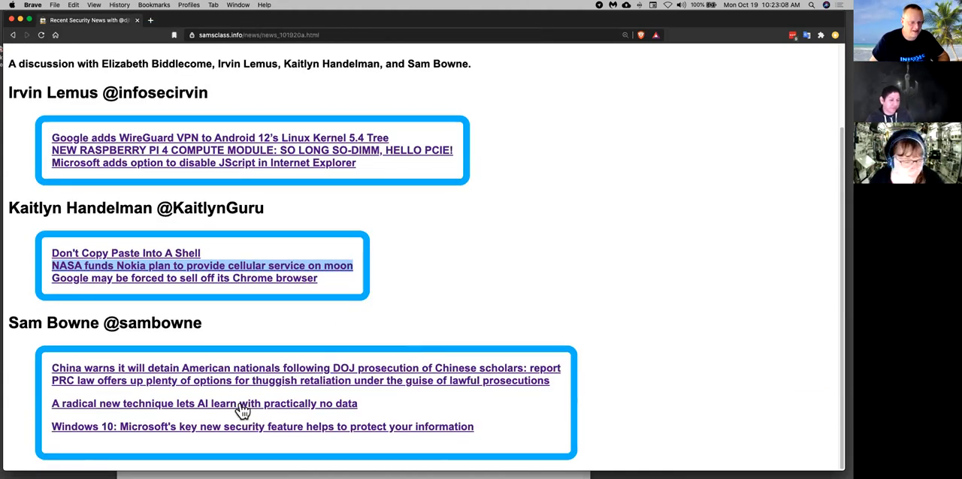
Open the MIT Technology Review AI-with-little-data article and scroll to the MNIST distilled images
{"action": "left_click", "coordinate": [205, 403]}
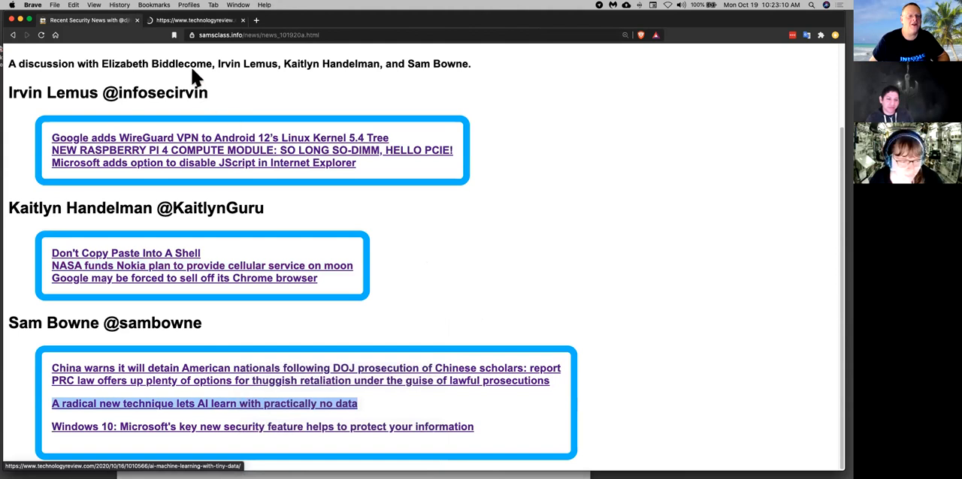
{"action": "left_click", "coordinate": [202, 405]}
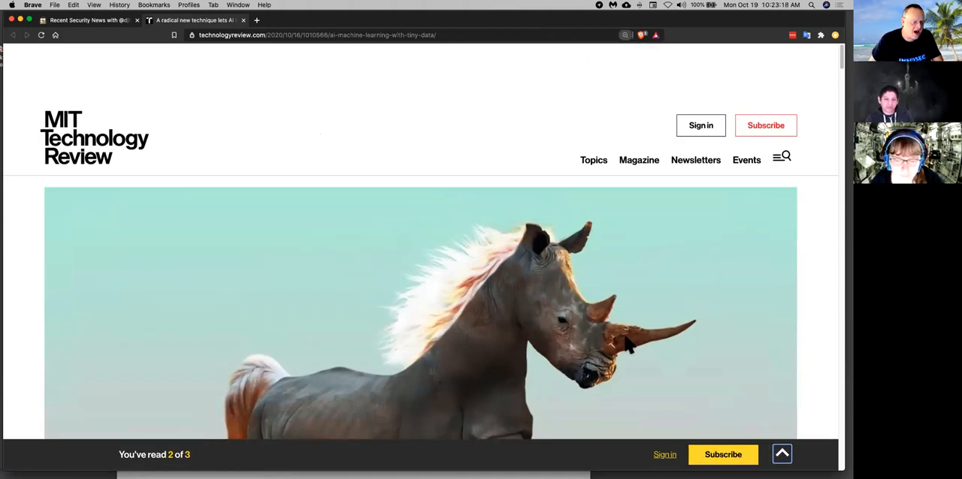
{"action": "scroll", "scroll_direction": "down", "scroll_amount": 3}
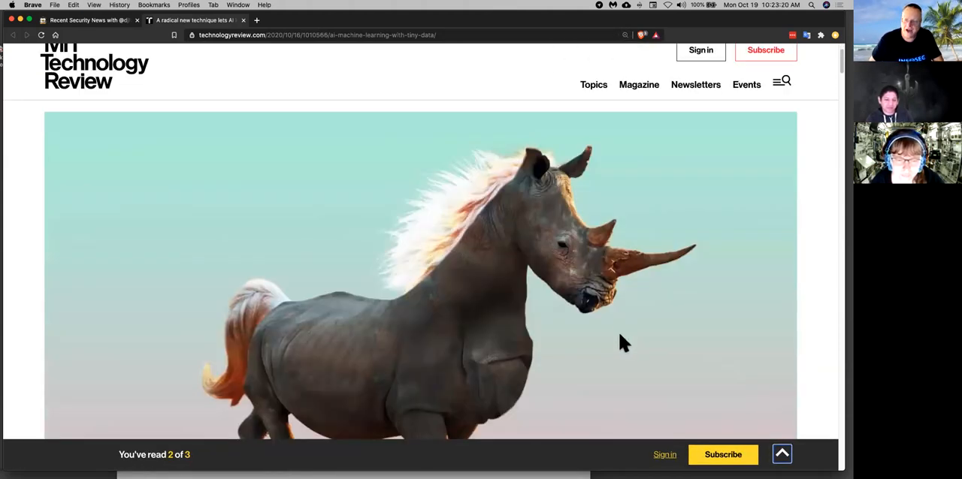
{"action": "scroll", "scroll_direction": "down", "scroll_amount": 3}
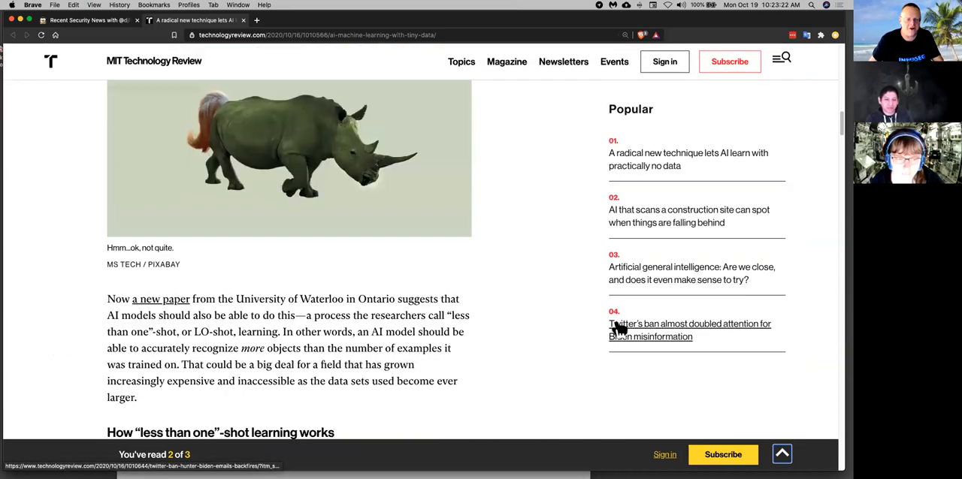
{"action": "scroll", "scroll_direction": "down", "scroll_amount": 3}
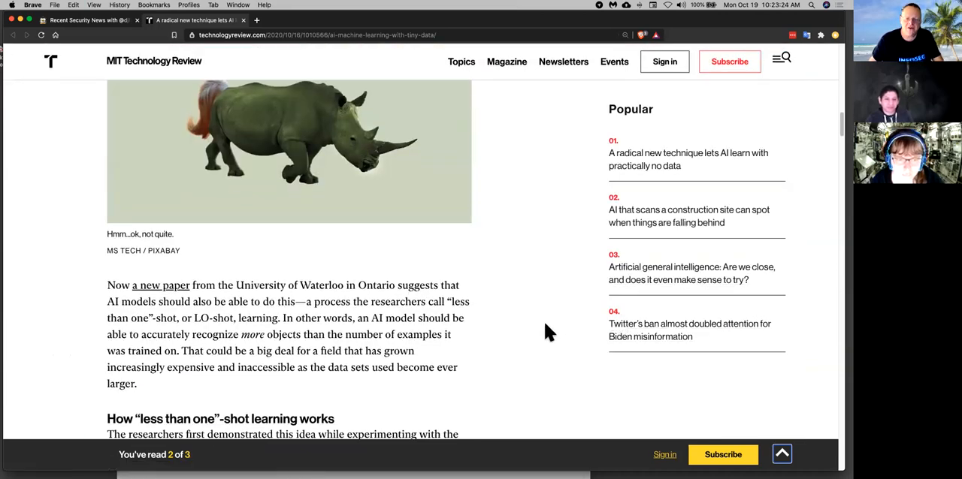
{"action": "scroll", "scroll_direction": "down", "scroll_amount": 3}
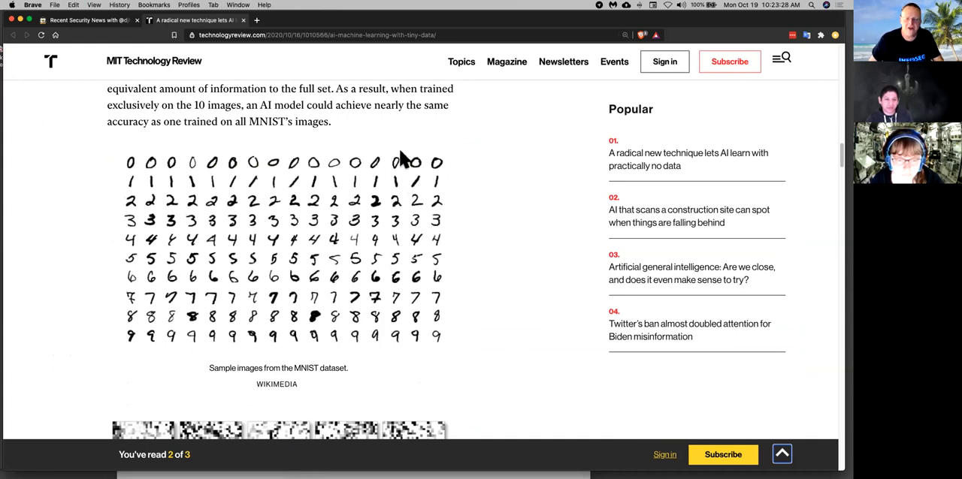
{"action": "mouse_move", "coordinate": [374, 216]}
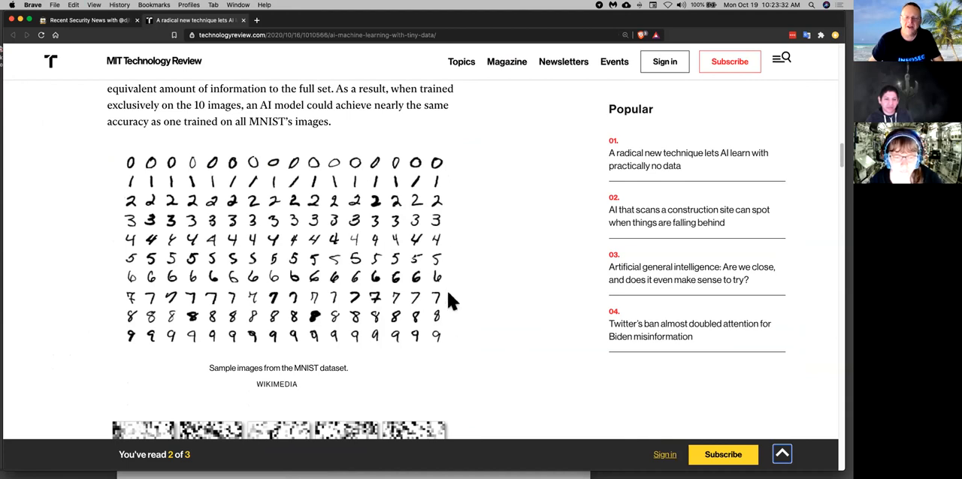
{"action": "mouse_move", "coordinate": [368, 284]}
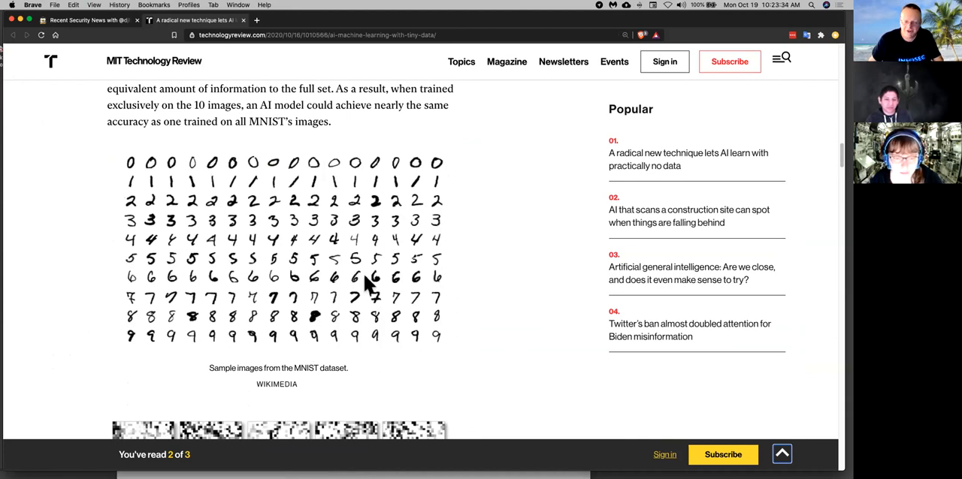
{"action": "scroll", "scroll_direction": "down", "scroll_amount": 3}
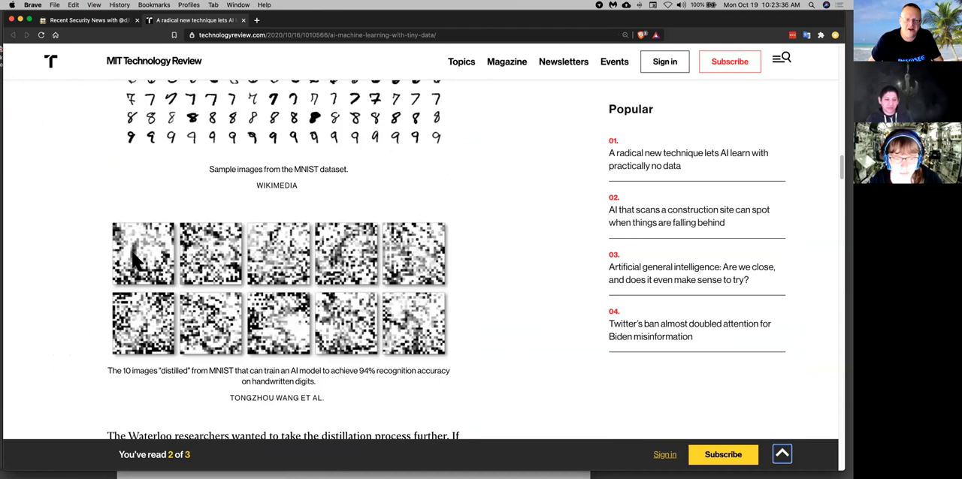
{"action": "mouse_move", "coordinate": [383, 389]}
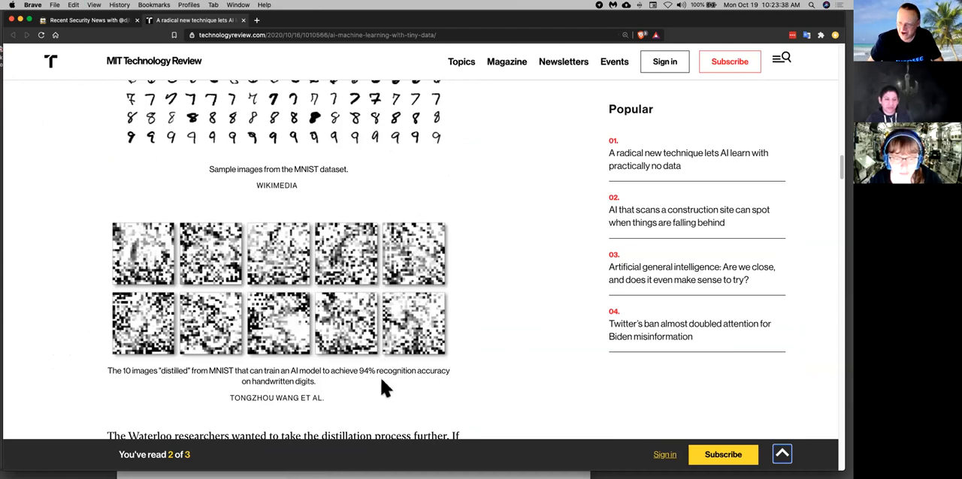
{"action": "mouse_move", "coordinate": [148, 268]}
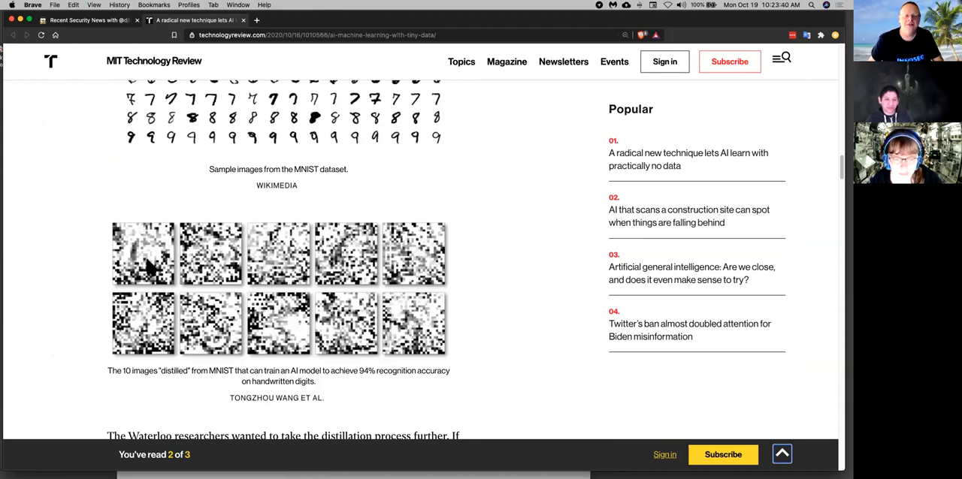
{"action": "mouse_move", "coordinate": [133, 120]}
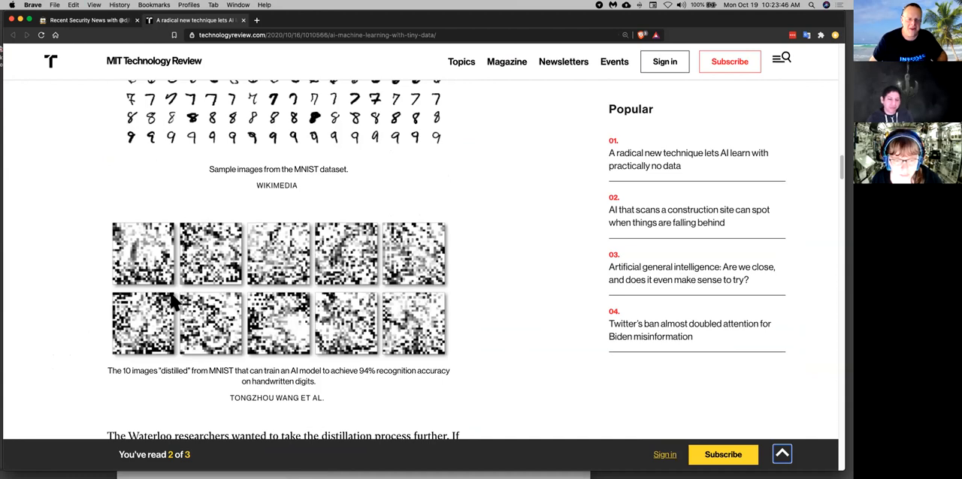
{"action": "mouse_move", "coordinate": [293, 214]}
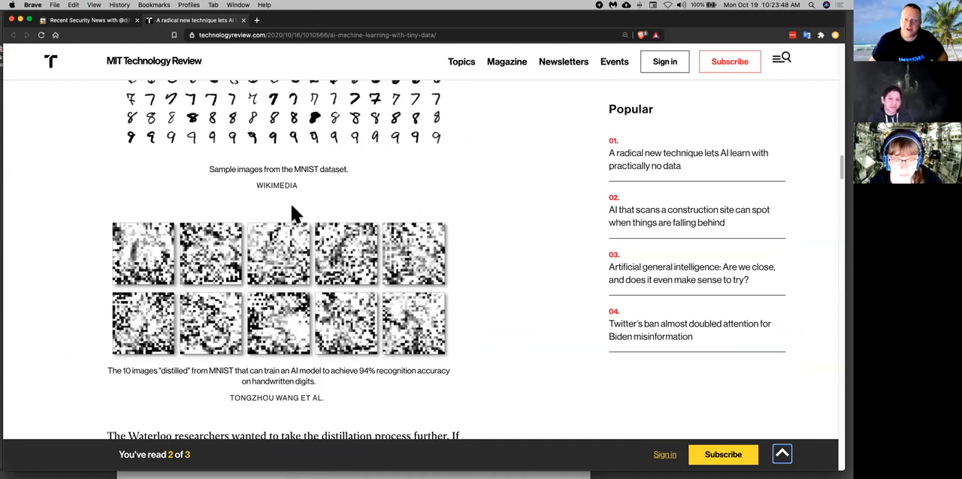
Scroll past the LO-shot learning section and back up to the kNN apples-and-oranges chart
{"action": "scroll", "scroll_direction": "down", "scroll_amount": 3}
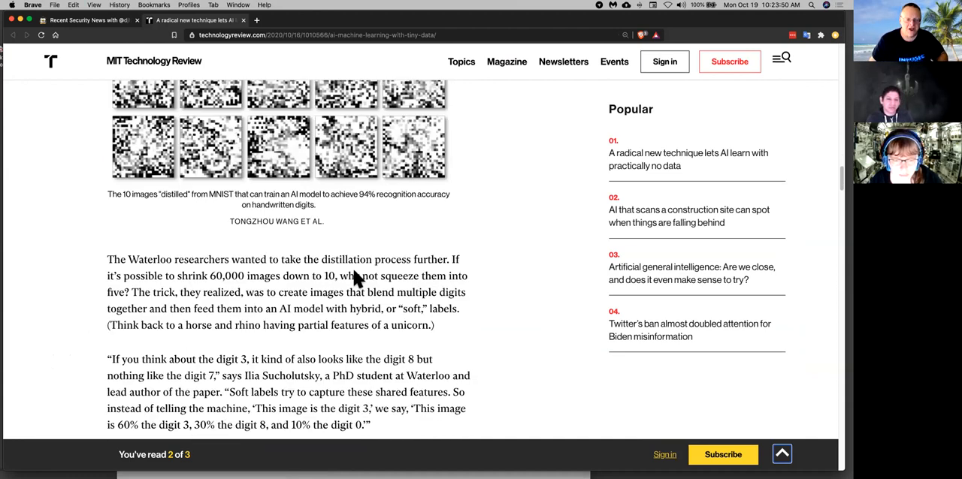
{"action": "scroll", "scroll_direction": "down", "scroll_amount": 3}
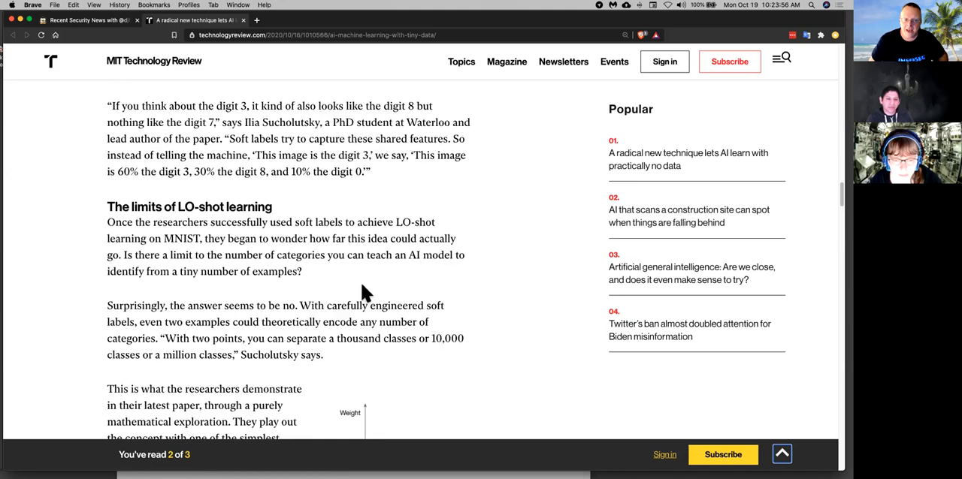
{"action": "scroll", "scroll_direction": "down", "scroll_amount": 3}
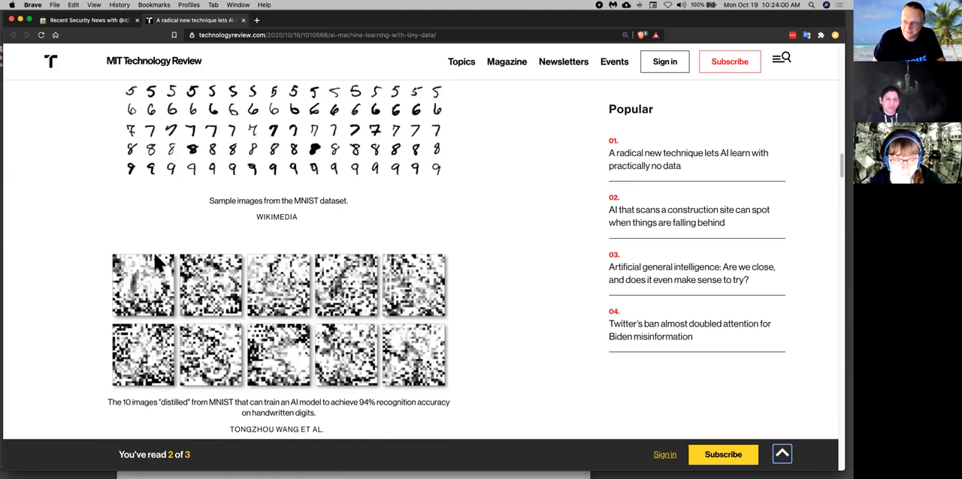
{"action": "scroll", "scroll_direction": "down", "scroll_amount": 3}
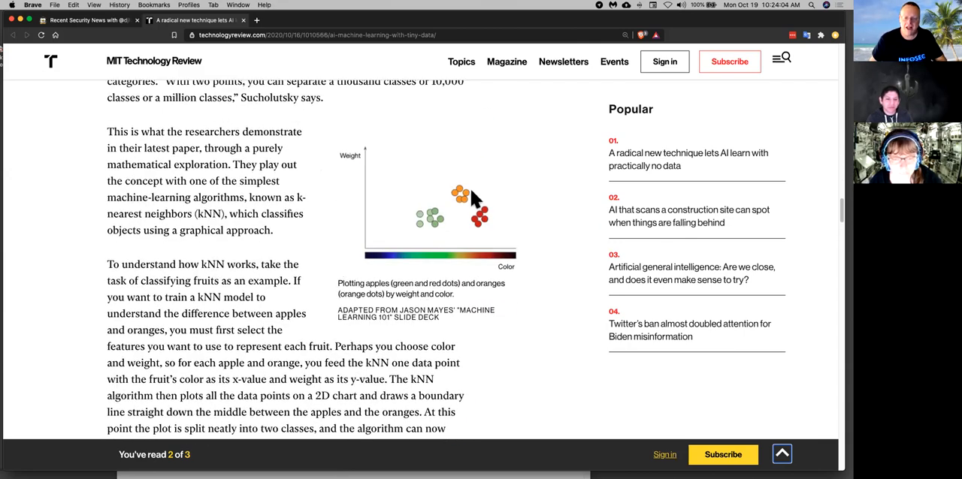
{"action": "mouse_move", "coordinate": [386, 289]}
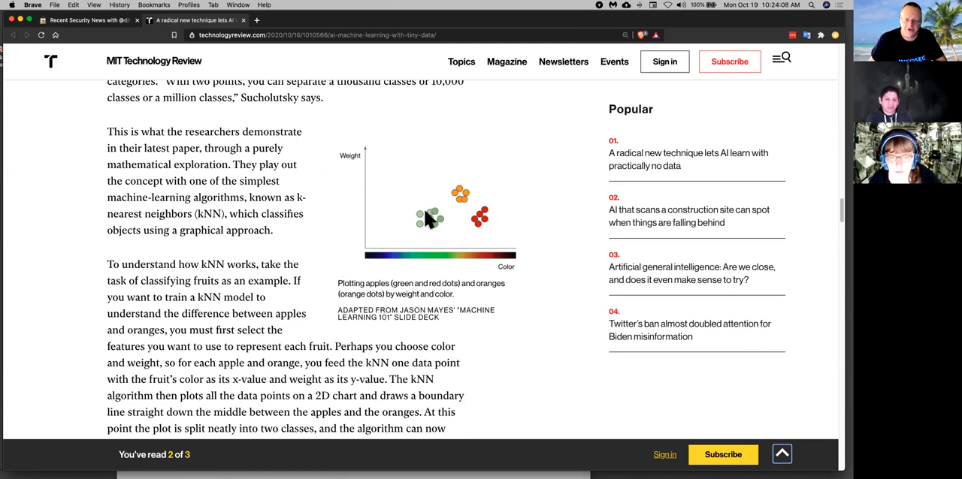
{"action": "mouse_move", "coordinate": [487, 219]}
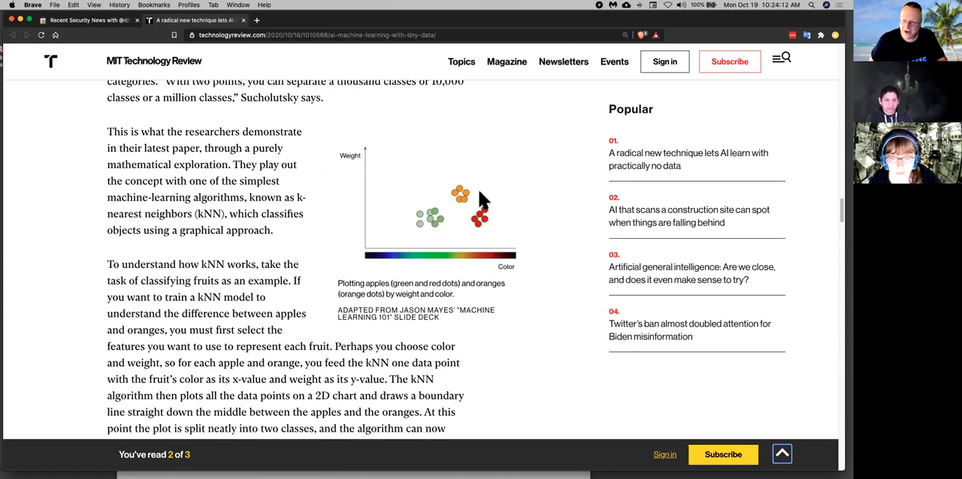
{"action": "mouse_move", "coordinate": [463, 201]}
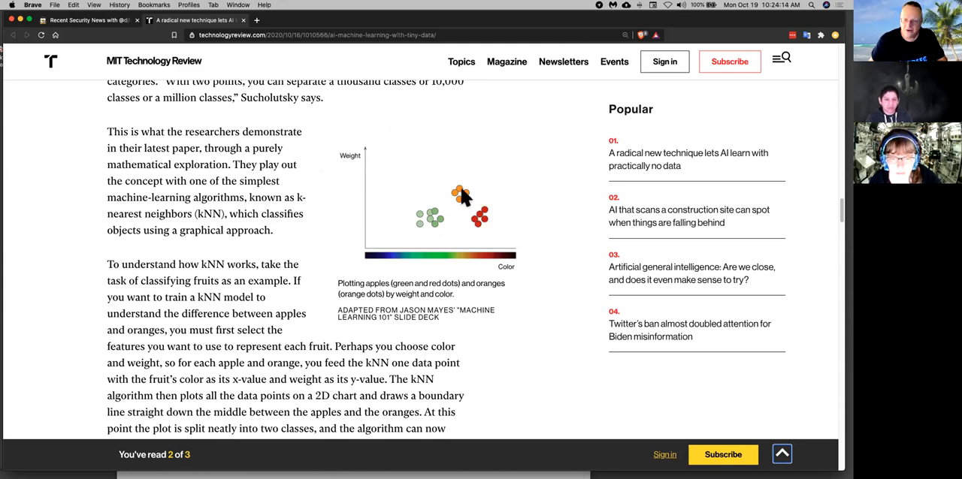
{"action": "mouse_move", "coordinate": [439, 252]}
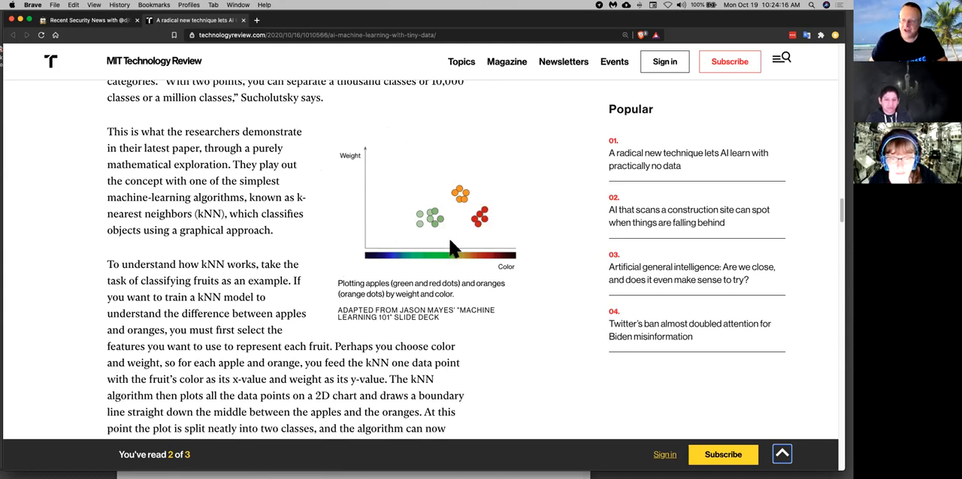
{"action": "mouse_move", "coordinate": [489, 218]}
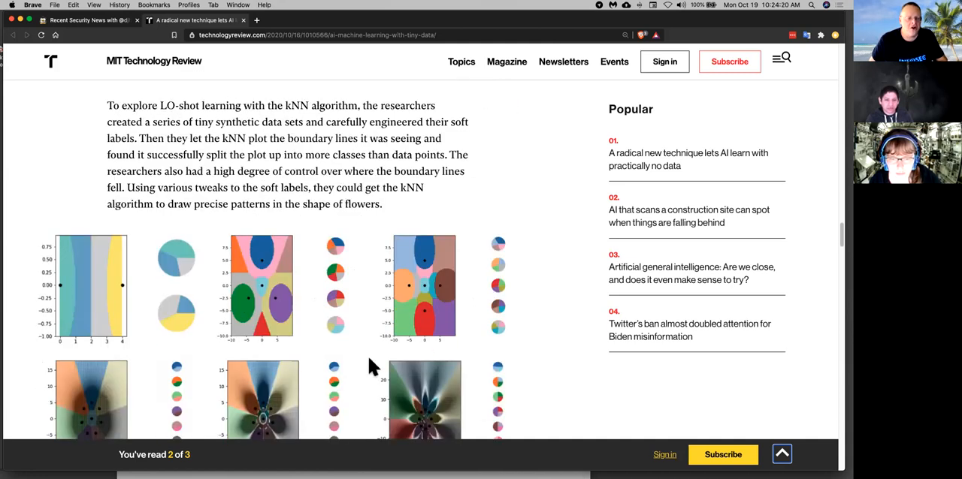
{"action": "scroll", "scroll_direction": "down", "scroll_amount": 3}
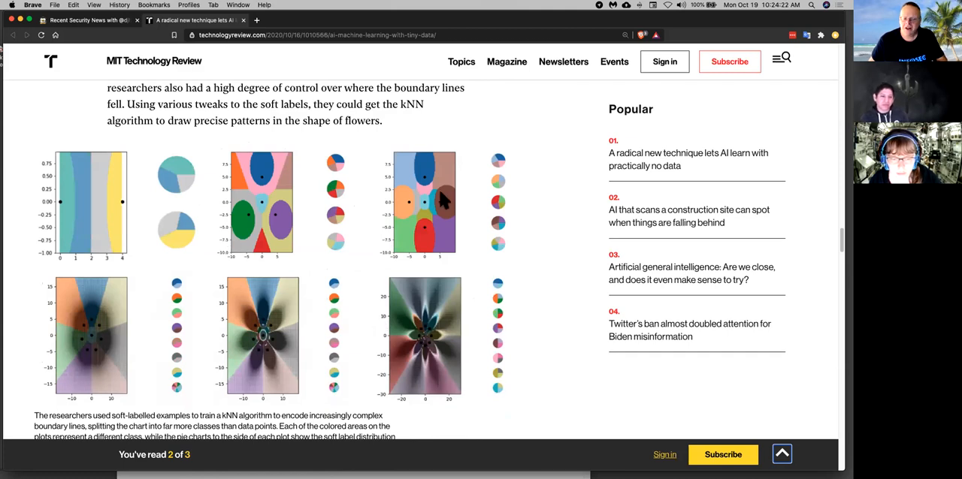
{"action": "mouse_move", "coordinate": [475, 245]}
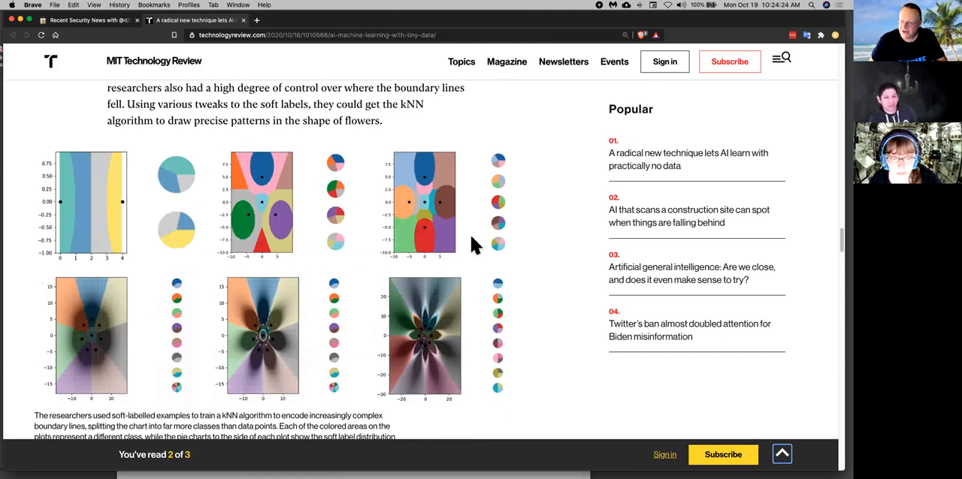
{"action": "scroll", "scroll_direction": "up", "scroll_amount": 3}
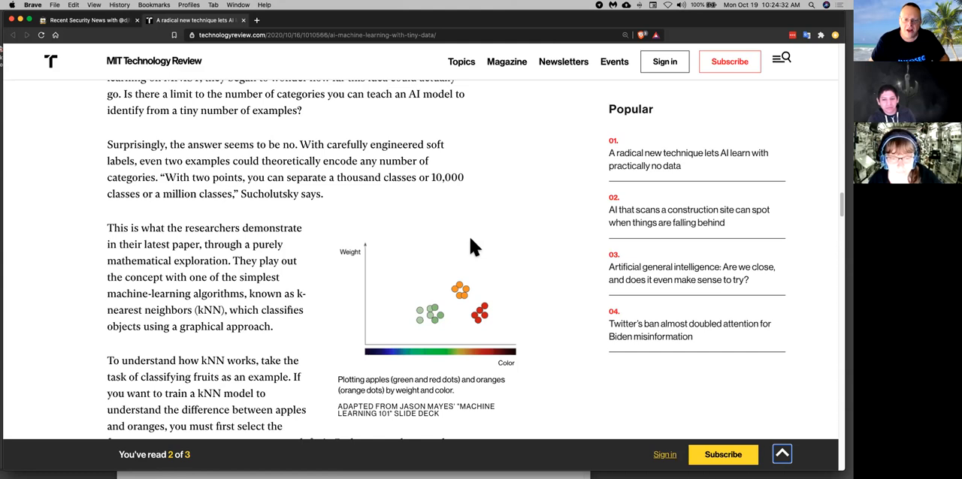
{"action": "mouse_move", "coordinate": [478, 248]}
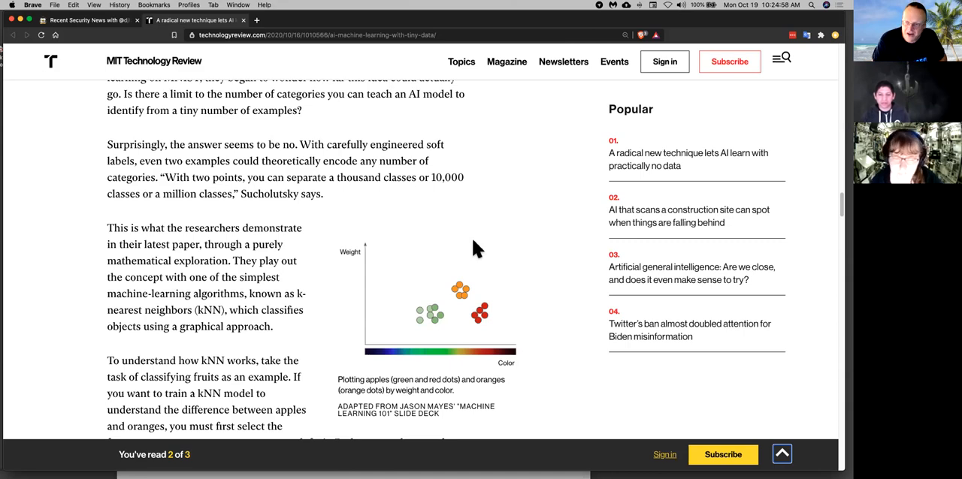
Scroll down through the AI article's flower-pattern plots
{"action": "scroll", "scroll_direction": "down", "scroll_amount": 3}
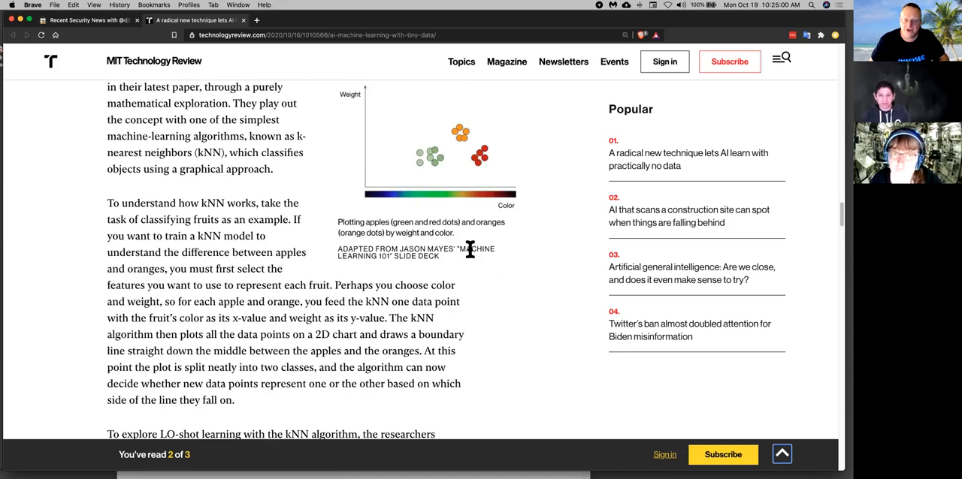
{"action": "scroll", "scroll_direction": "down", "scroll_amount": 3}
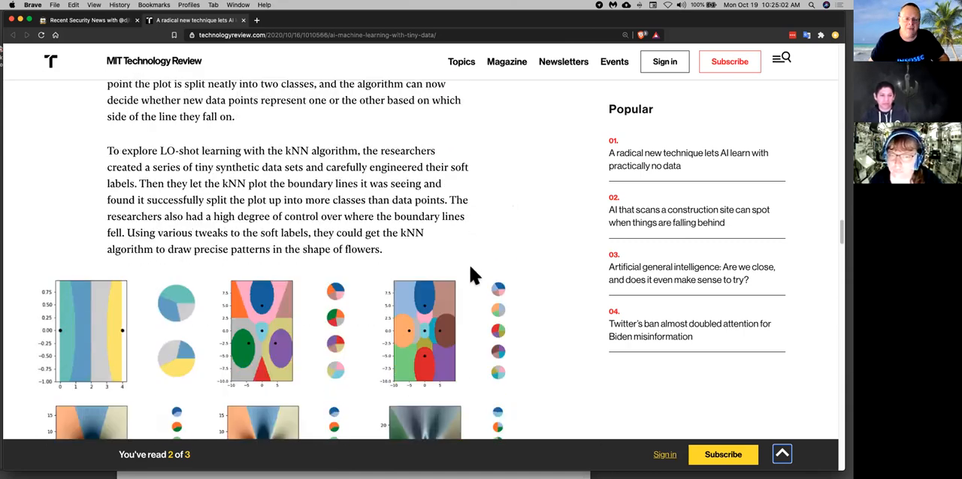
{"action": "scroll", "scroll_direction": "down", "scroll_amount": 3}
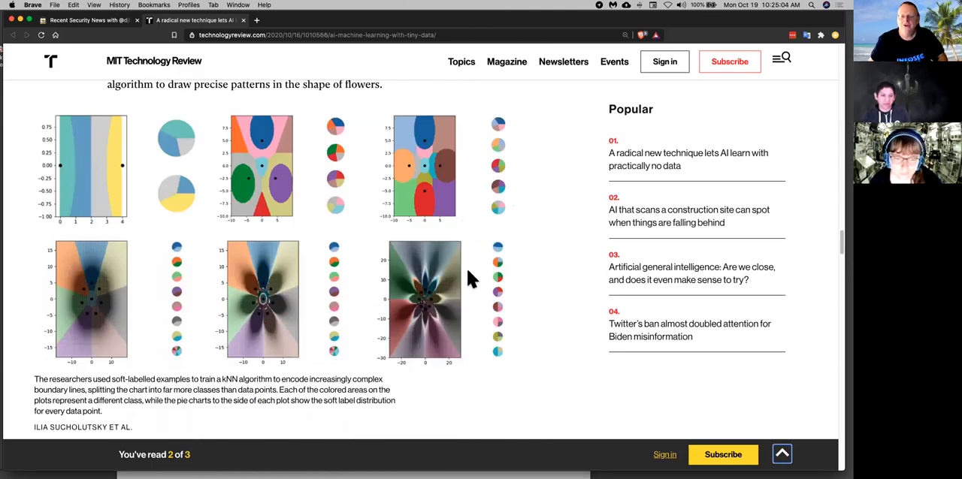
{"action": "mouse_move", "coordinate": [392, 189]}
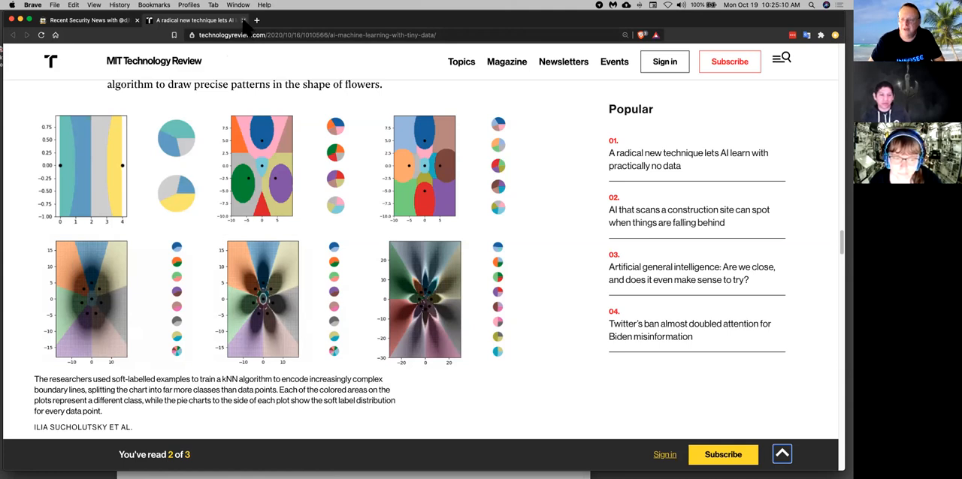
{"action": "mouse_move", "coordinate": [197, 390]}
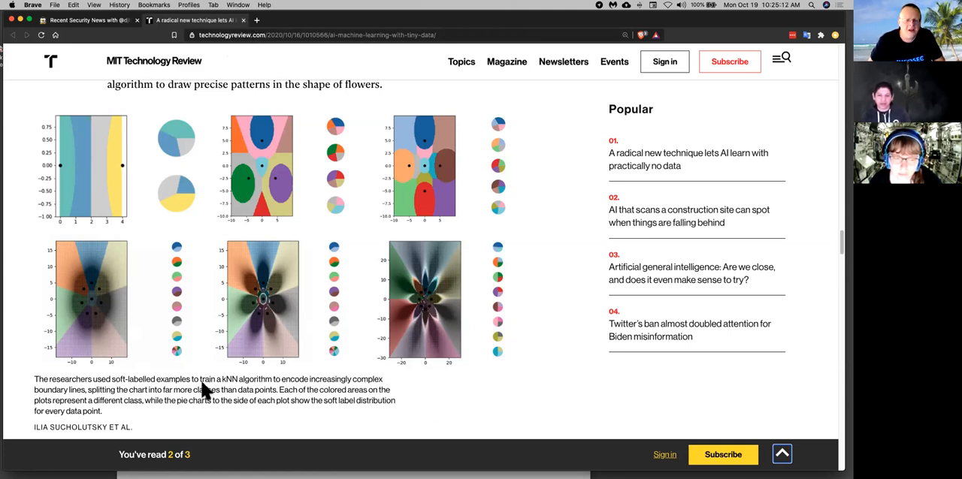
{"action": "scroll", "scroll_direction": "down", "scroll_amount": 3}
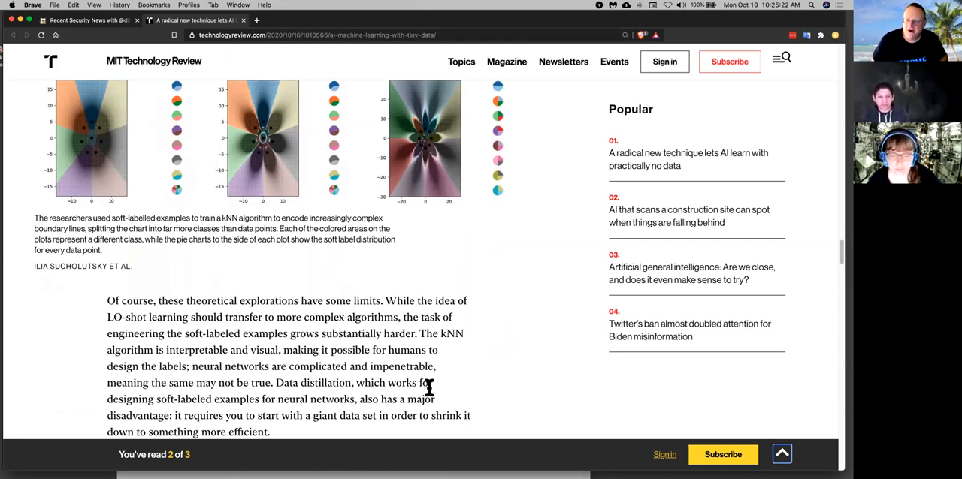
{"action": "scroll", "scroll_direction": "down", "scroll_amount": 3}
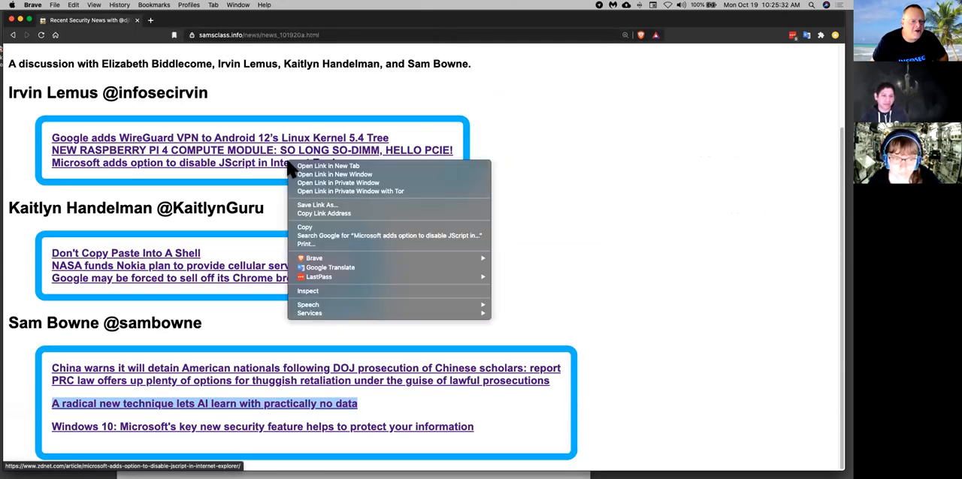
Open the ZDNet Microsoft JScript story in a new tab and read down to the registry steps
{"action": "left_click", "coordinate": [326, 166]}
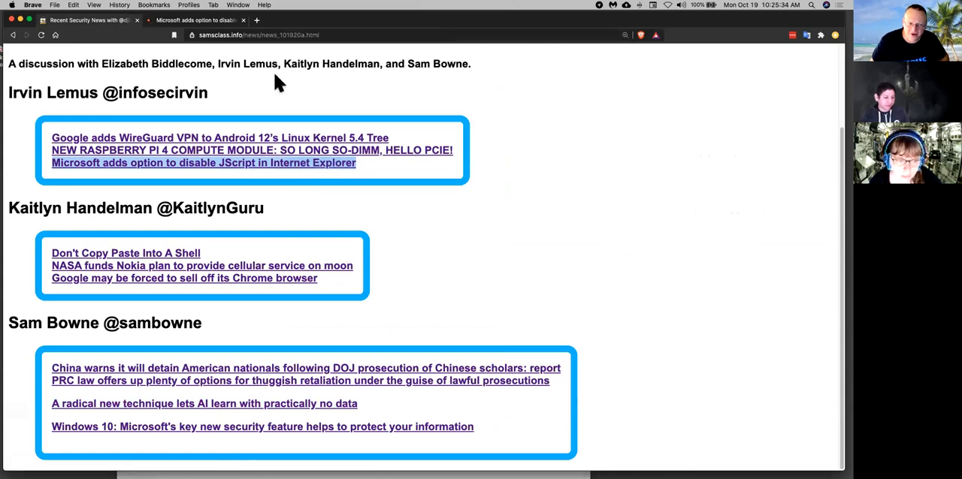
{"action": "left_click", "coordinate": [203, 163]}
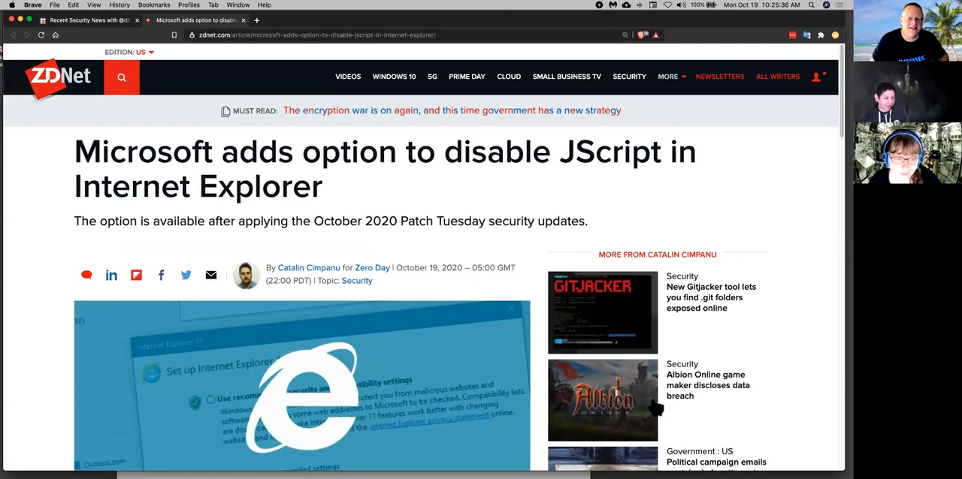
{"action": "scroll", "scroll_direction": "down", "scroll_amount": 3}
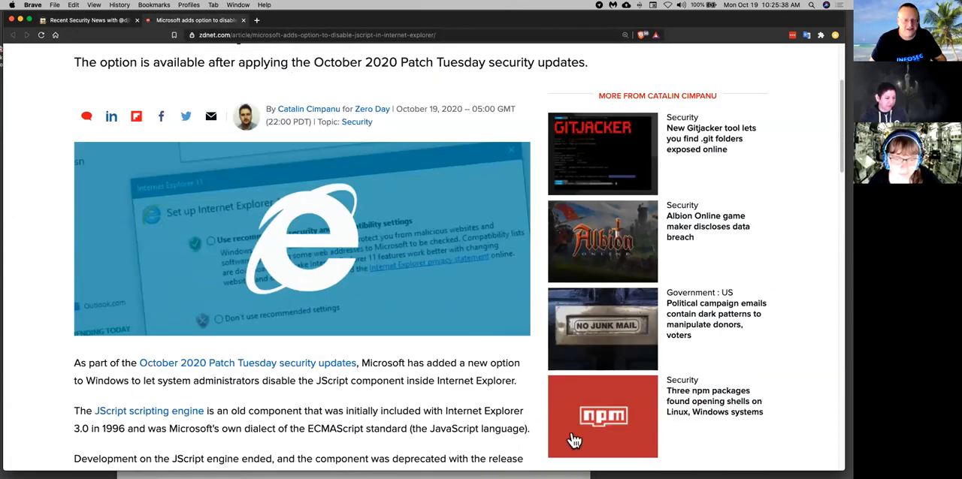
{"action": "scroll", "scroll_direction": "down", "scroll_amount": 3}
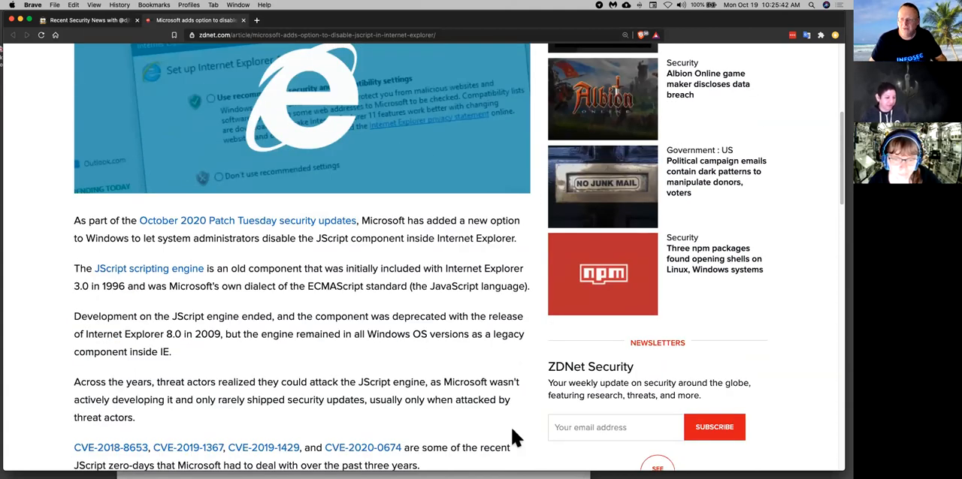
{"action": "scroll", "scroll_direction": "down", "scroll_amount": 3}
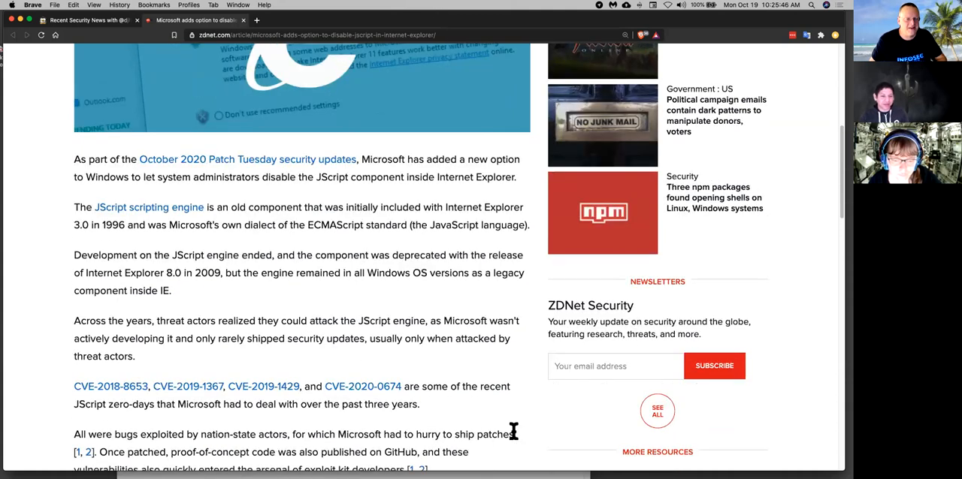
{"action": "scroll", "scroll_direction": "down", "scroll_amount": 3}
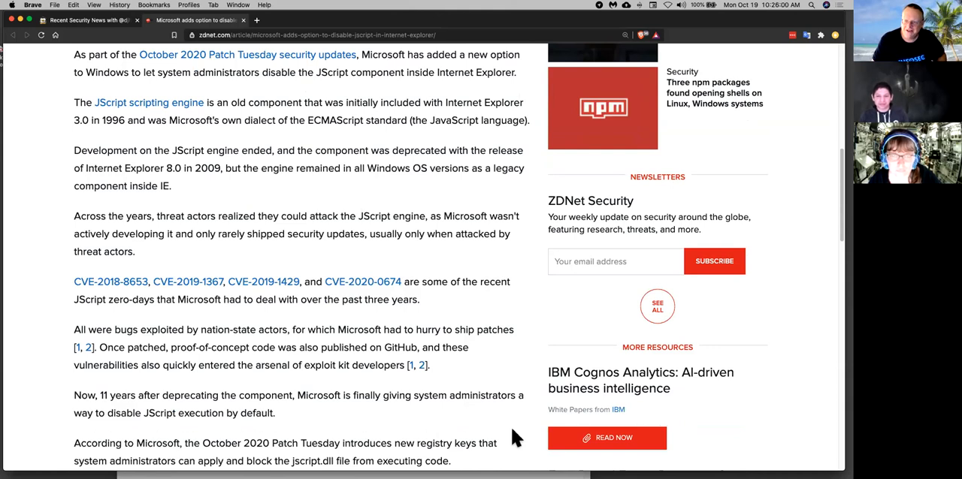
{"action": "mouse_move", "coordinate": [392, 411]}
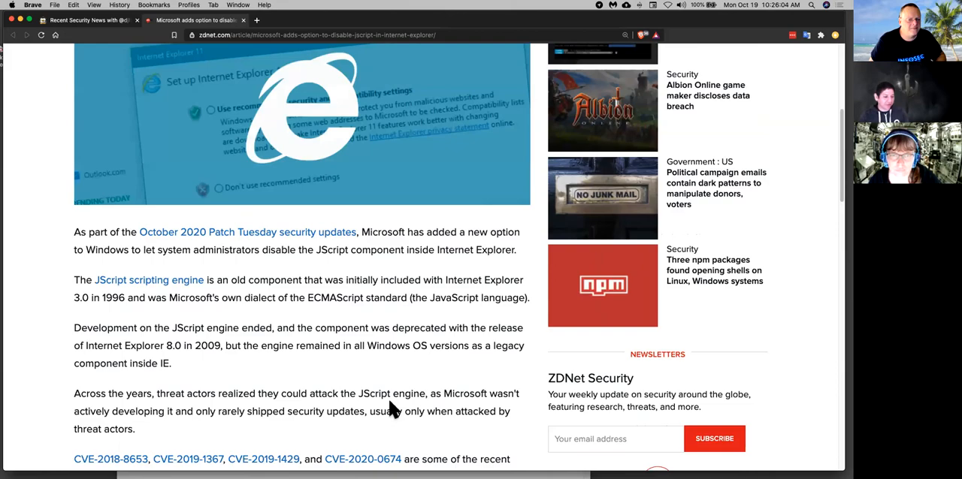
{"action": "scroll", "scroll_direction": "up", "scroll_amount": 3}
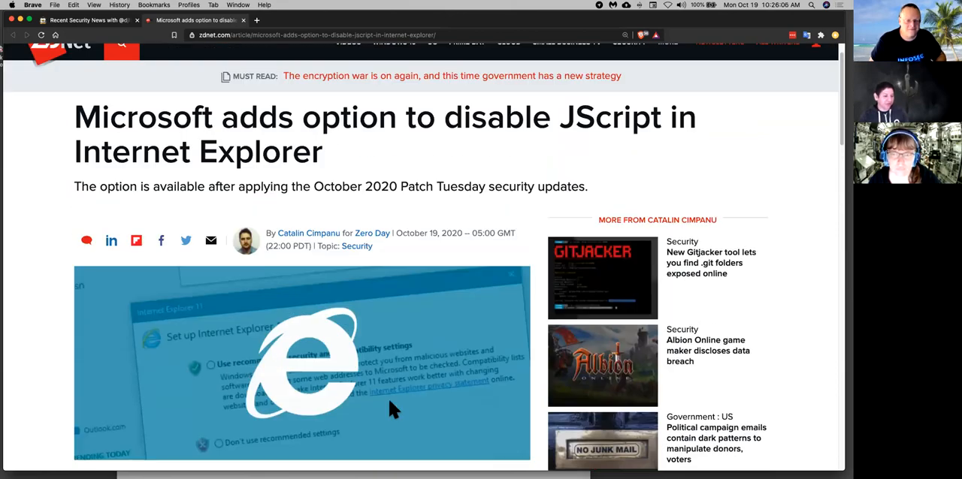
{"action": "scroll", "scroll_direction": "down", "scroll_amount": 3}
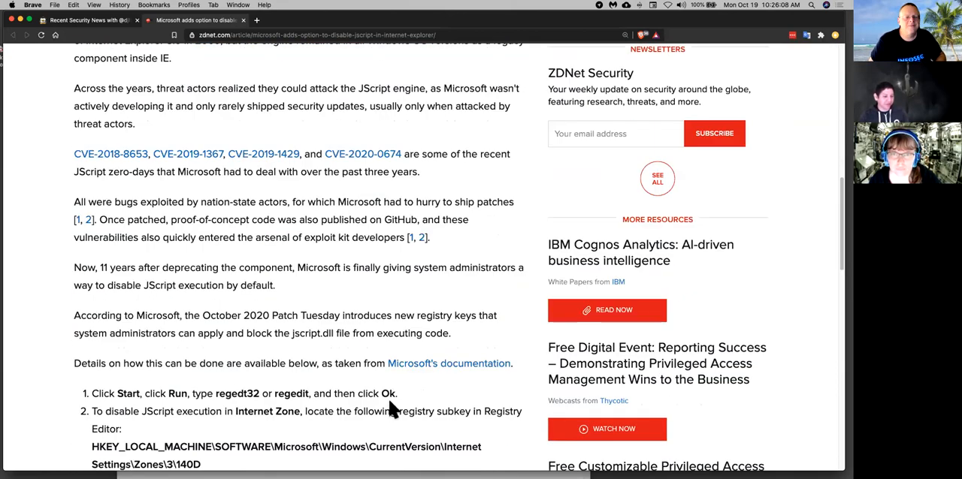
{"action": "scroll", "scroll_direction": "down", "scroll_amount": 3}
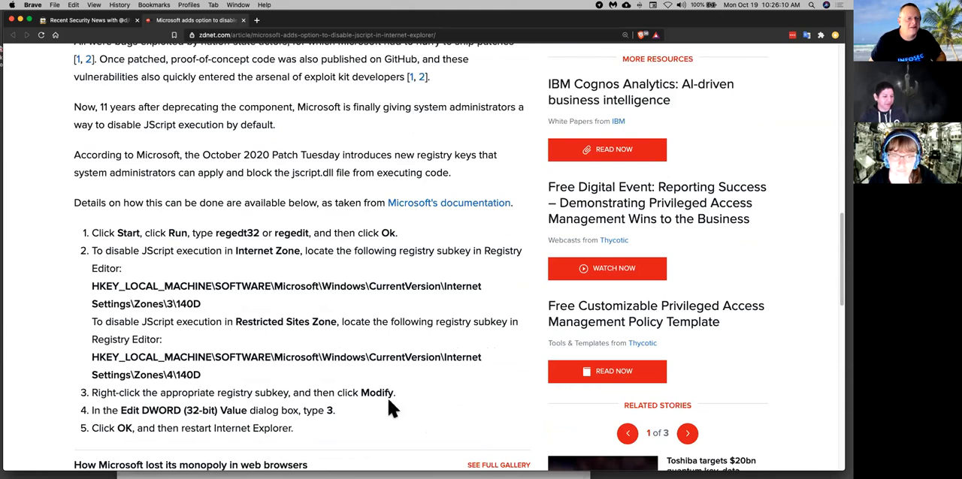
{"action": "scroll", "scroll_direction": "down", "scroll_amount": 3}
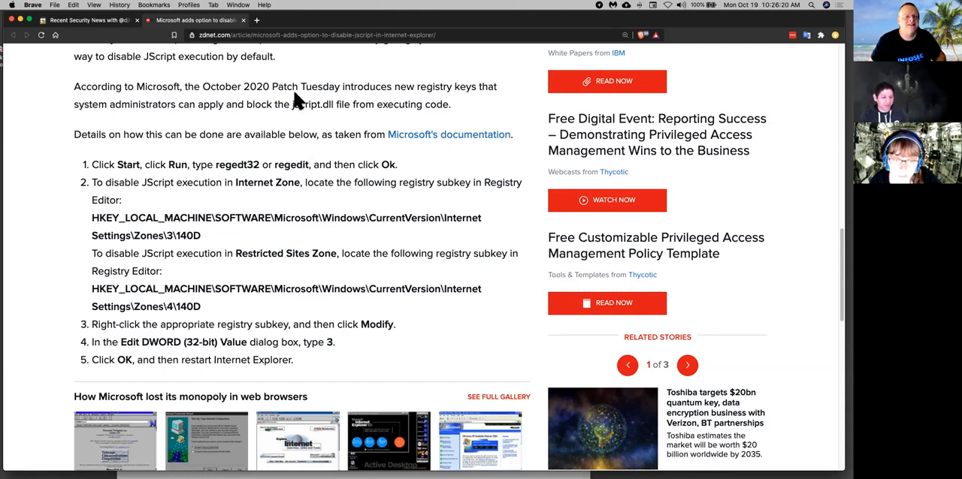
{"action": "mouse_move", "coordinate": [242, 78]}
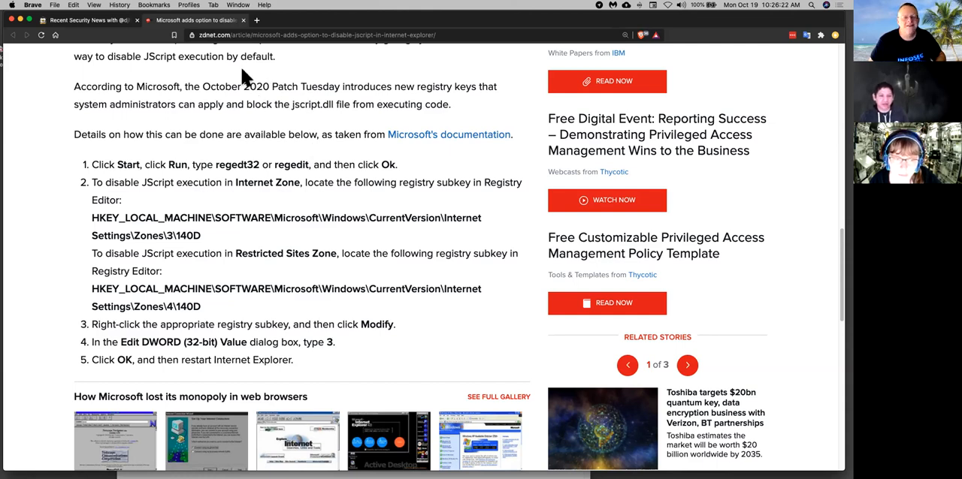
{"action": "mouse_move", "coordinate": [248, 39]}
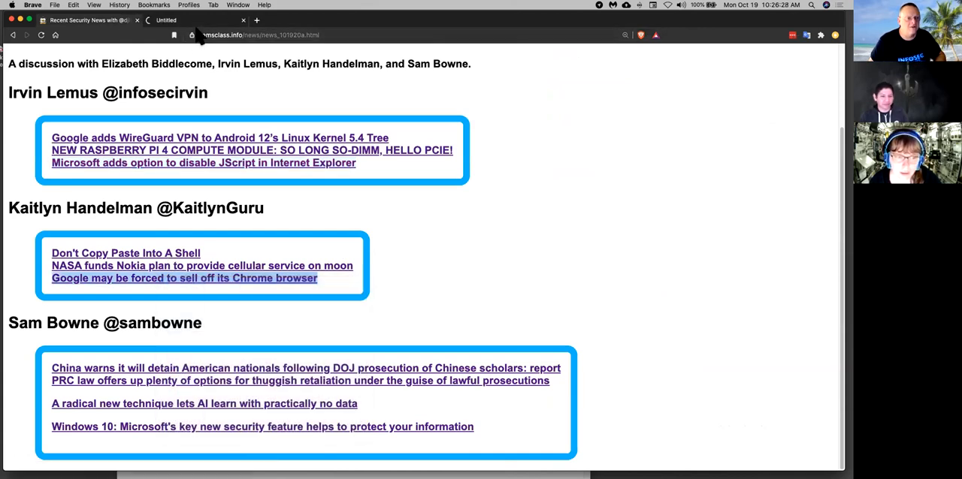
Open the Hexus Chrome sell-off tab, enlarge it, and scroll past the market-share chart
{"action": "left_click", "coordinate": [184, 278]}
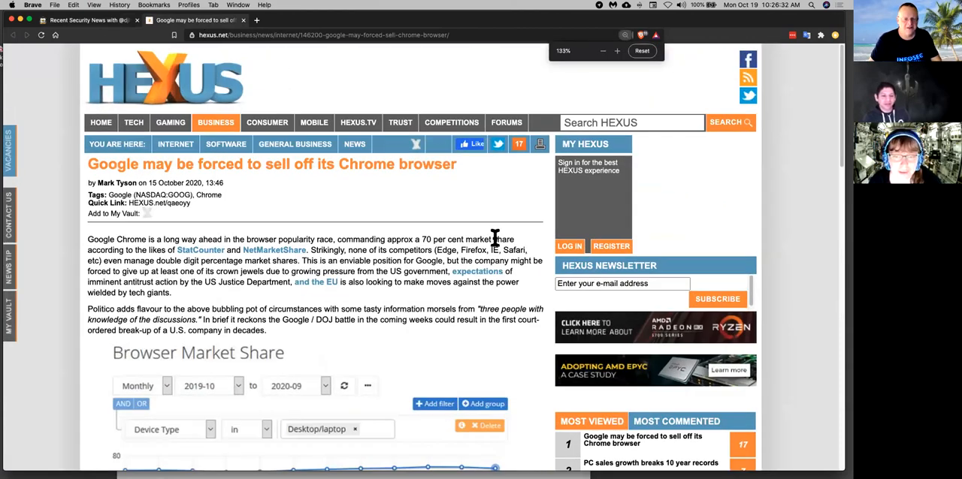
{"action": "left_click", "coordinate": [616, 51]}
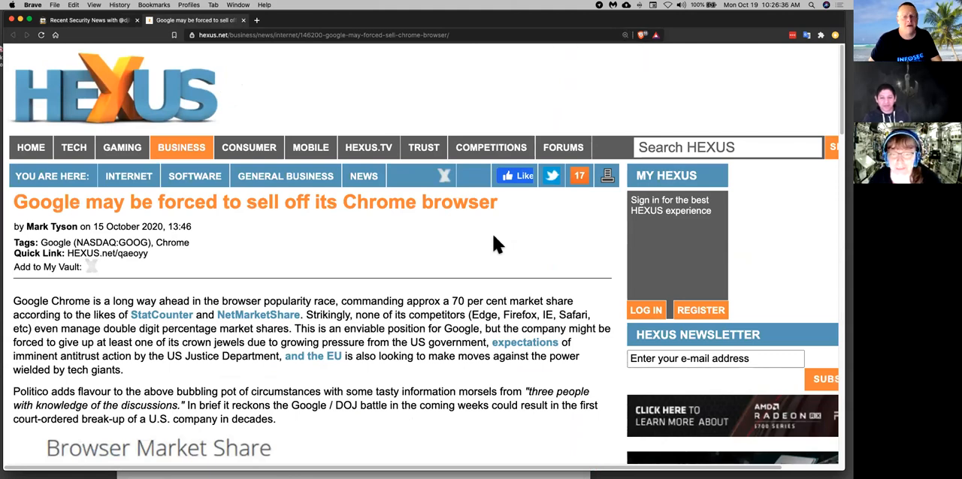
{"action": "mouse_move", "coordinate": [556, 277]}
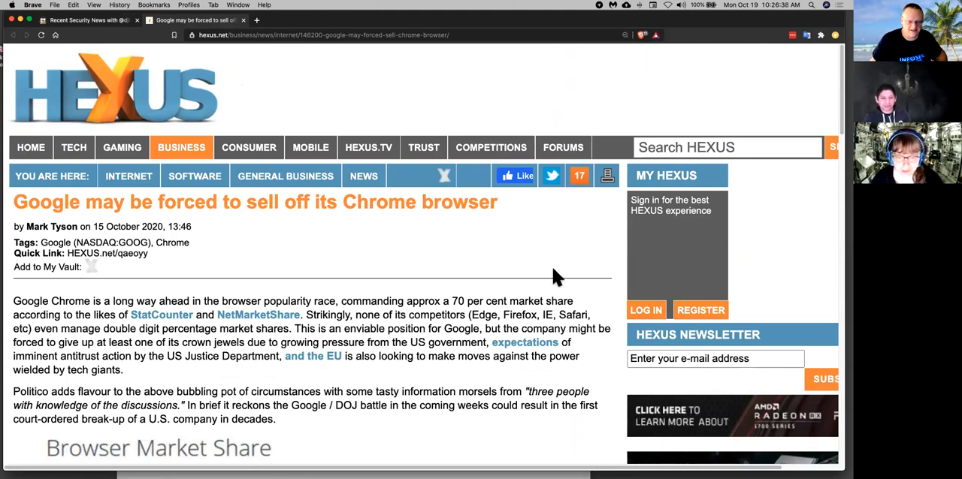
{"action": "scroll", "scroll_direction": "down", "scroll_amount": 3}
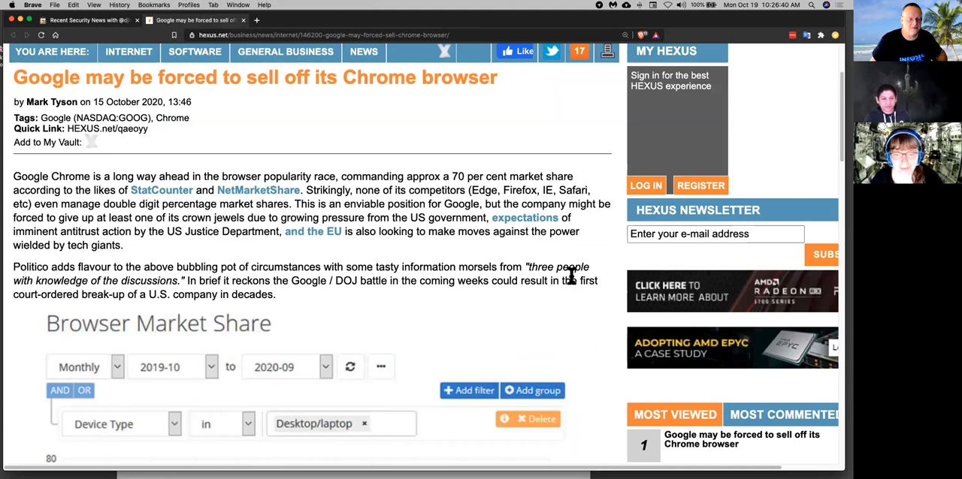
{"action": "scroll", "scroll_direction": "down", "scroll_amount": 3}
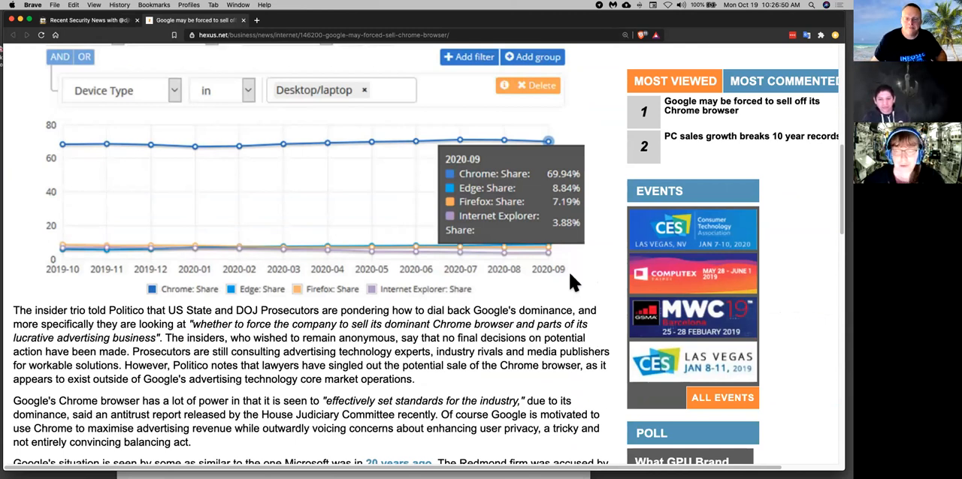
{"action": "scroll", "scroll_direction": "down", "scroll_amount": 3}
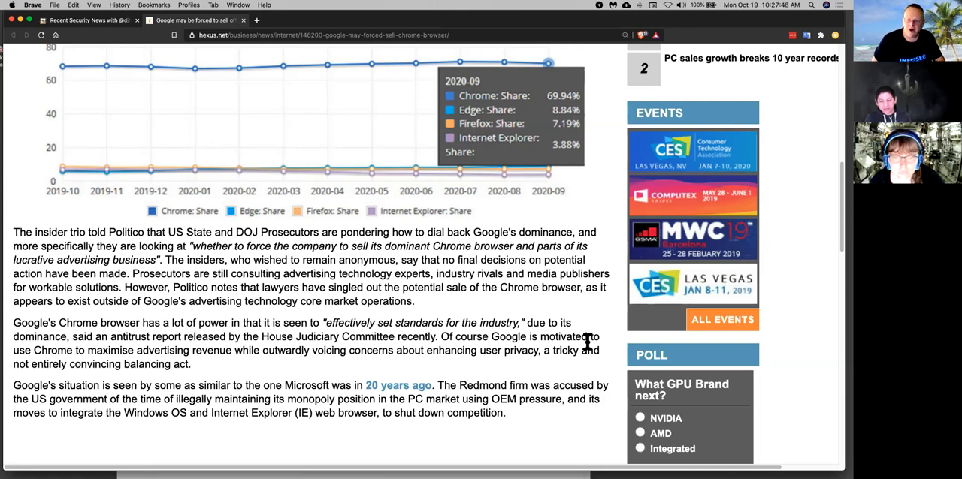
{"action": "mouse_move", "coordinate": [541, 370]}
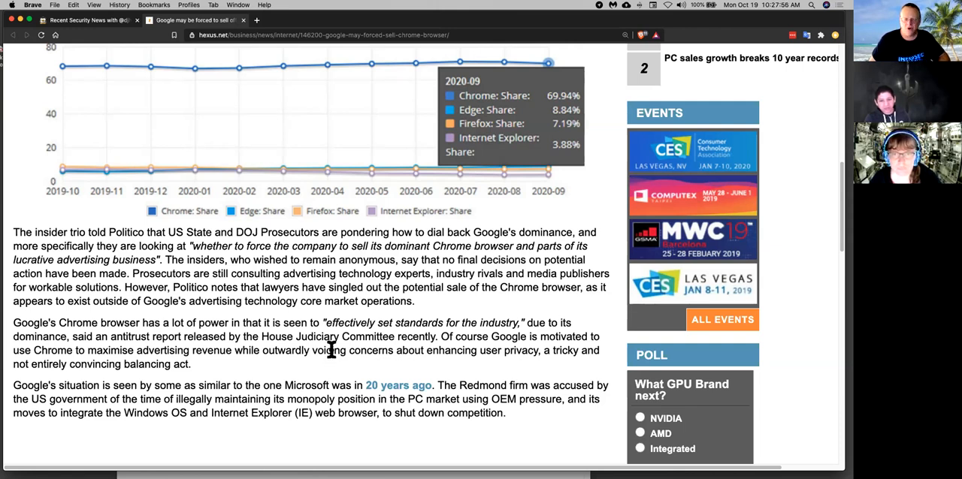
{"action": "mouse_move", "coordinate": [329, 340]}
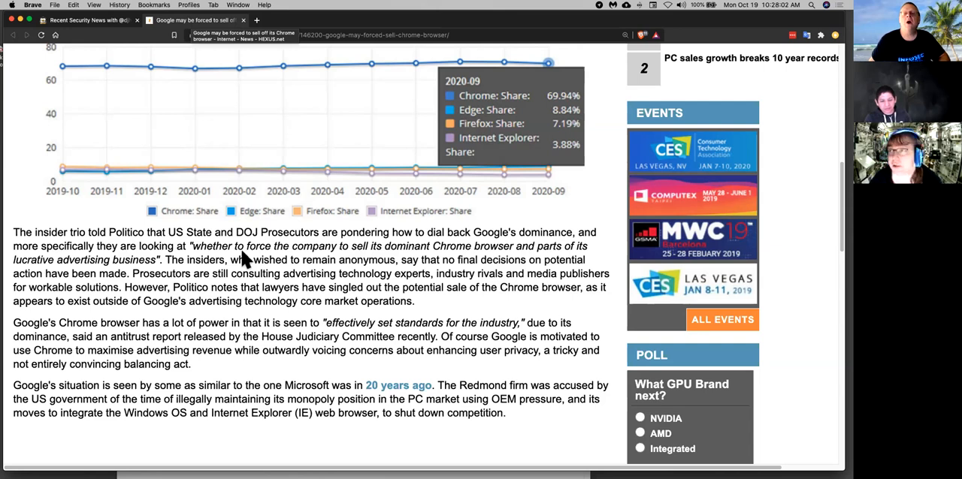
{"action": "mouse_move", "coordinate": [259, 289]}
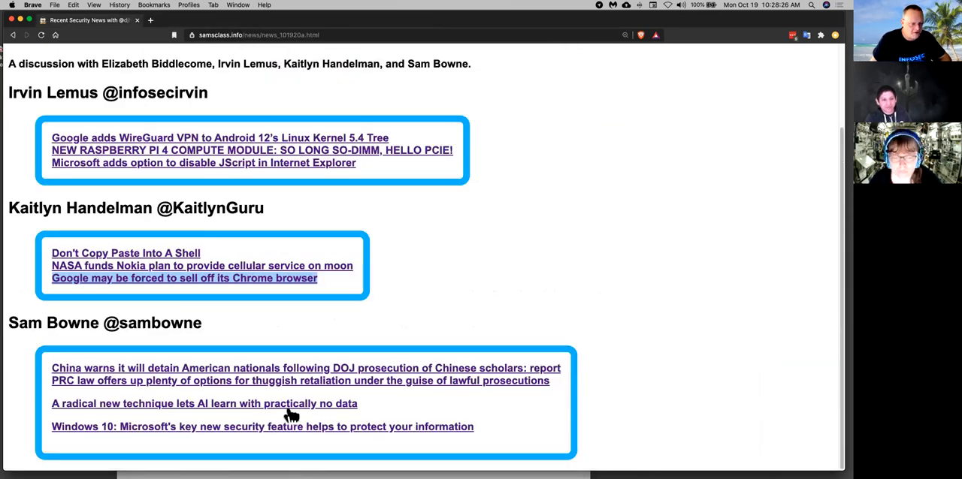
Open the Windows 10 security feature story in a new tab and switch to it
{"action": "right_click", "coordinate": [289, 426]}
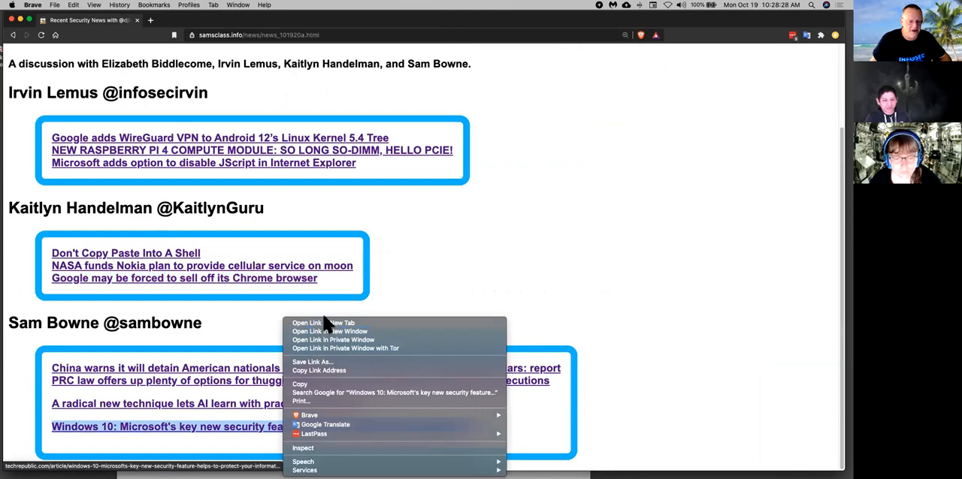
{"action": "left_click", "coordinate": [321, 323]}
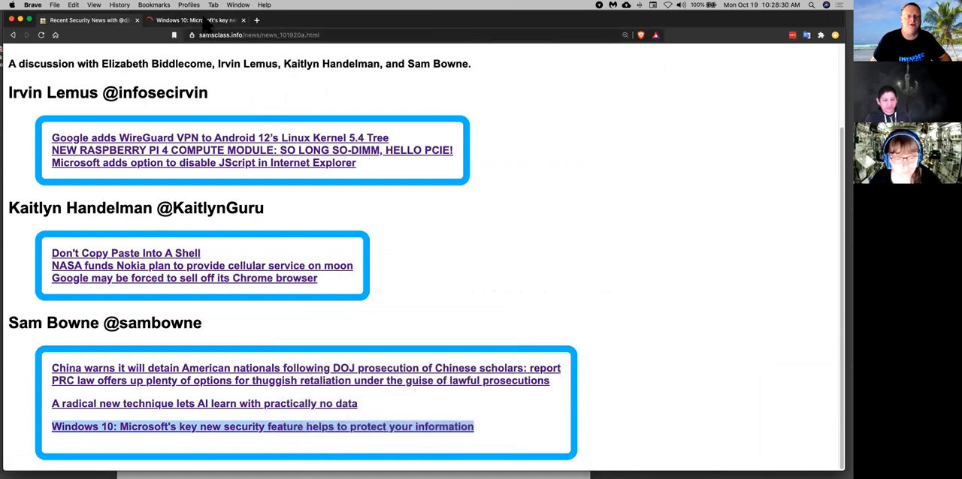
{"action": "left_click", "coordinate": [265, 427]}
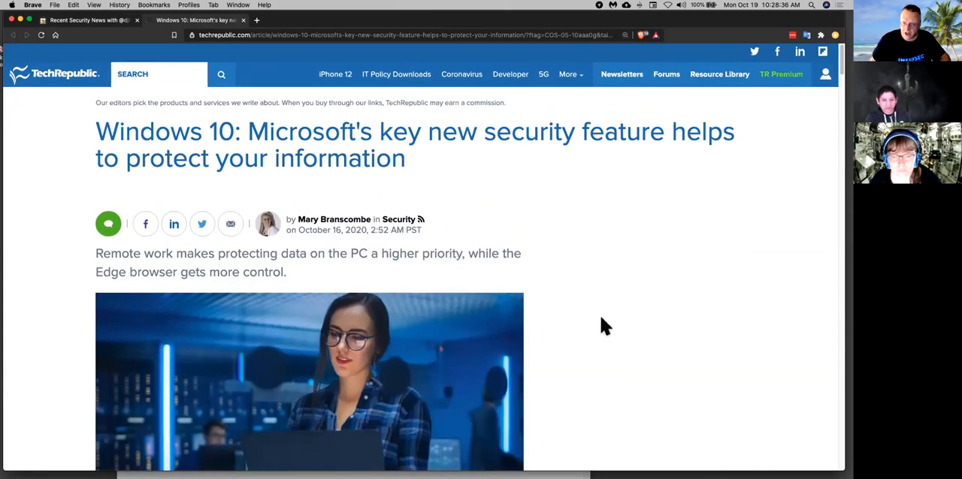
Scroll through the TechRepublic Windows 10 Endpoint DLP article
{"action": "scroll", "scroll_direction": "down", "scroll_amount": 3}
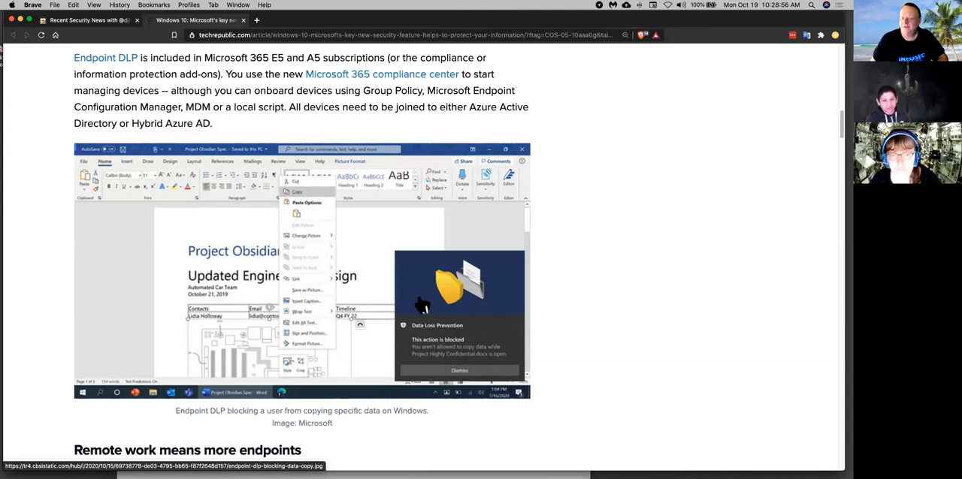
{"action": "scroll", "scroll_direction": "down", "scroll_amount": 3}
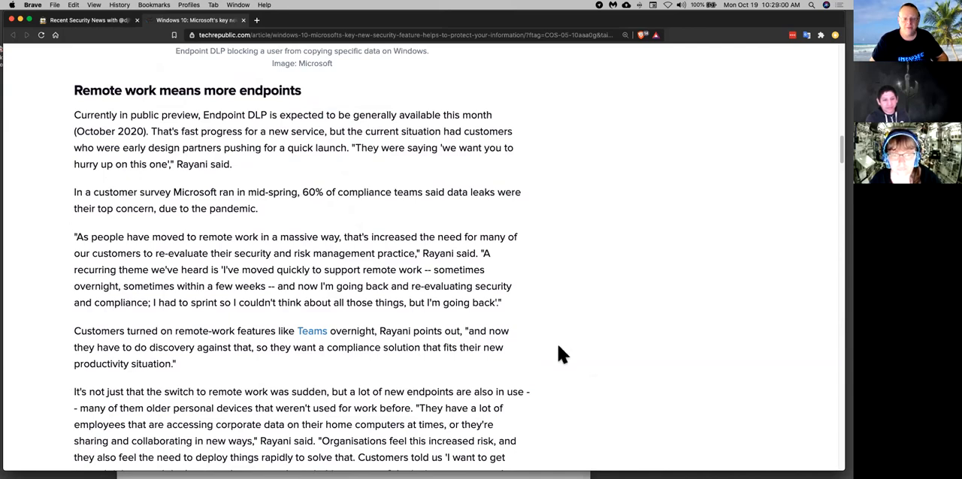
{"action": "scroll", "scroll_direction": "down", "scroll_amount": 3}
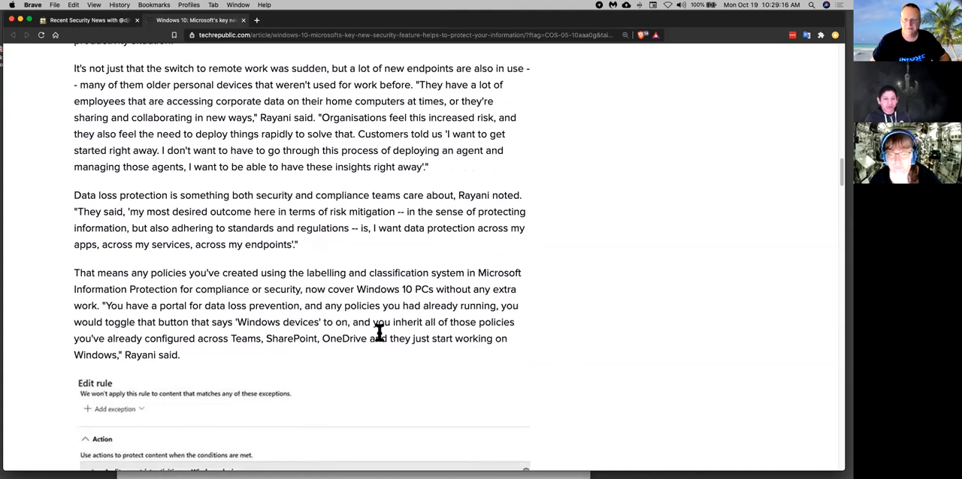
{"action": "scroll", "scroll_direction": "down", "scroll_amount": 3}
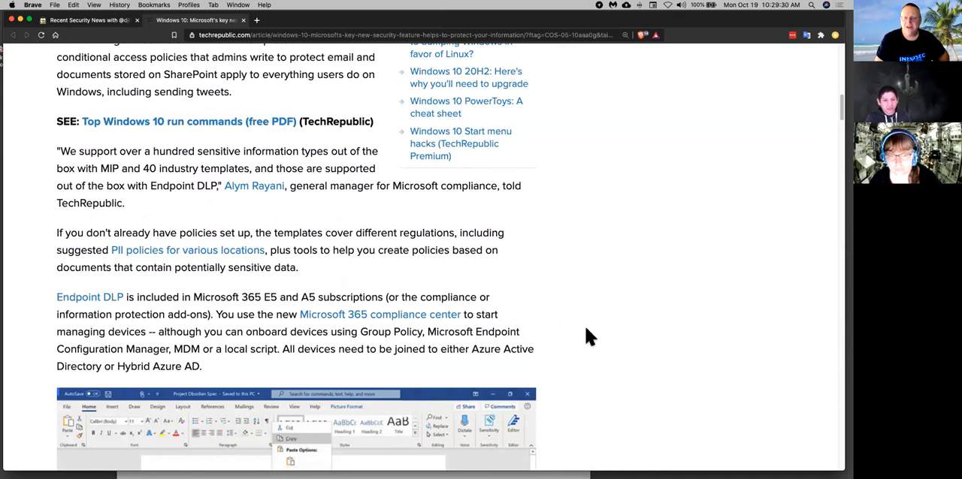
{"action": "scroll", "scroll_direction": "up", "scroll_amount": 3}
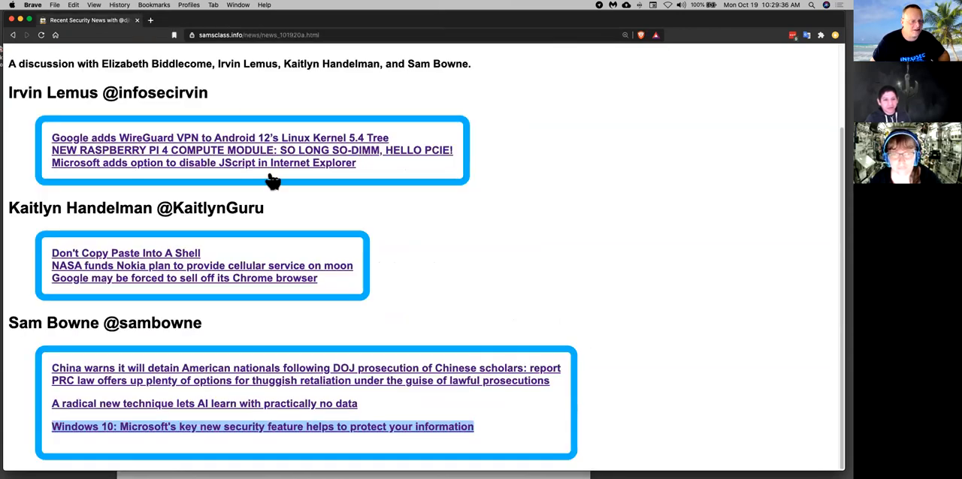
{"action": "mouse_move", "coordinate": [408, 163]}
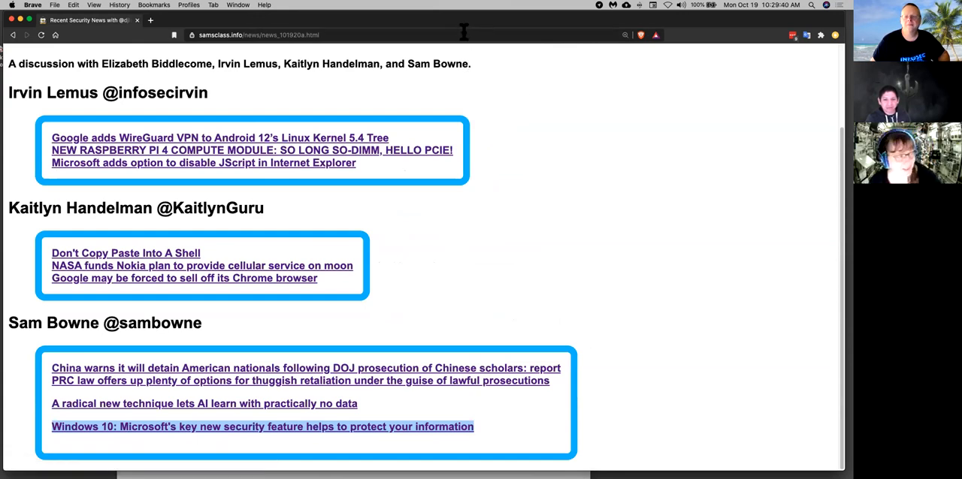
{"action": "mouse_move", "coordinate": [526, 186]}
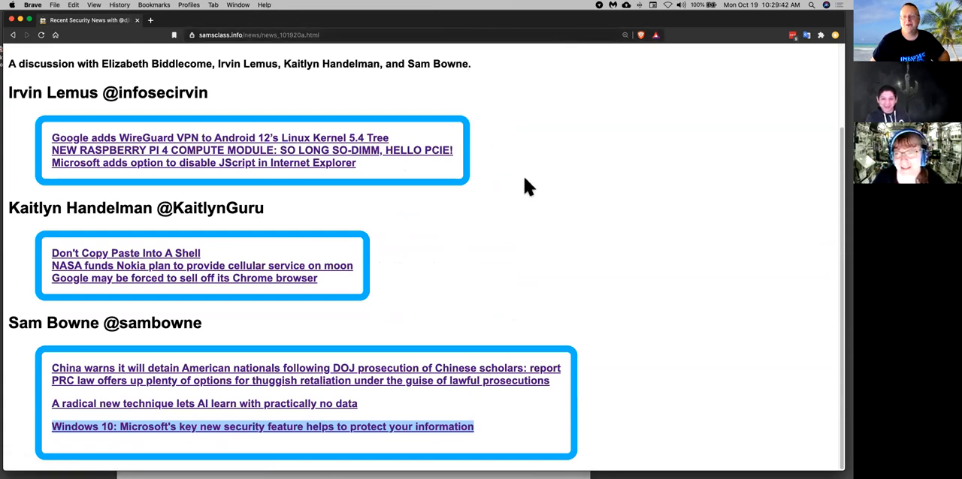
{"action": "mouse_move", "coordinate": [424, 28]}
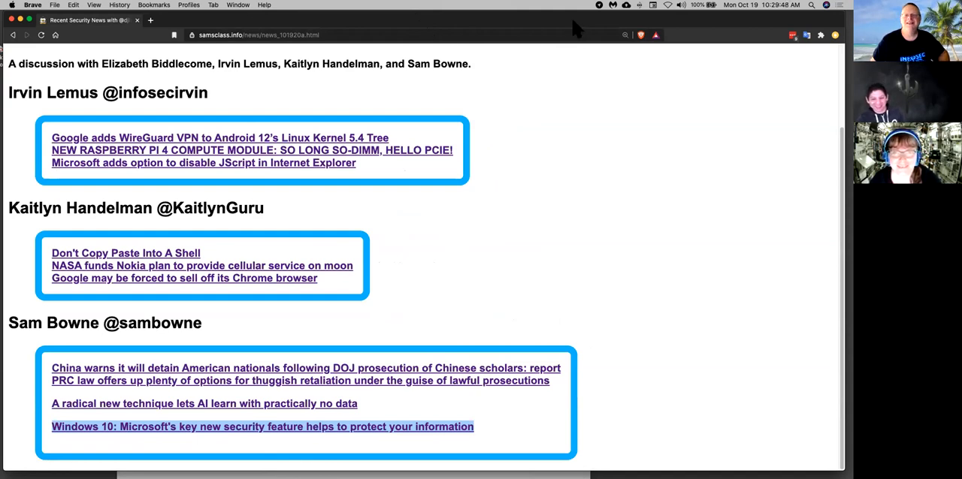
{"action": "mouse_move", "coordinate": [587, 78]}
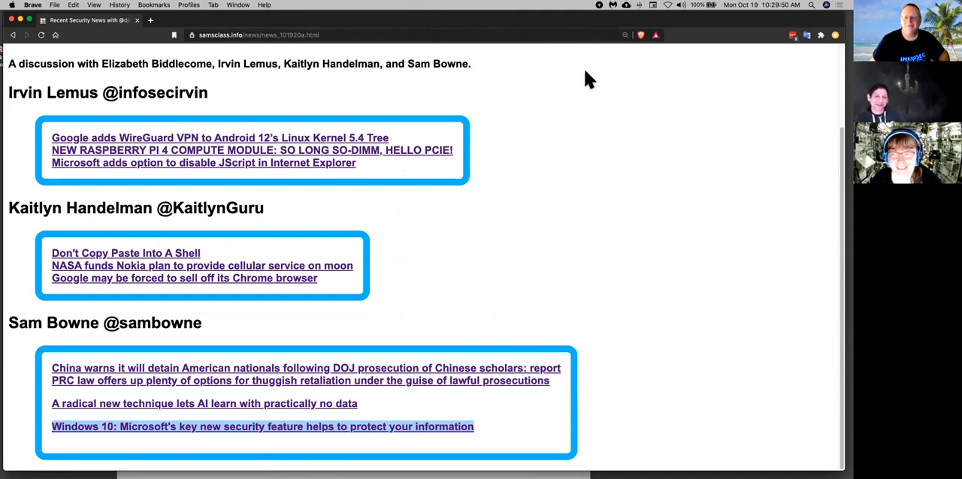